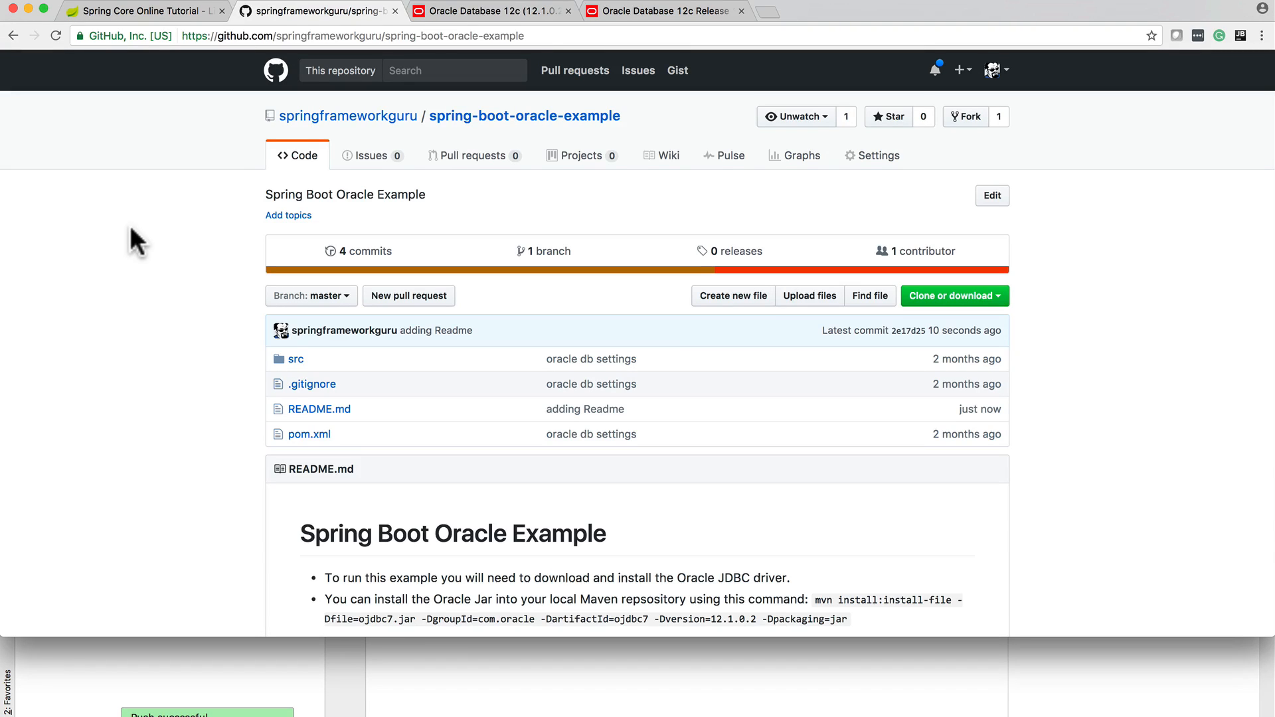
- Show the Oracle 12c hands-on lab page, then bring the Oracle developer VM window forward
{"action": "scroll", "scroll_direction": "down", "scroll_amount": 3}
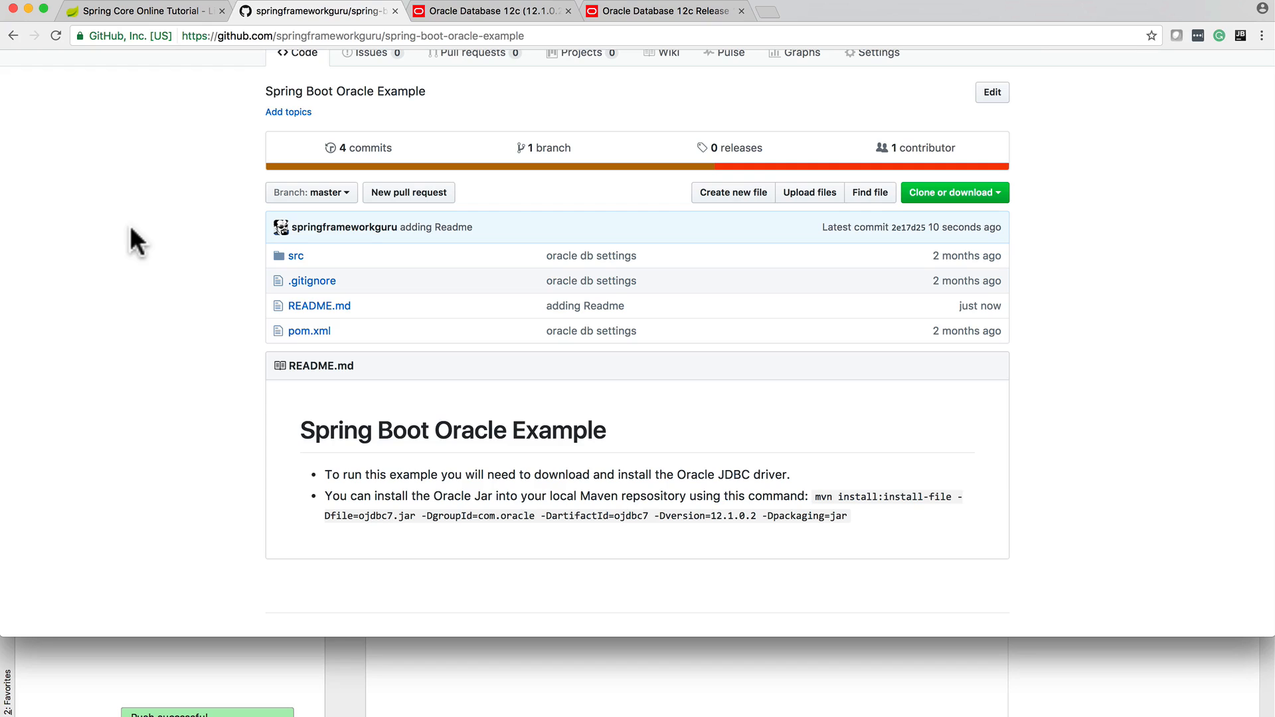
{"action": "mouse_move", "coordinate": [457, 13]}
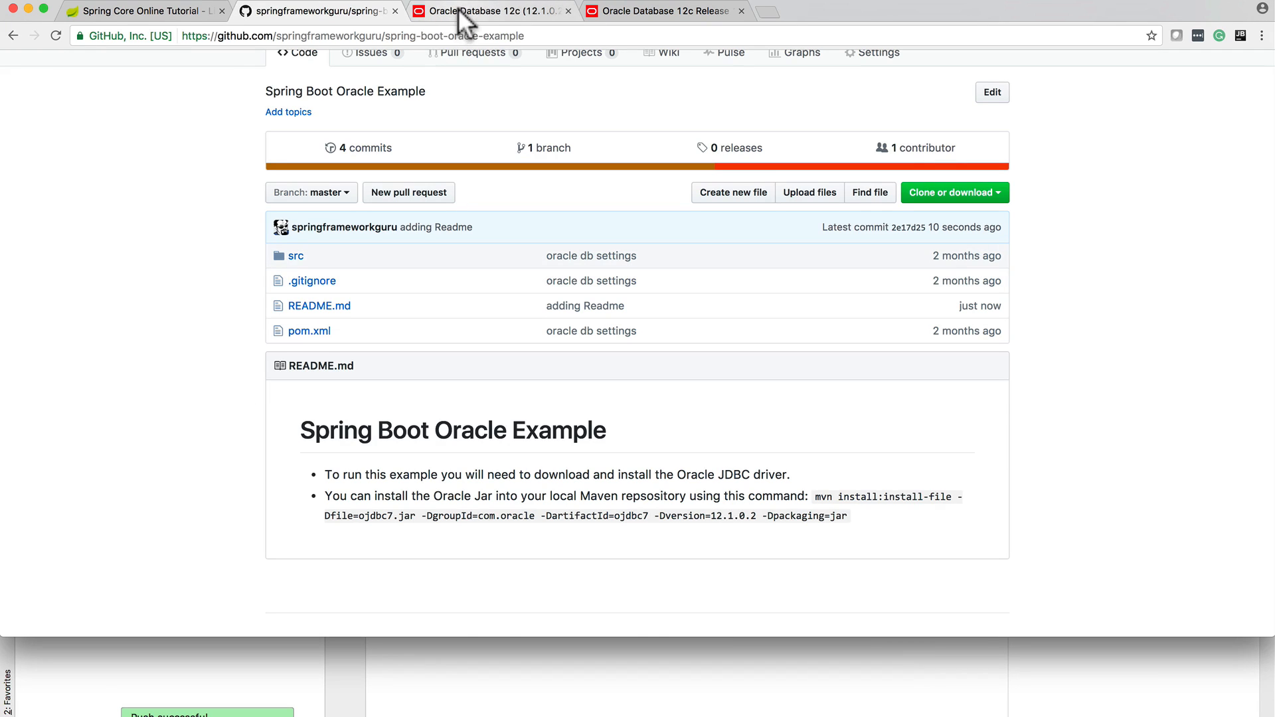
{"action": "left_click", "coordinate": [474, 10]}
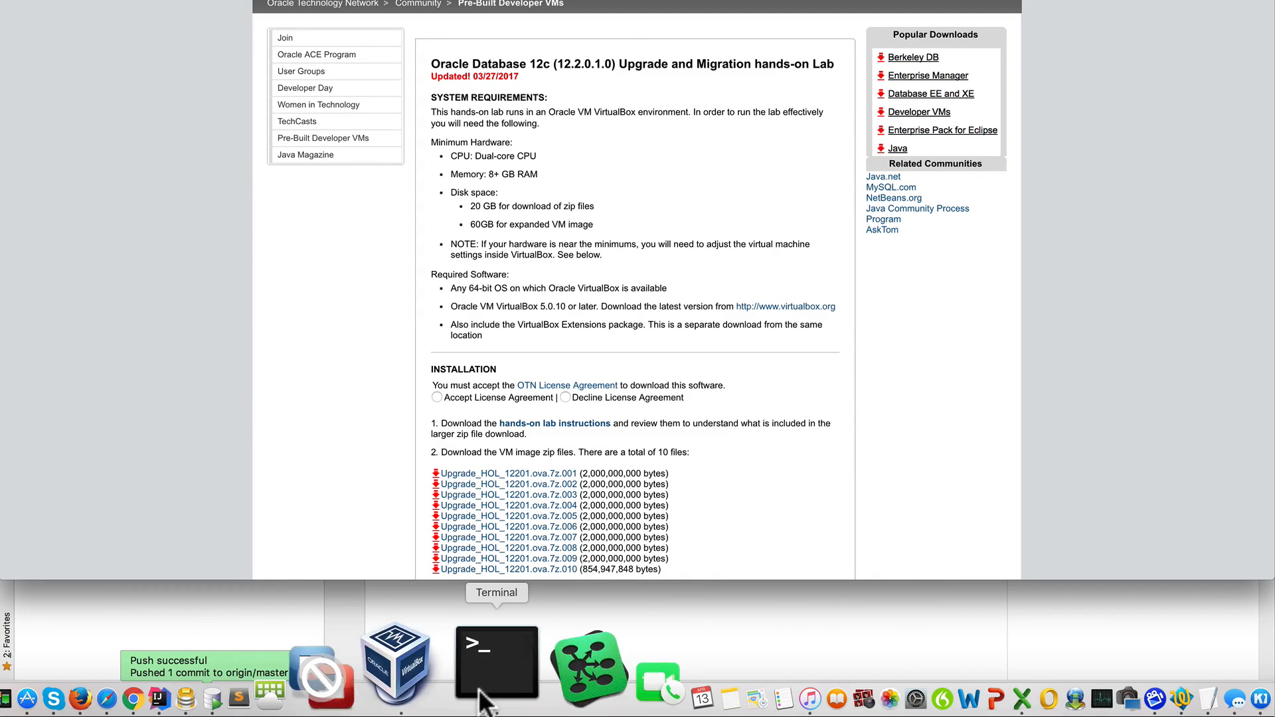
{"action": "left_click", "coordinate": [400, 662]}
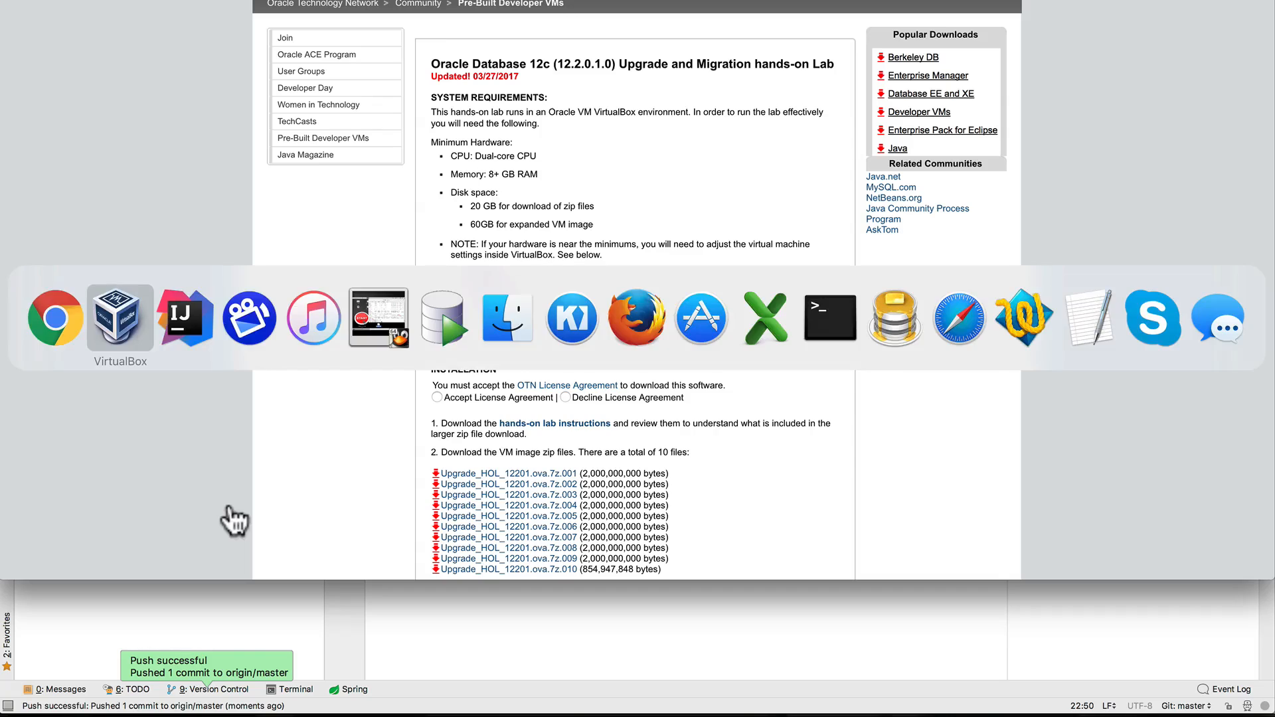
{"action": "left_click", "coordinate": [120, 318]}
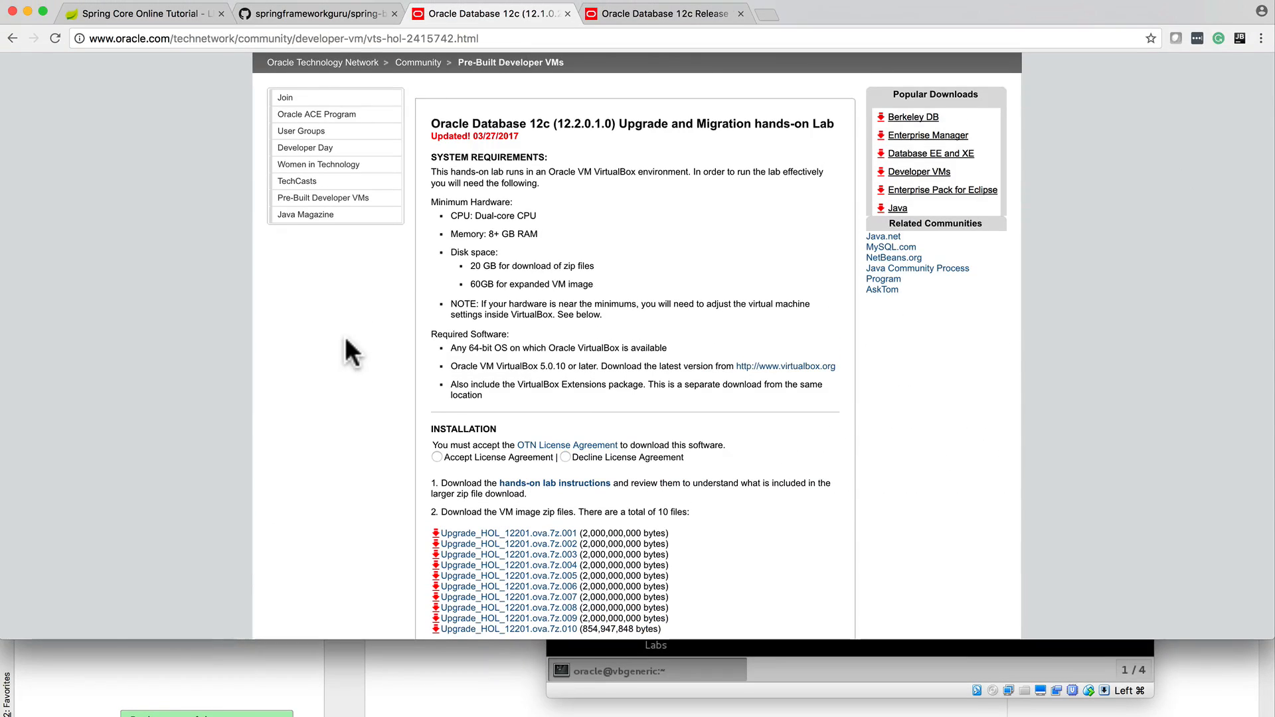
- Read through the 12c lab requirements, then return to the spring-boot-oracle-example GitHub repository
{"action": "scroll", "scroll_direction": "down", "scroll_amount": 3}
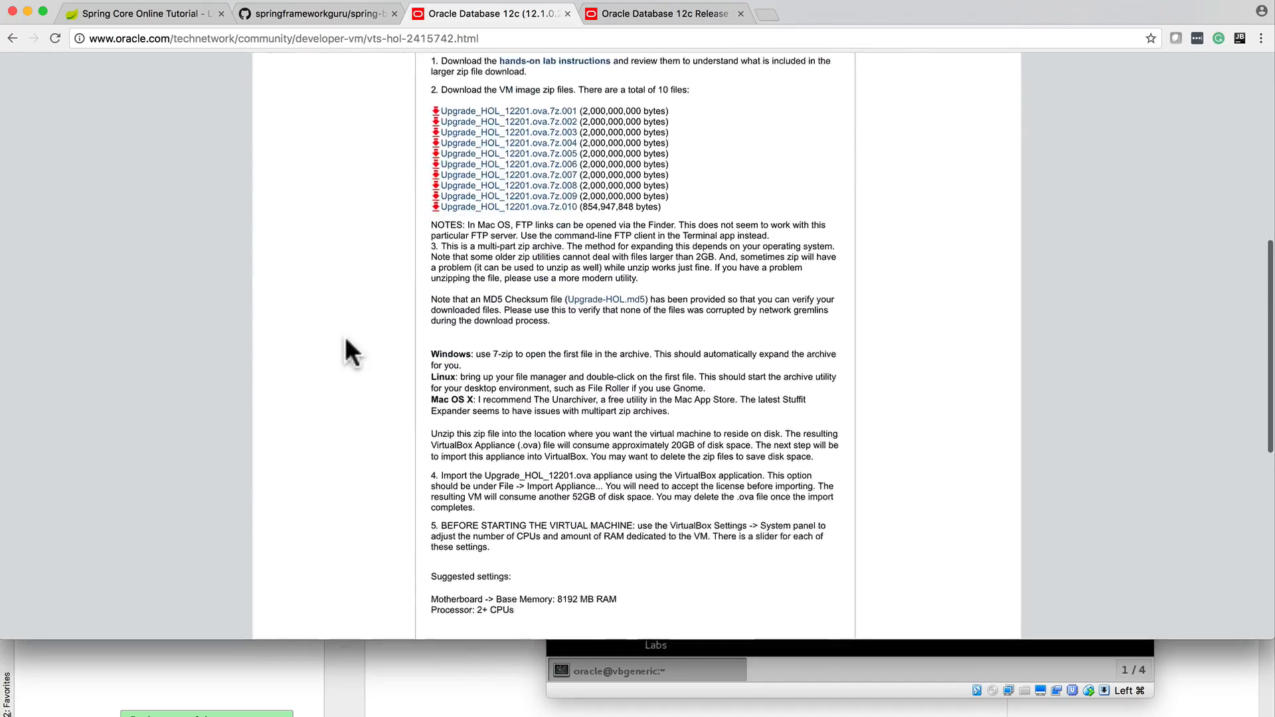
{"action": "scroll", "scroll_direction": "down", "scroll_amount": 3}
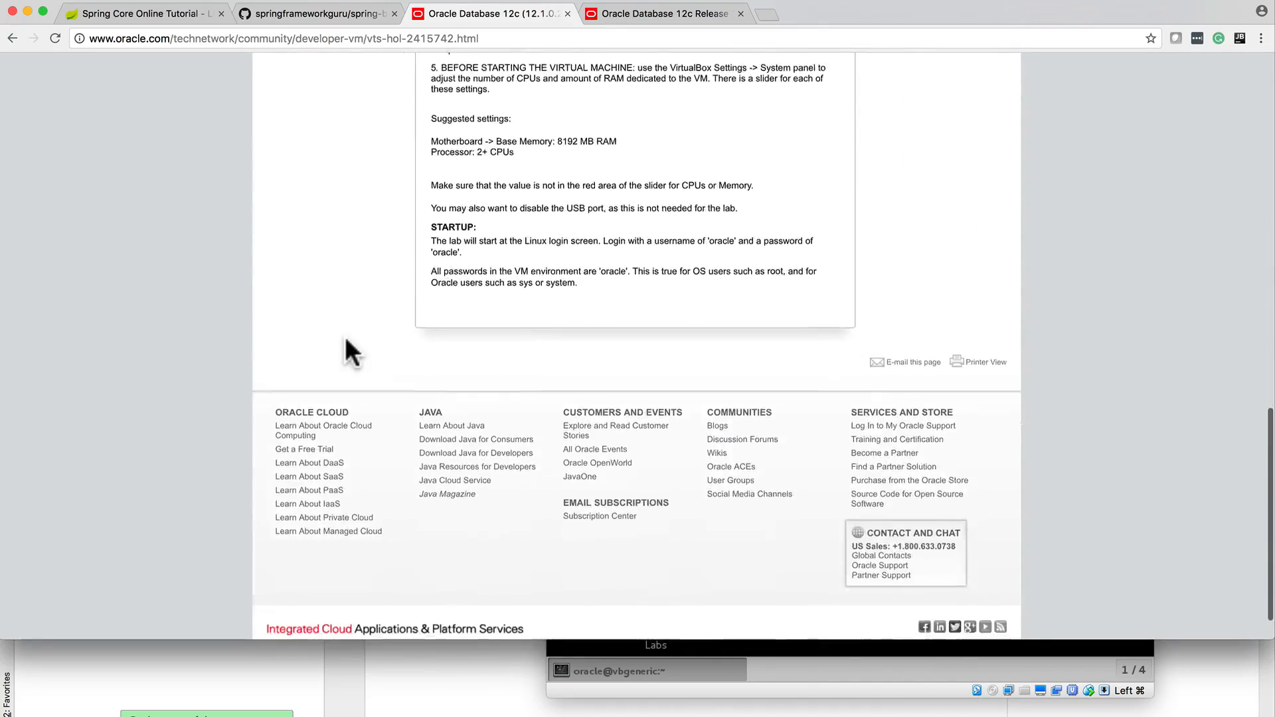
{"action": "scroll", "scroll_direction": "up", "scroll_amount": 3}
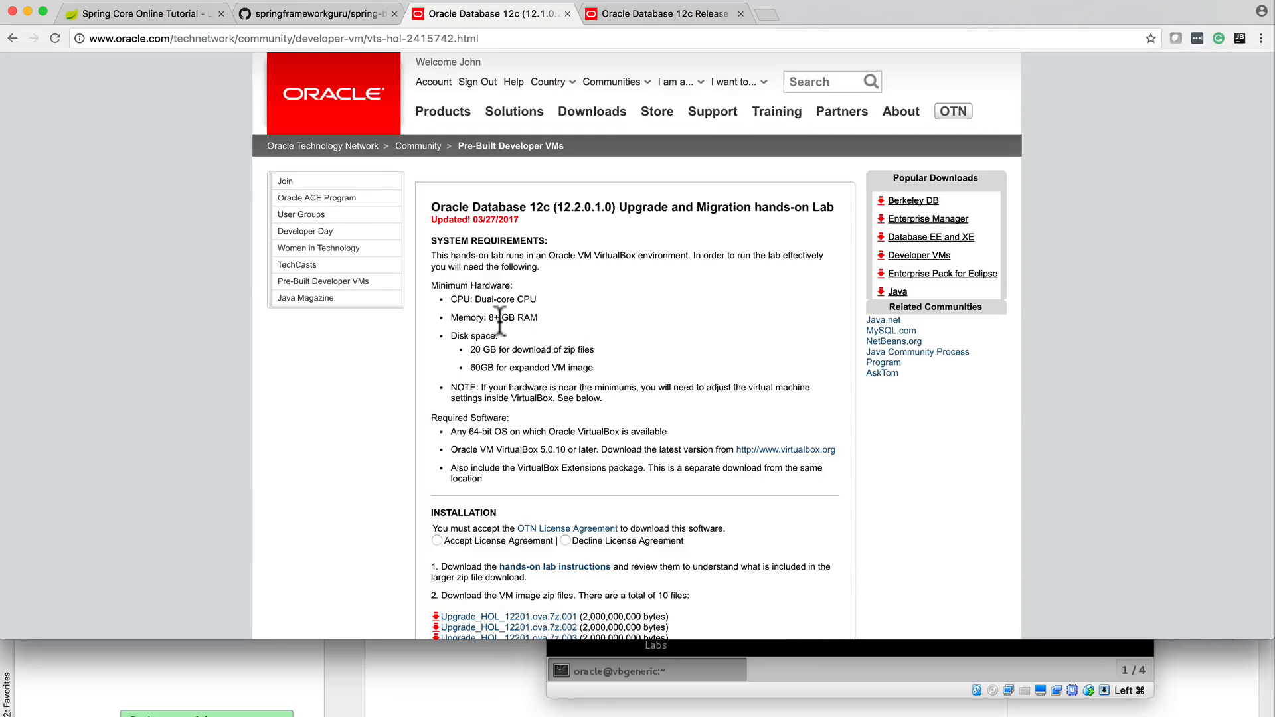
{"action": "mouse_move", "coordinate": [647, 595]}
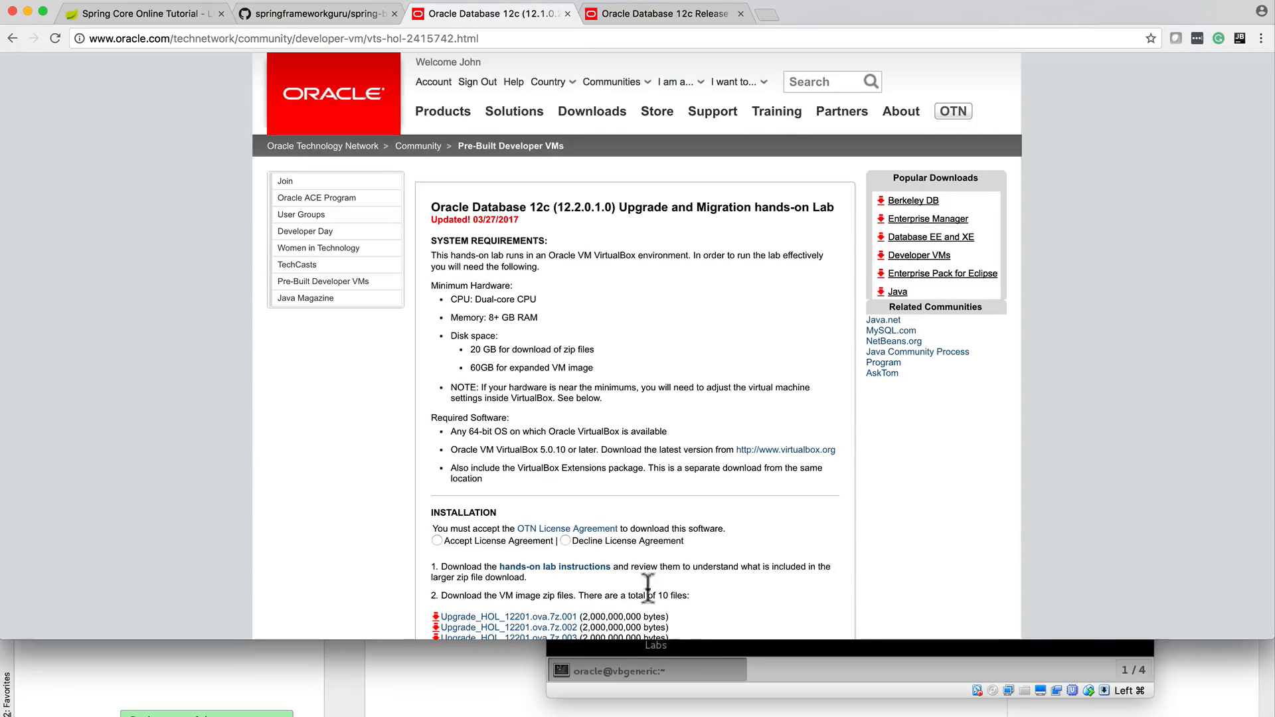
{"action": "mouse_move", "coordinate": [51, 460]}
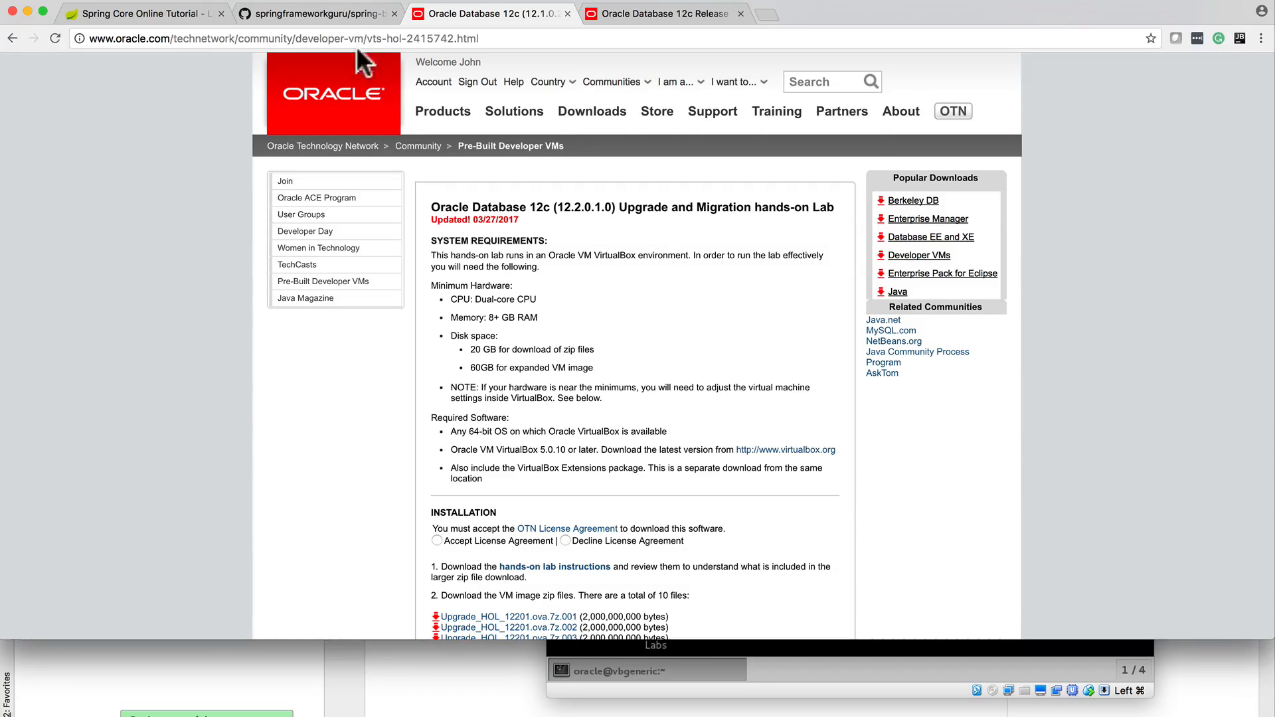
{"action": "left_click", "coordinate": [343, 12]}
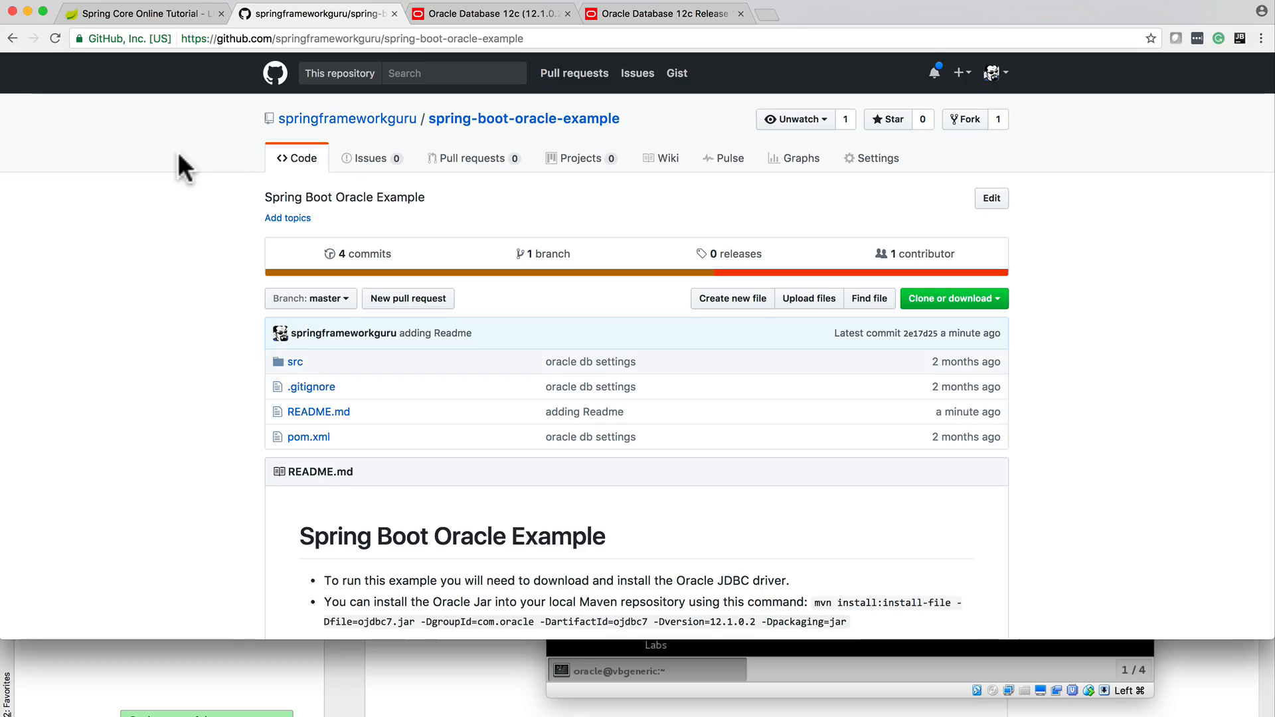
- Review the README's JDBC driver notes, then bring up the Oracle 12.1.0.2 JDBC downloads page
{"action": "scroll", "scroll_direction": "down", "scroll_amount": 3}
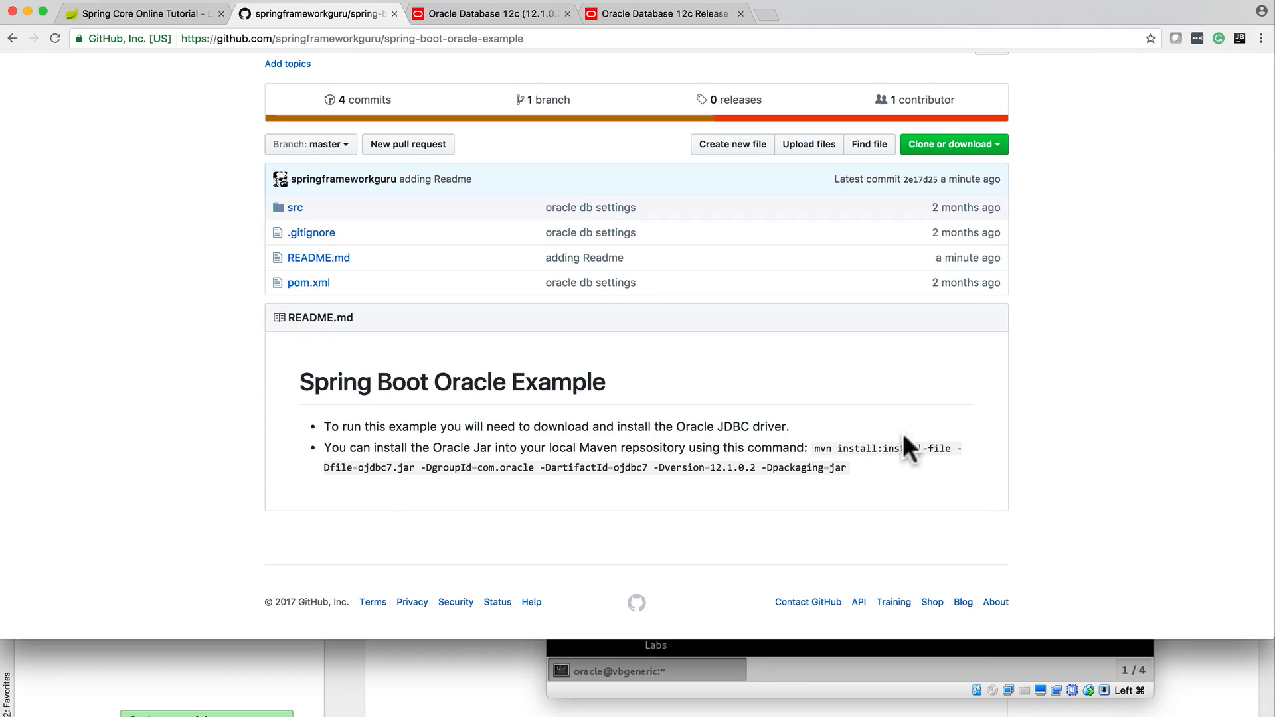
{"action": "mouse_move", "coordinate": [671, 424]}
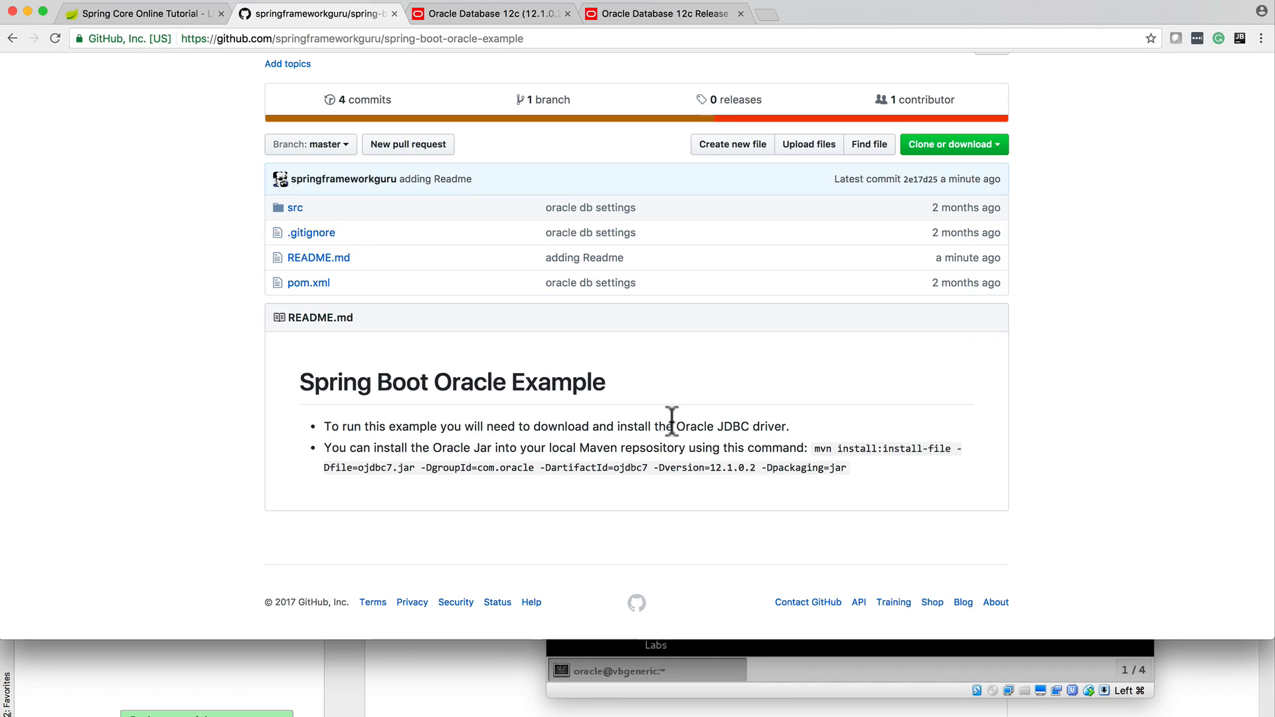
{"action": "left_click", "coordinate": [665, 14]}
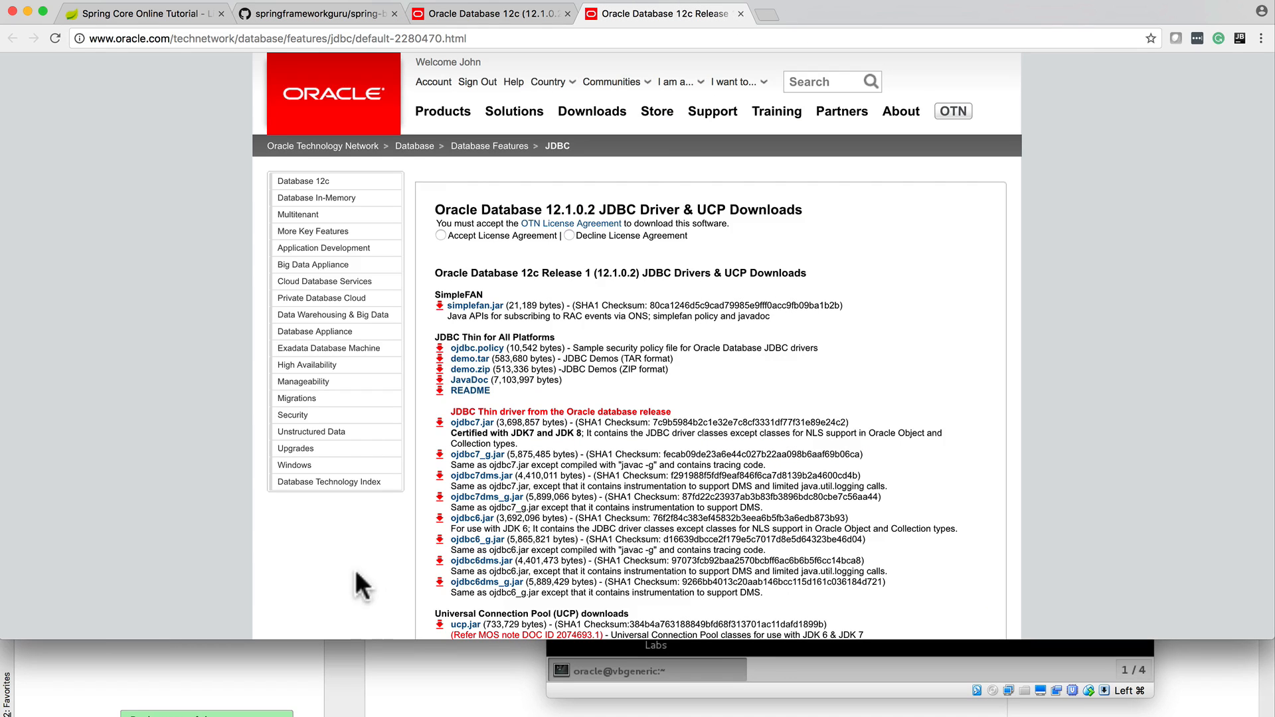
{"action": "mouse_move", "coordinate": [518, 417]}
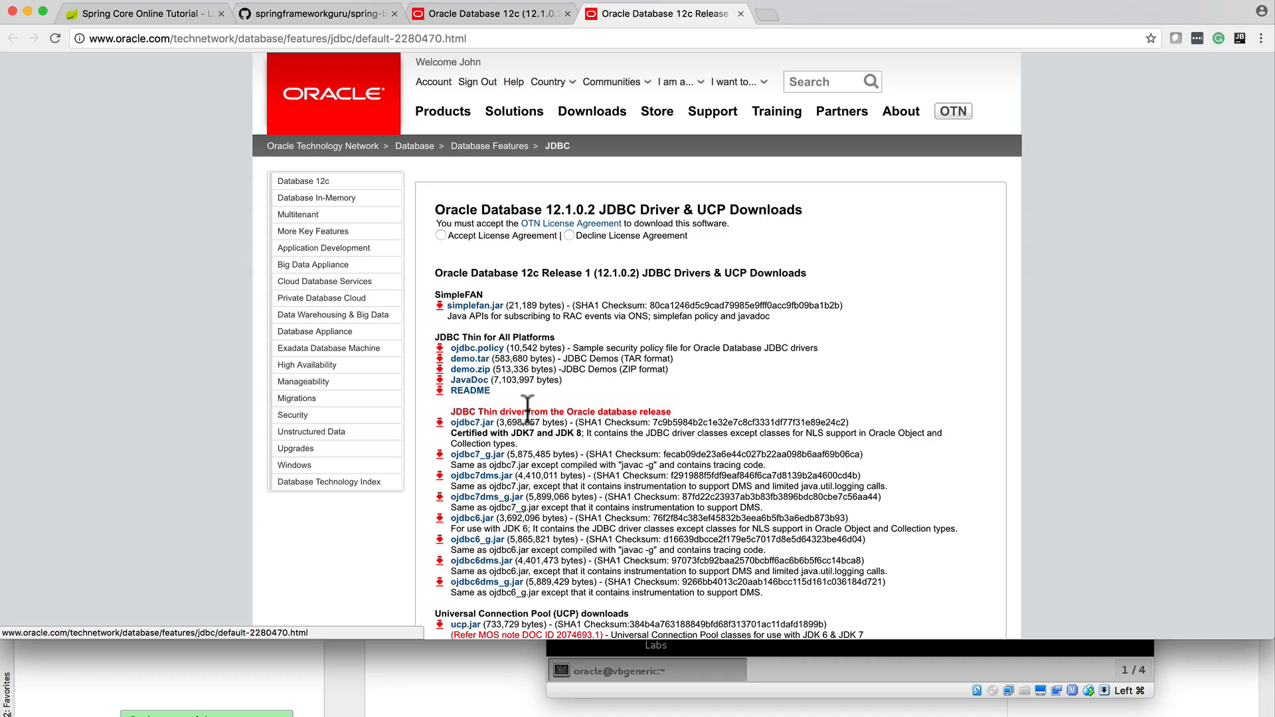
{"action": "mouse_move", "coordinate": [689, 444]}
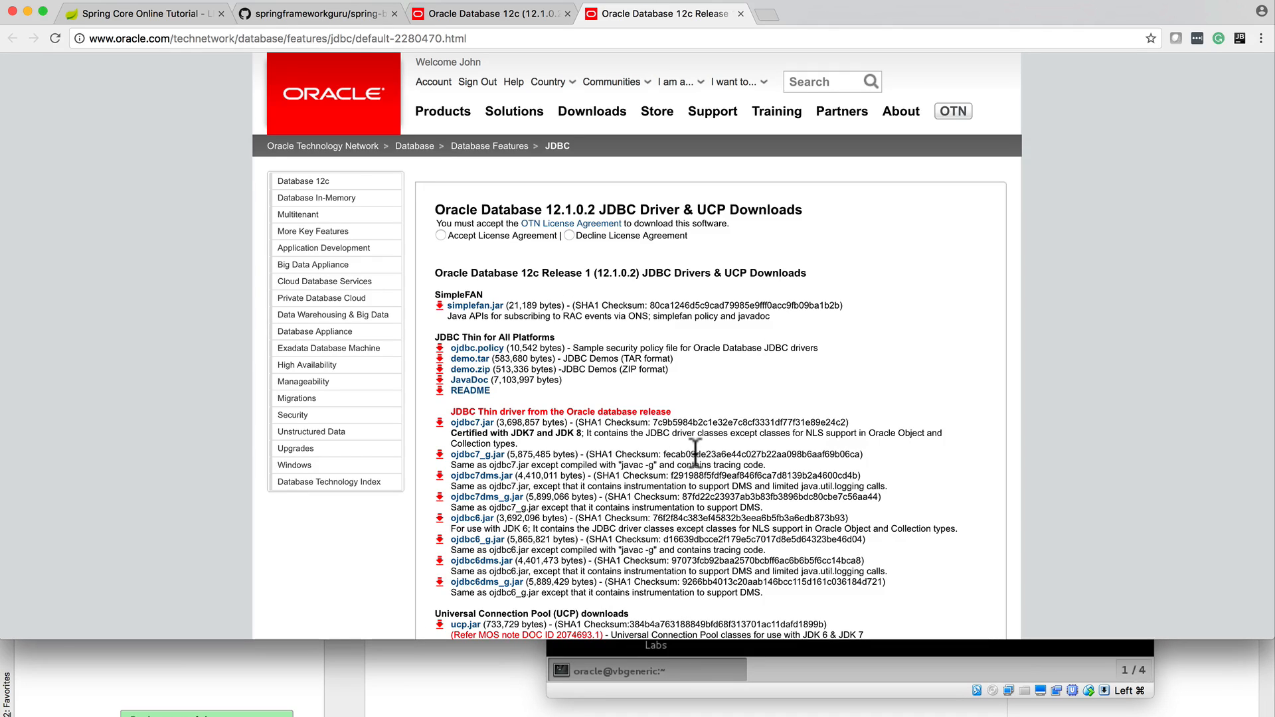
- Accept the OTN license agreement so ojdbc7.jar can be downloaded
{"action": "scroll", "scroll_direction": "down", "scroll_amount": 3}
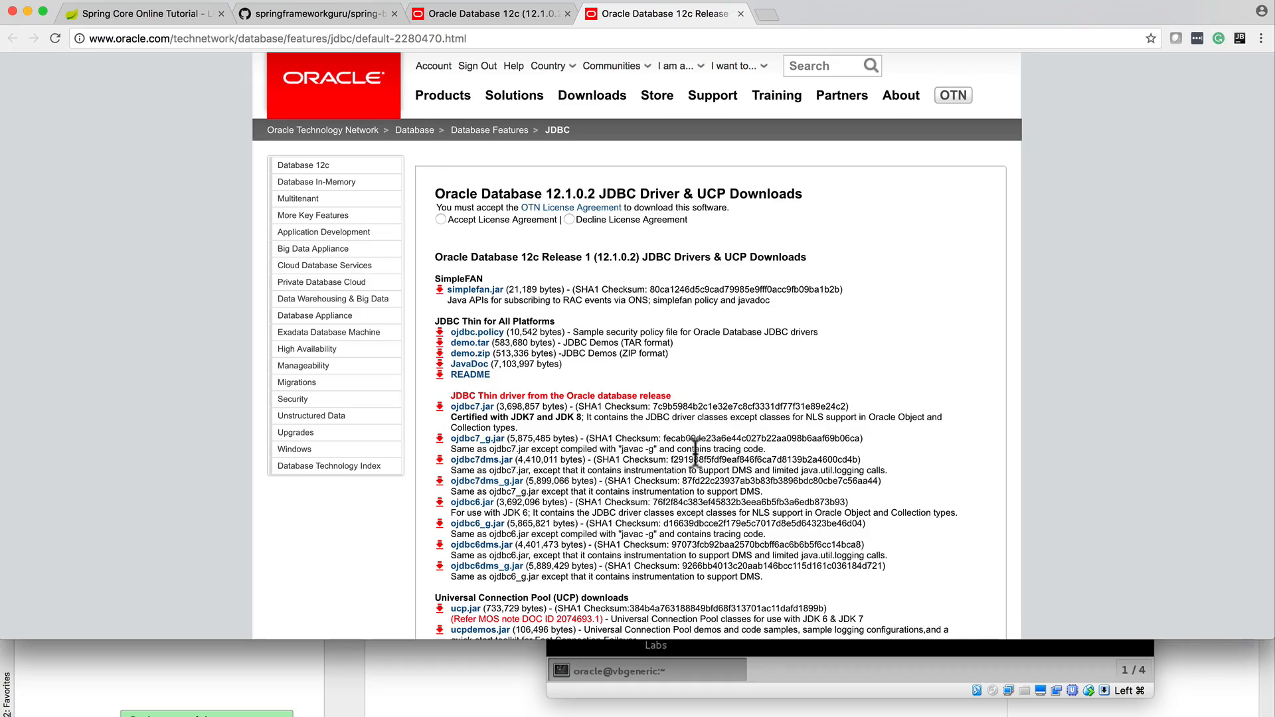
{"action": "mouse_move", "coordinate": [58, 458]}
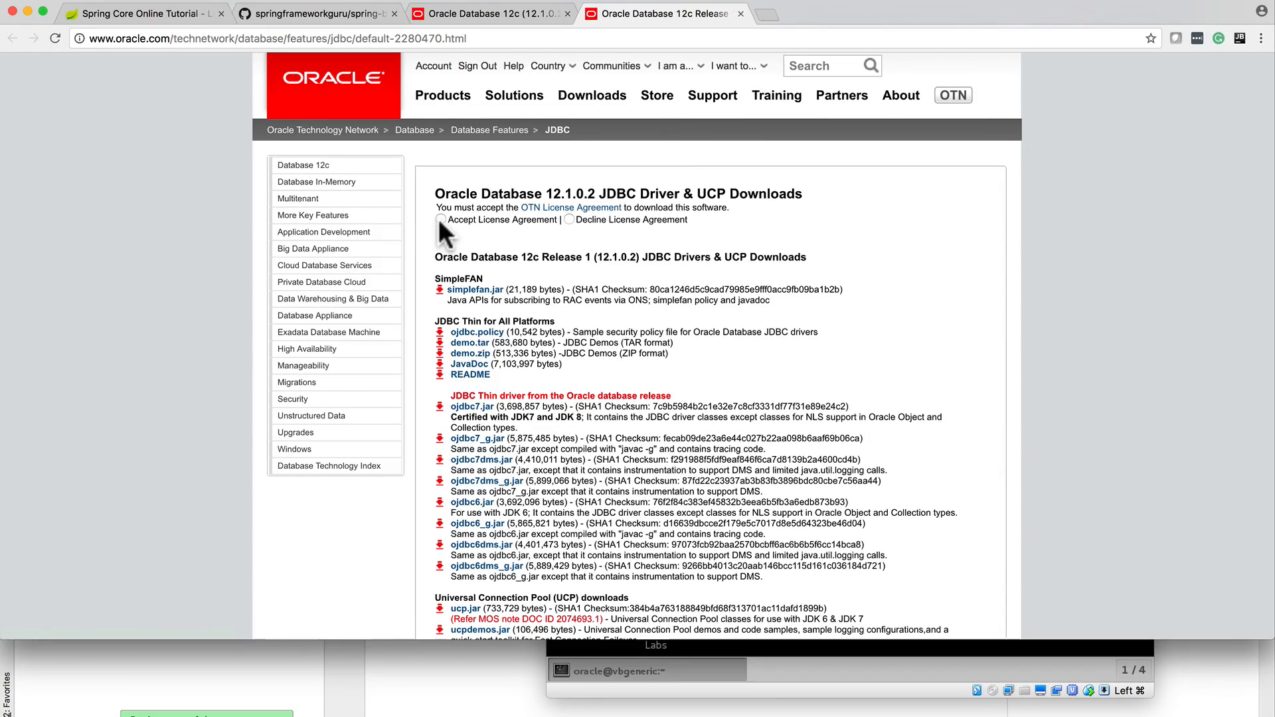
{"action": "left_click", "coordinate": [440, 219]}
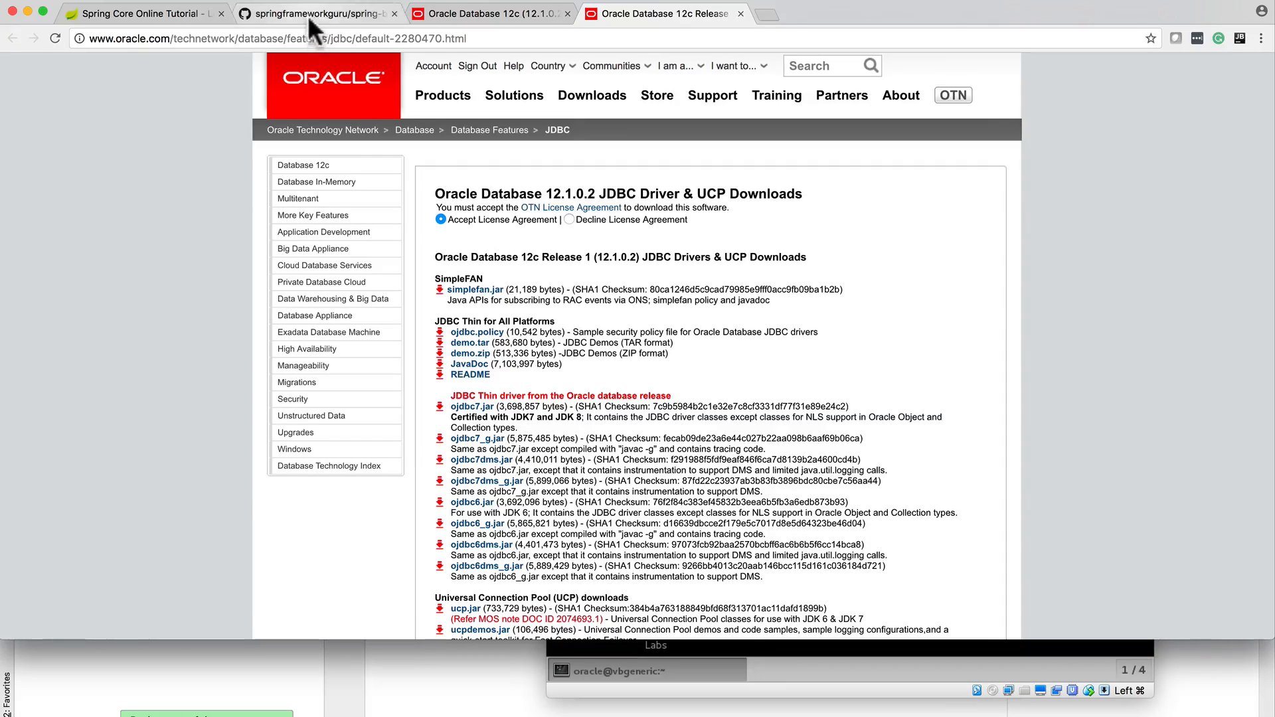
- Go back to the GitHub README showing the Maven install-file command for ojdbc7.jar
{"action": "left_click", "coordinate": [329, 12]}
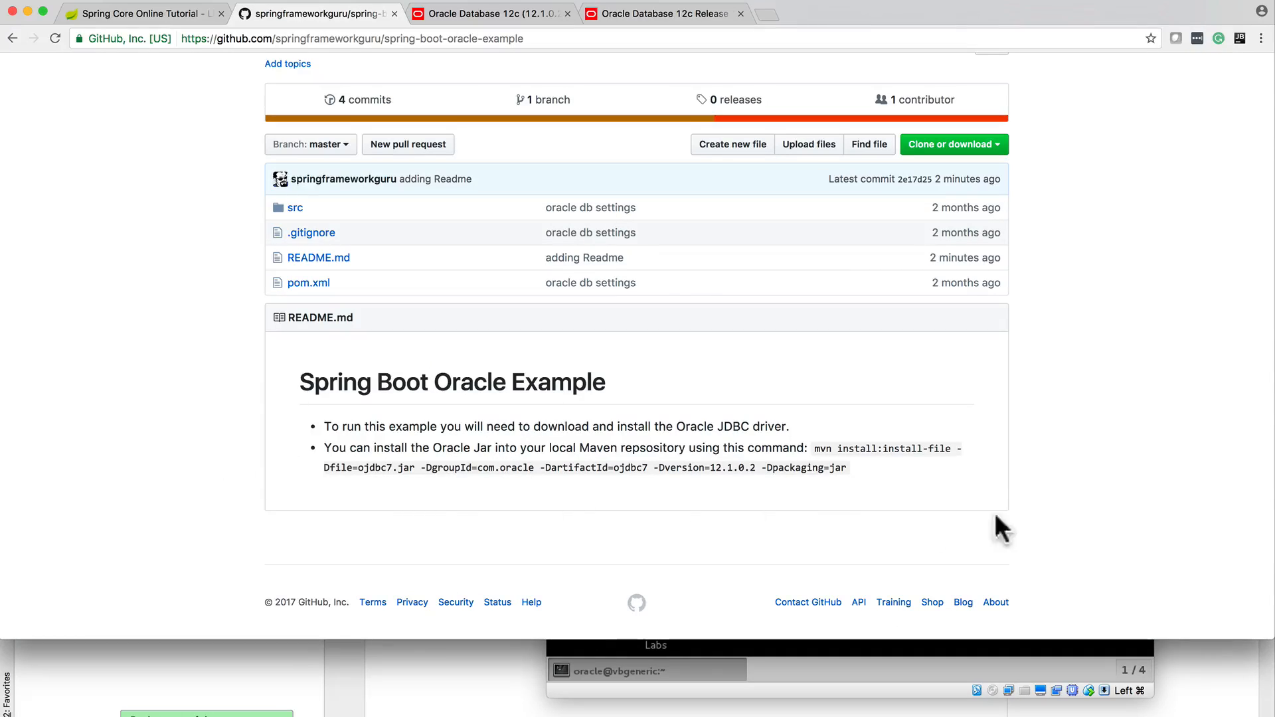
{"action": "mouse_move", "coordinate": [819, 511]}
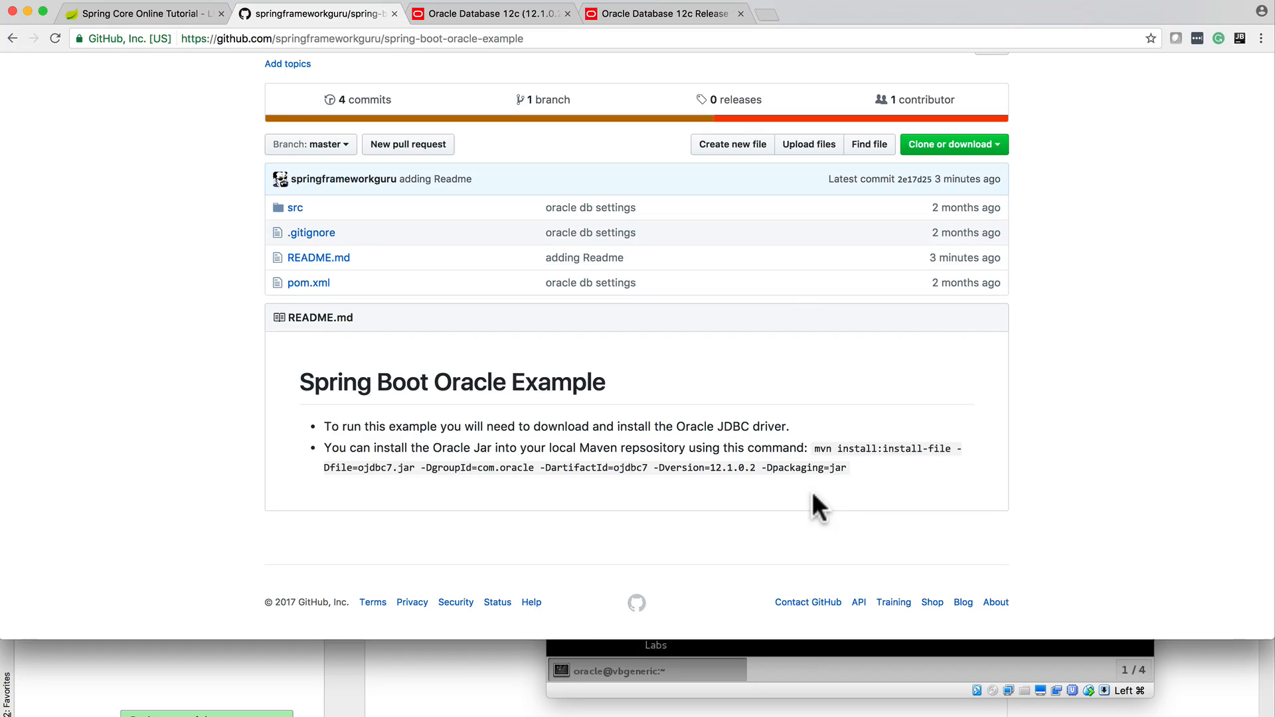
{"action": "mouse_move", "coordinate": [815, 454]}
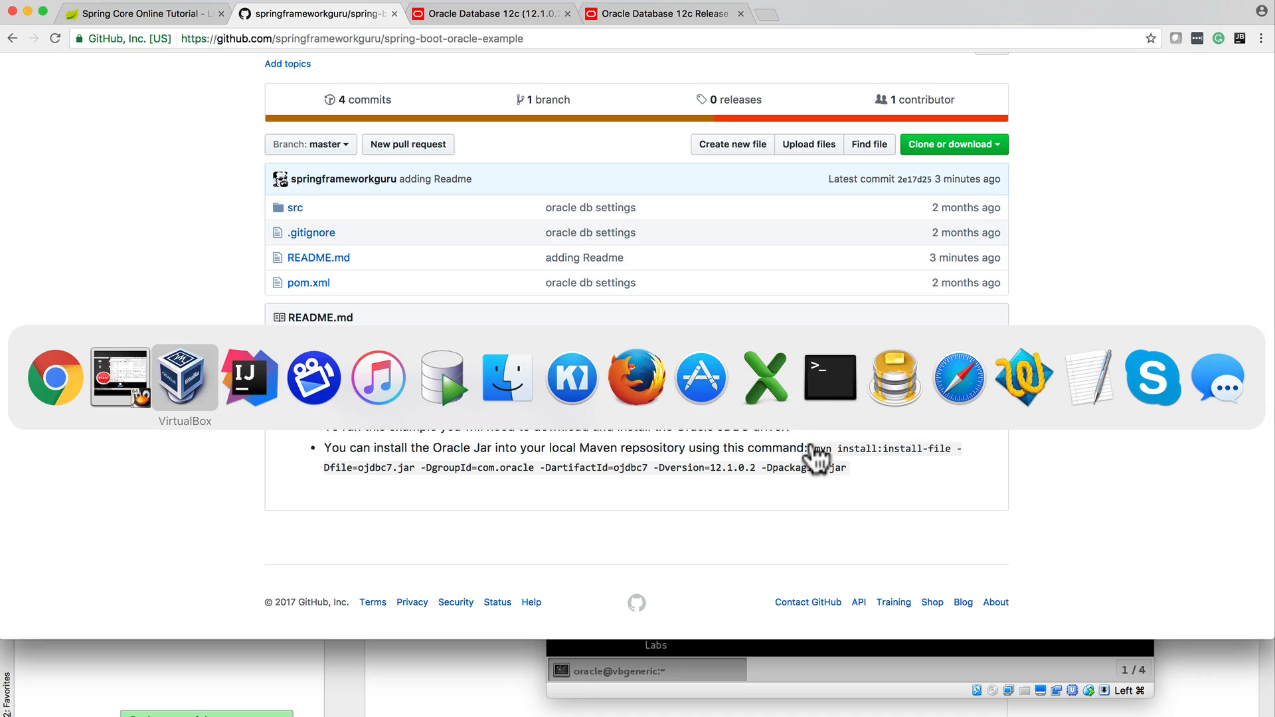
- Switch to IntelliJ IDEA showing application.properties with Oracle datasource and Hibernate settings
{"action": "left_click", "coordinate": [250, 378]}
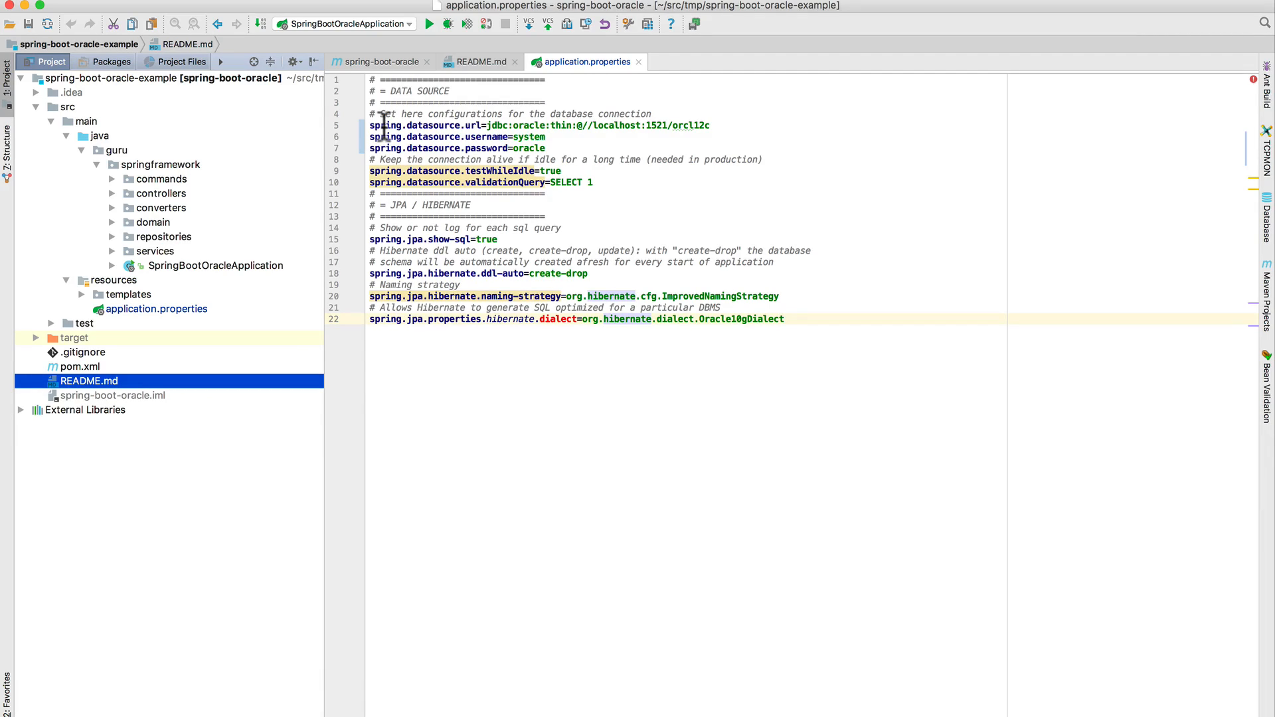
{"action": "mouse_move", "coordinate": [448, 126]}
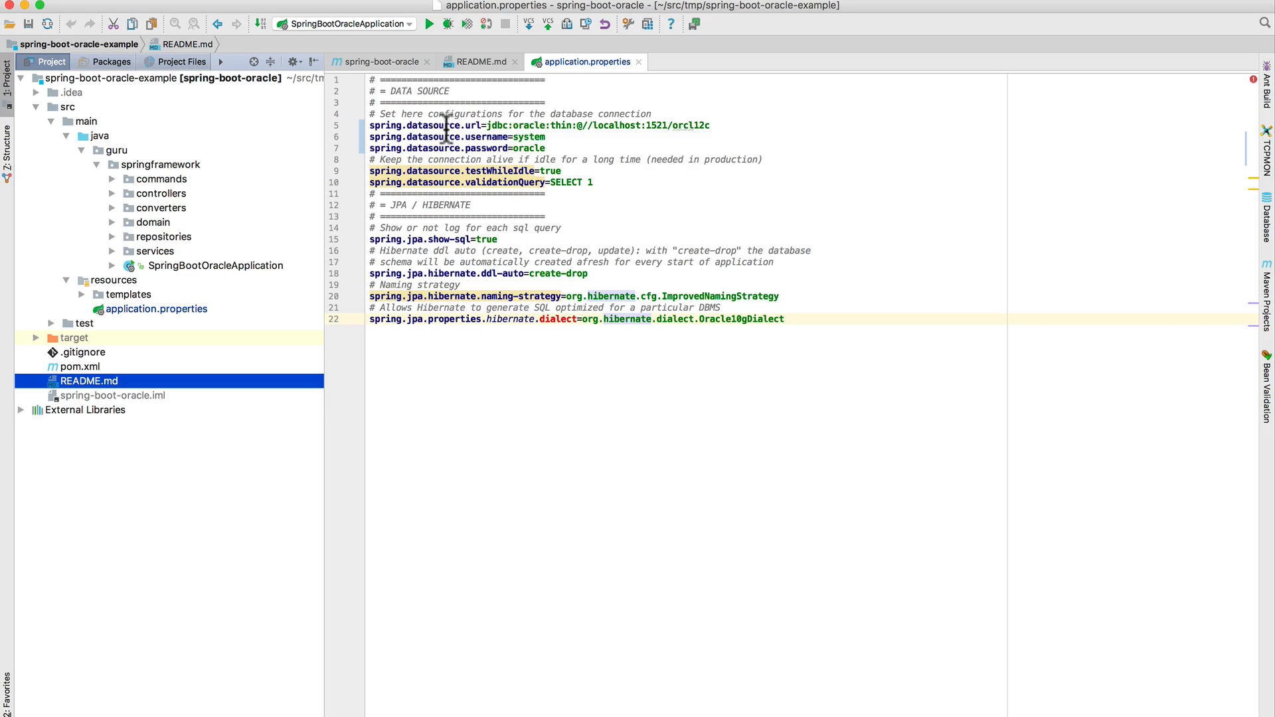
{"action": "mouse_move", "coordinate": [506, 179]}
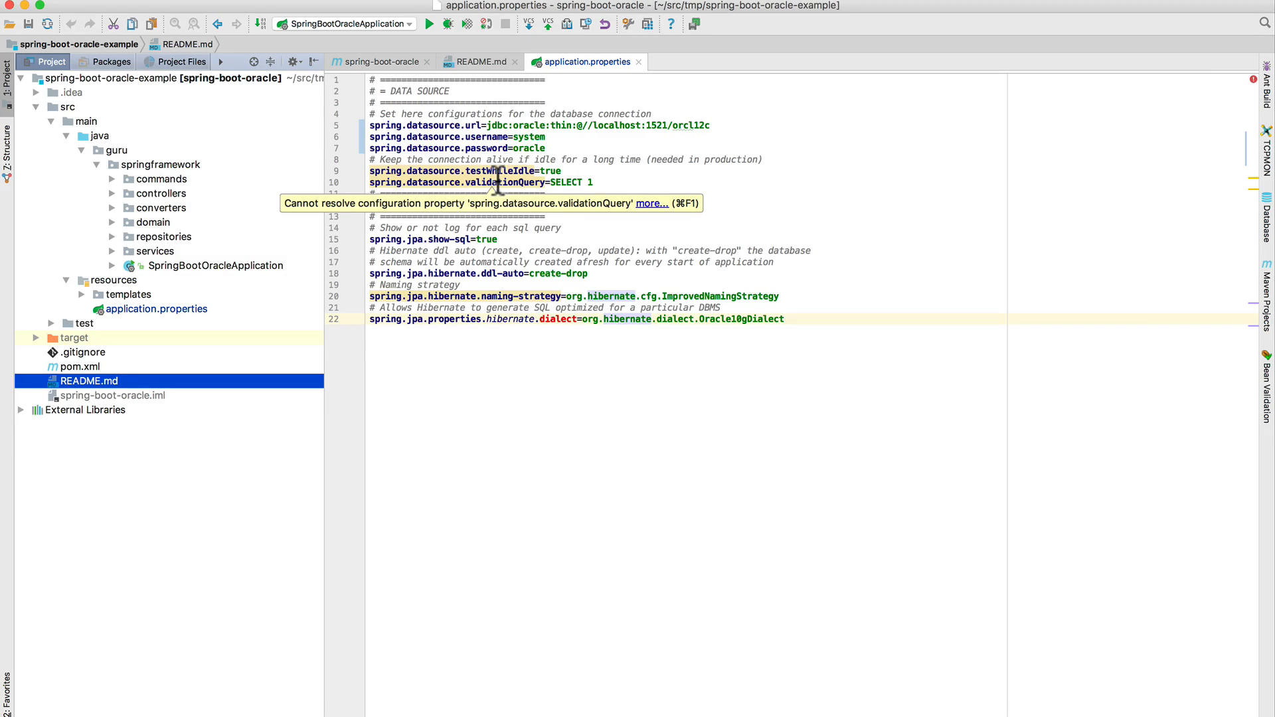
{"action": "mouse_move", "coordinate": [559, 125]}
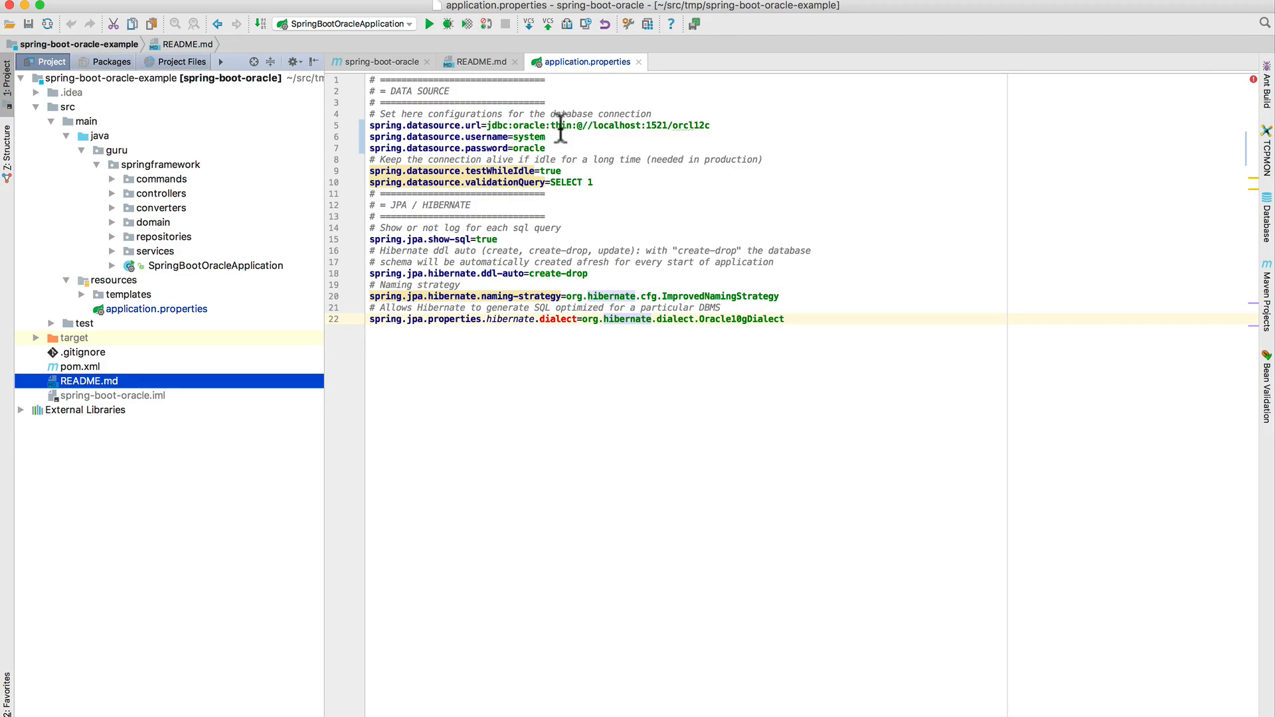
{"action": "mouse_move", "coordinate": [676, 125]}
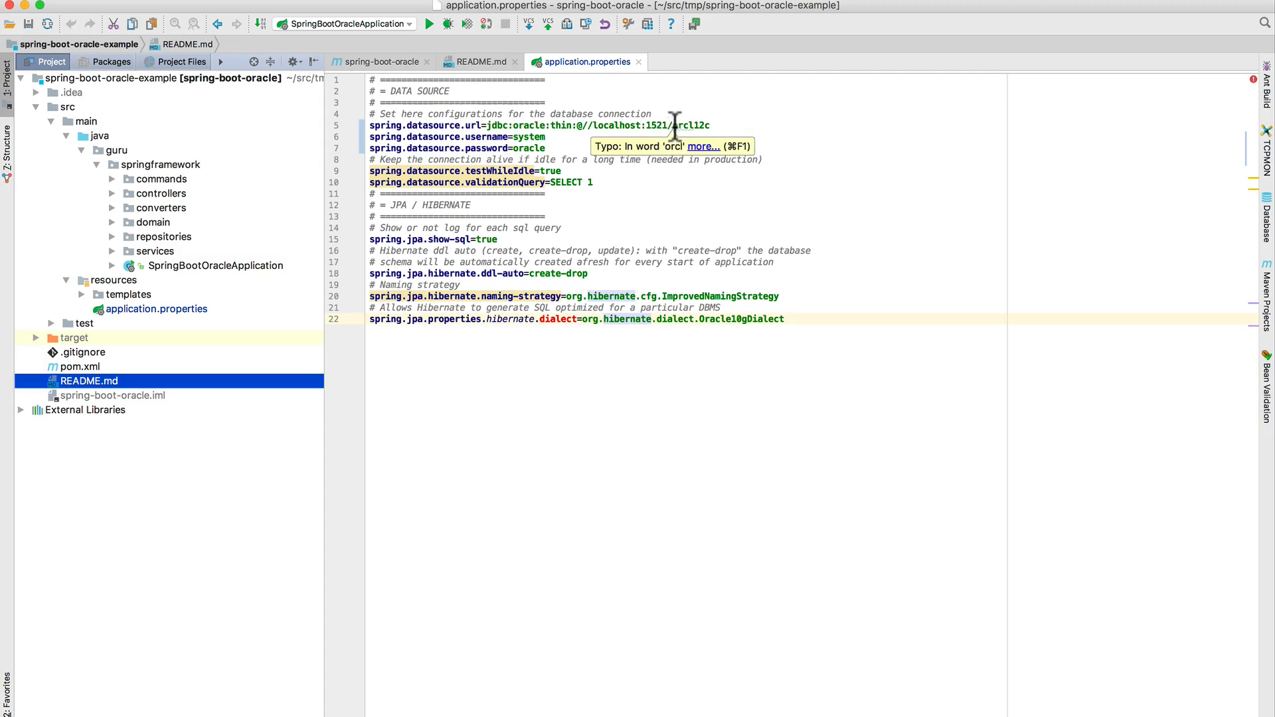
{"action": "mouse_move", "coordinate": [728, 125]}
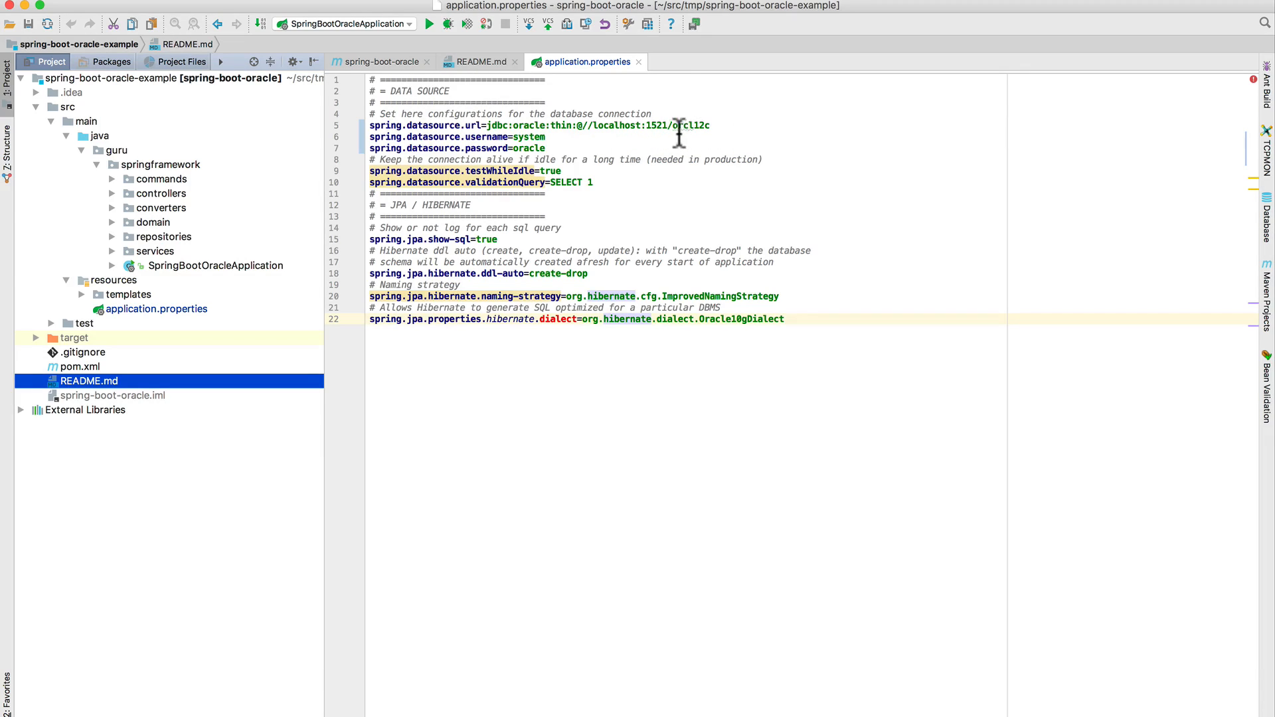
{"action": "mouse_move", "coordinate": [711, 126]}
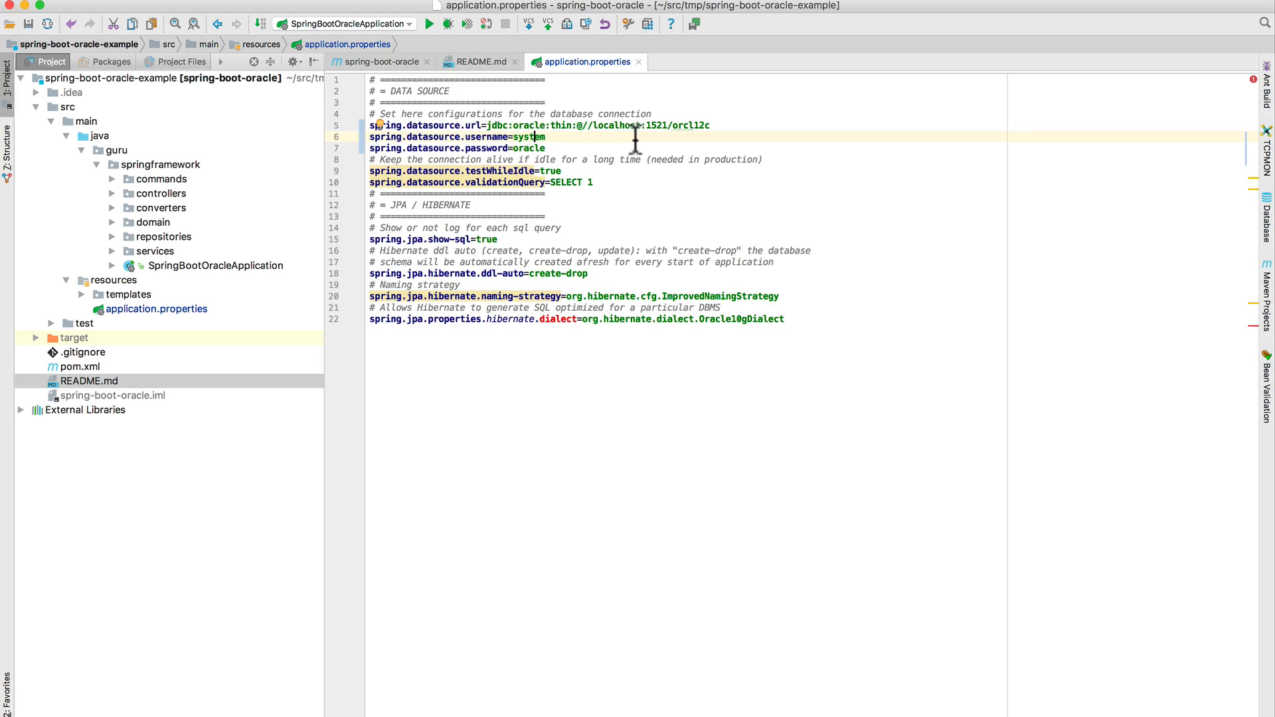
{"action": "mouse_move", "coordinate": [654, 190]}
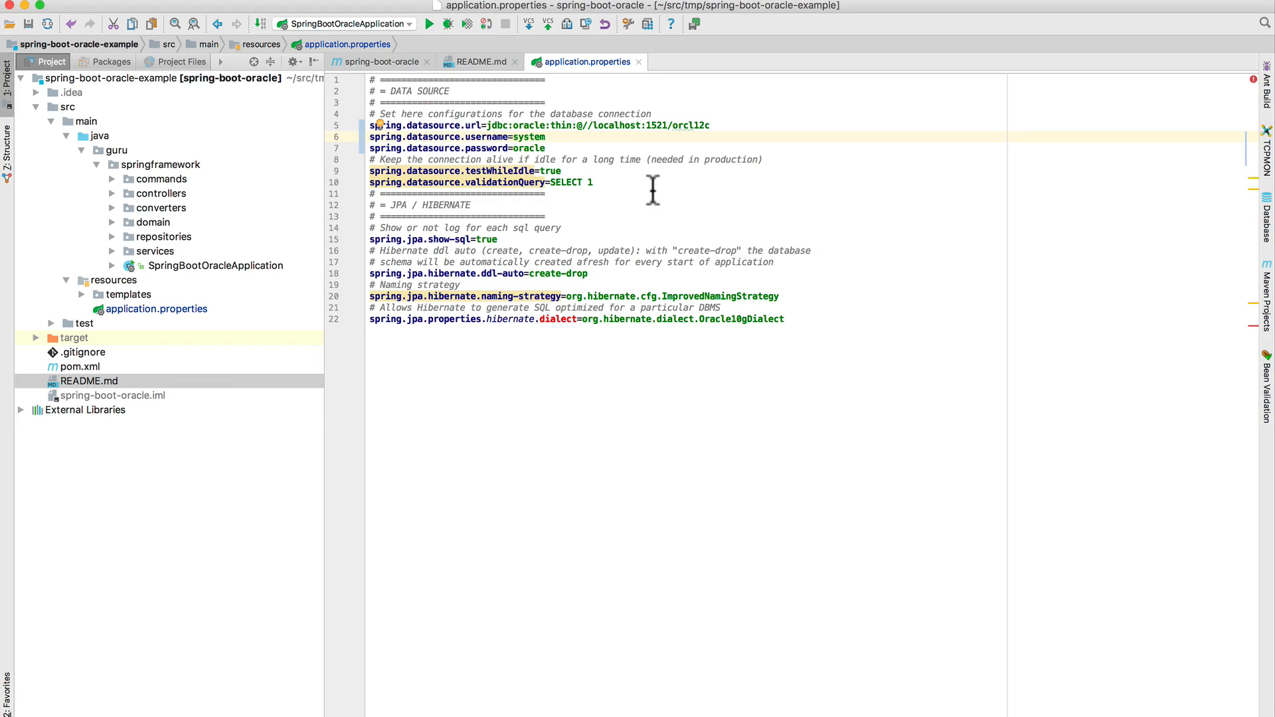
{"action": "mouse_move", "coordinate": [443, 150]}
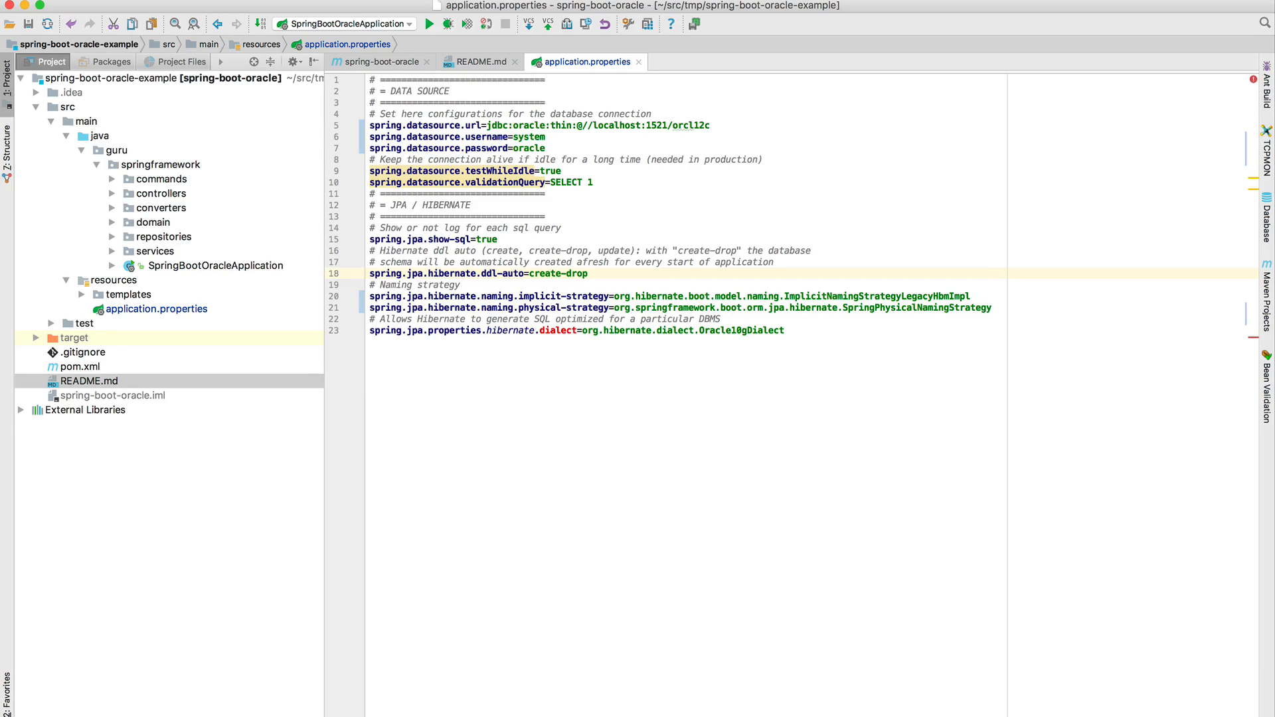
- Focus on the create-drop schema setting in application.properties
{"action": "left_click", "coordinate": [588, 274]}
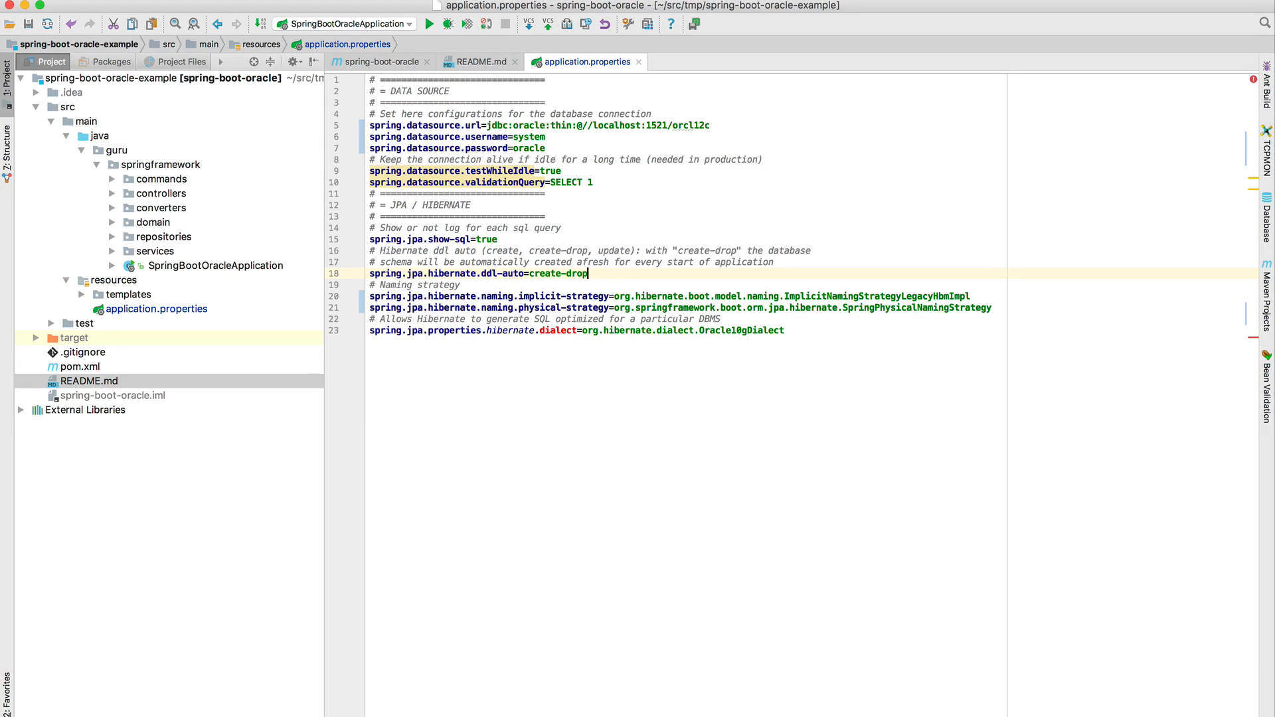
{"action": "mouse_move", "coordinate": [717, 340]}
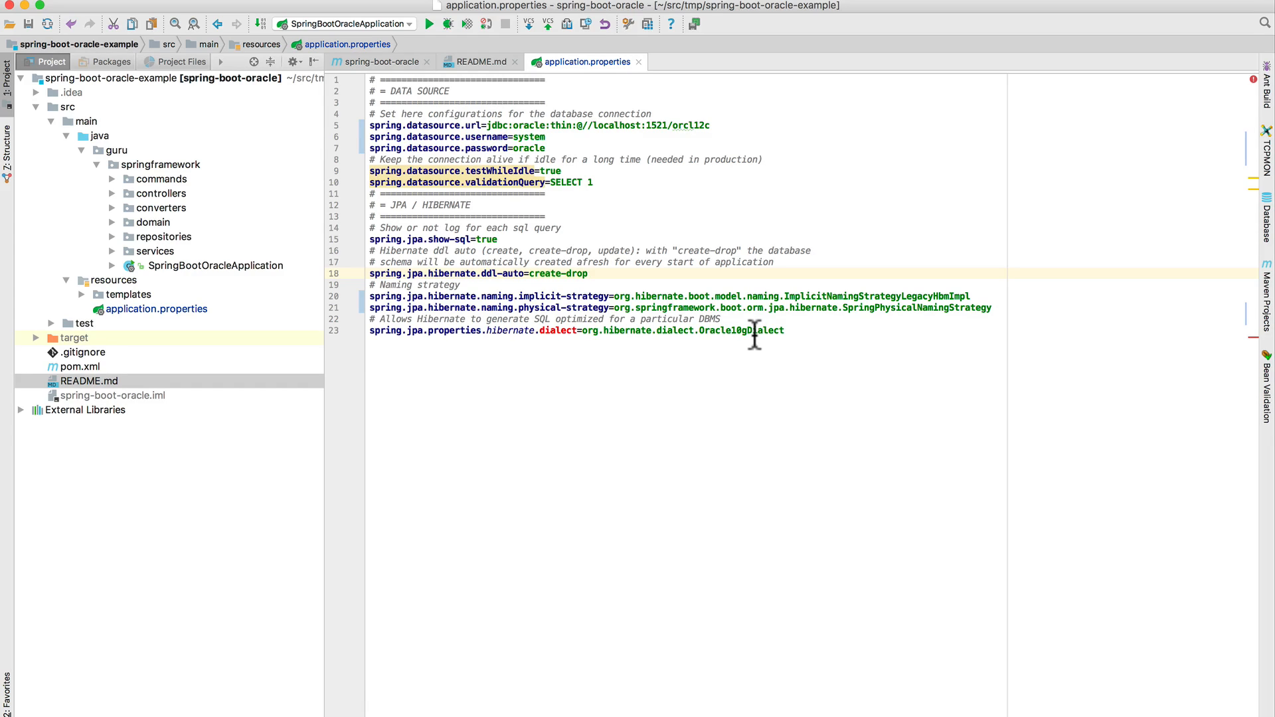
{"action": "mouse_move", "coordinate": [738, 215]}
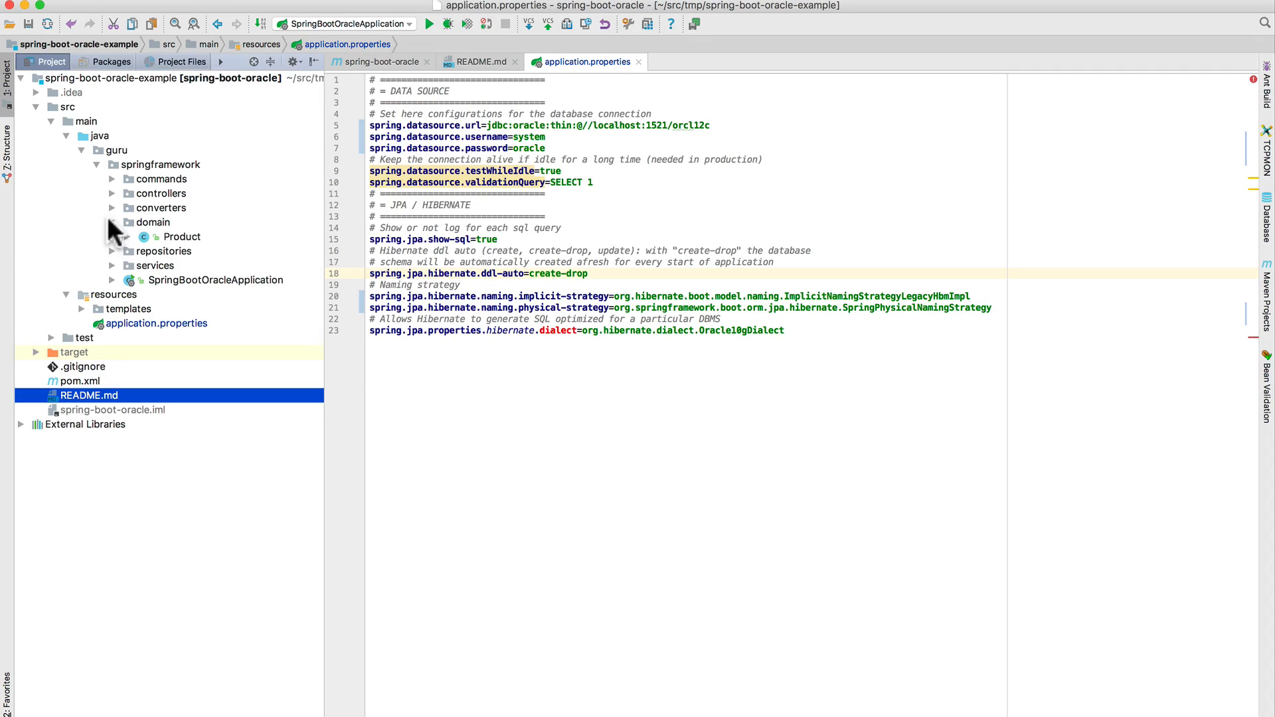
- Open Product.java, dismiss the import suggestion, and expand the repositories package
{"action": "double_click", "coordinate": [183, 236]}
{"action": "type", "text": "@Id"}
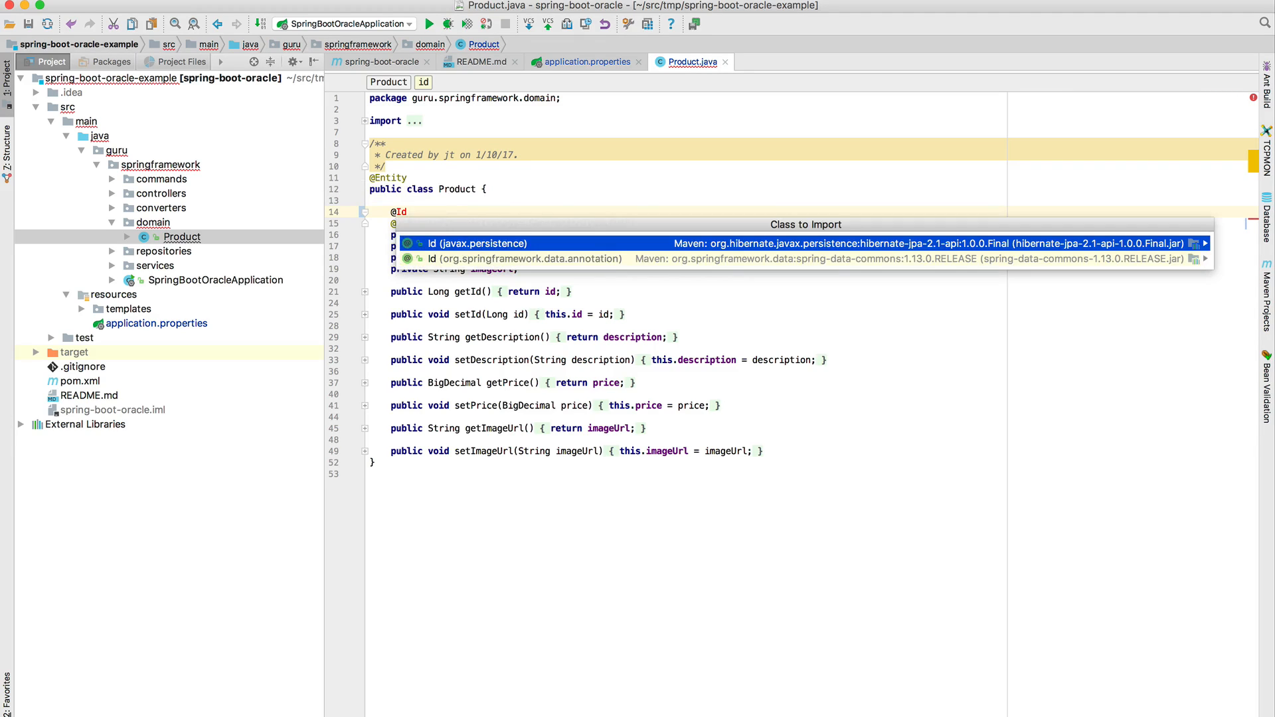
{"action": "left_click", "coordinate": [473, 243]}
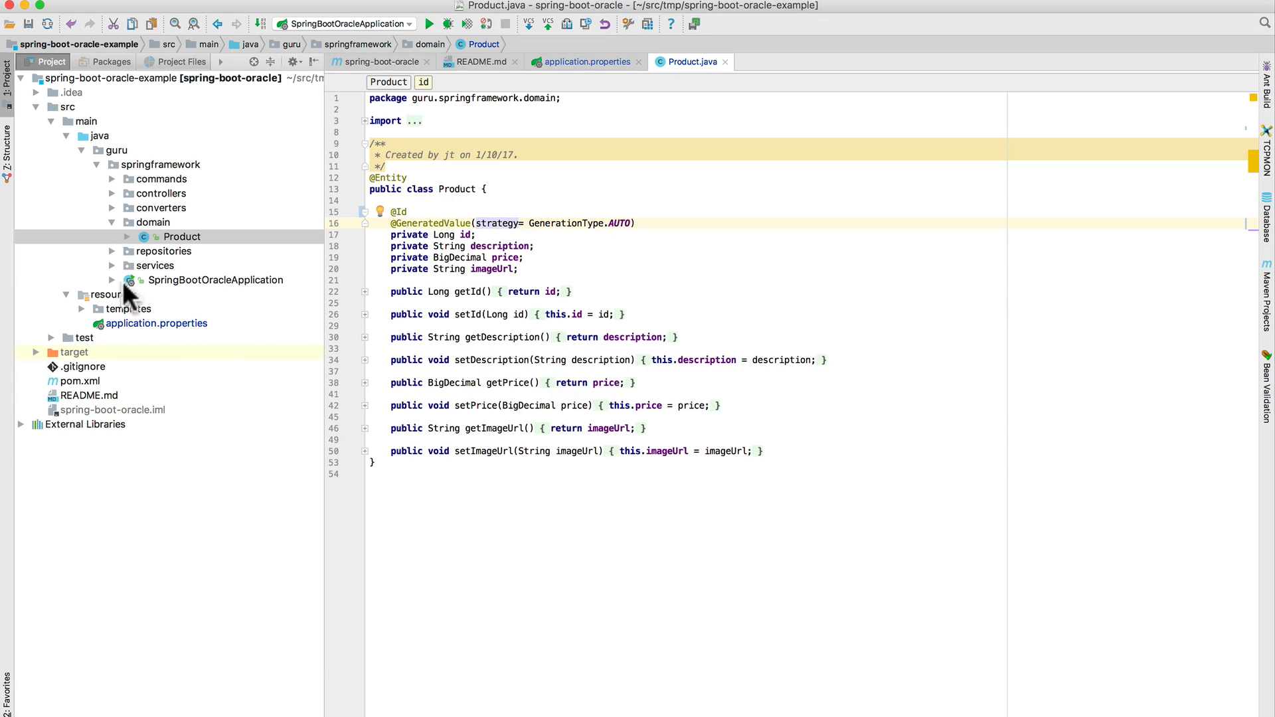
{"action": "mouse_move", "coordinate": [164, 269]}
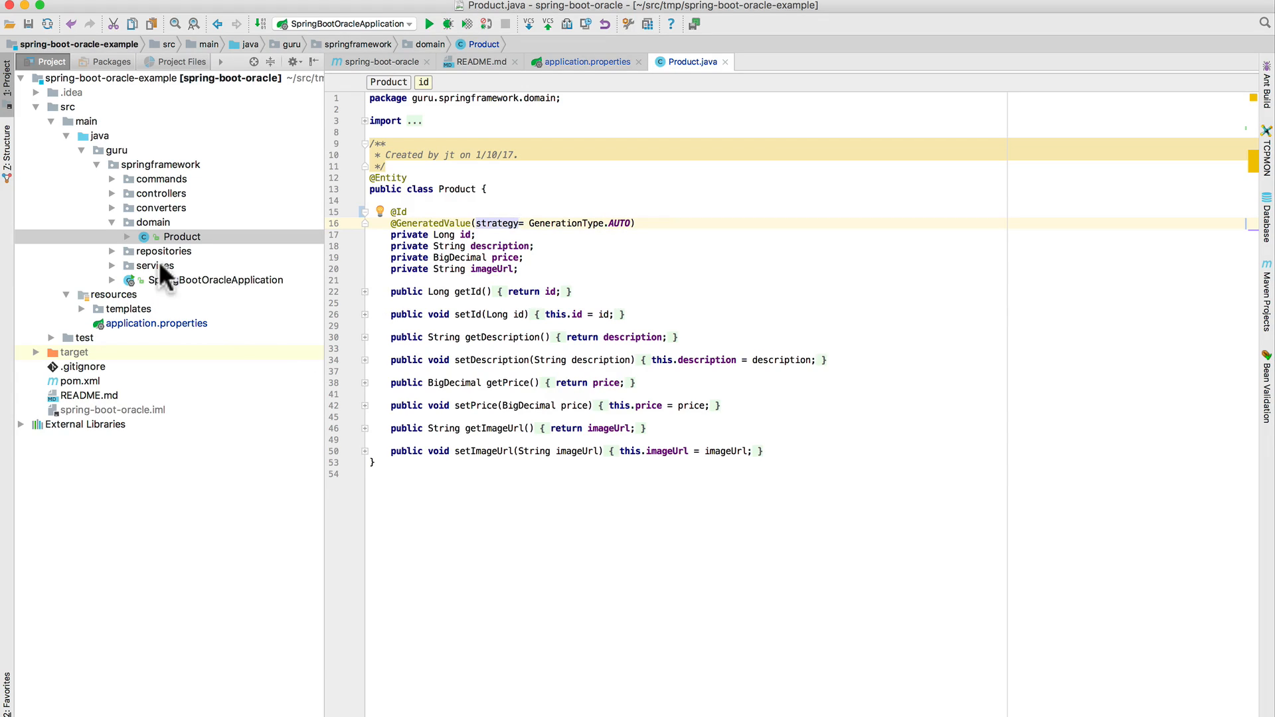
{"action": "mouse_move", "coordinate": [120, 253]}
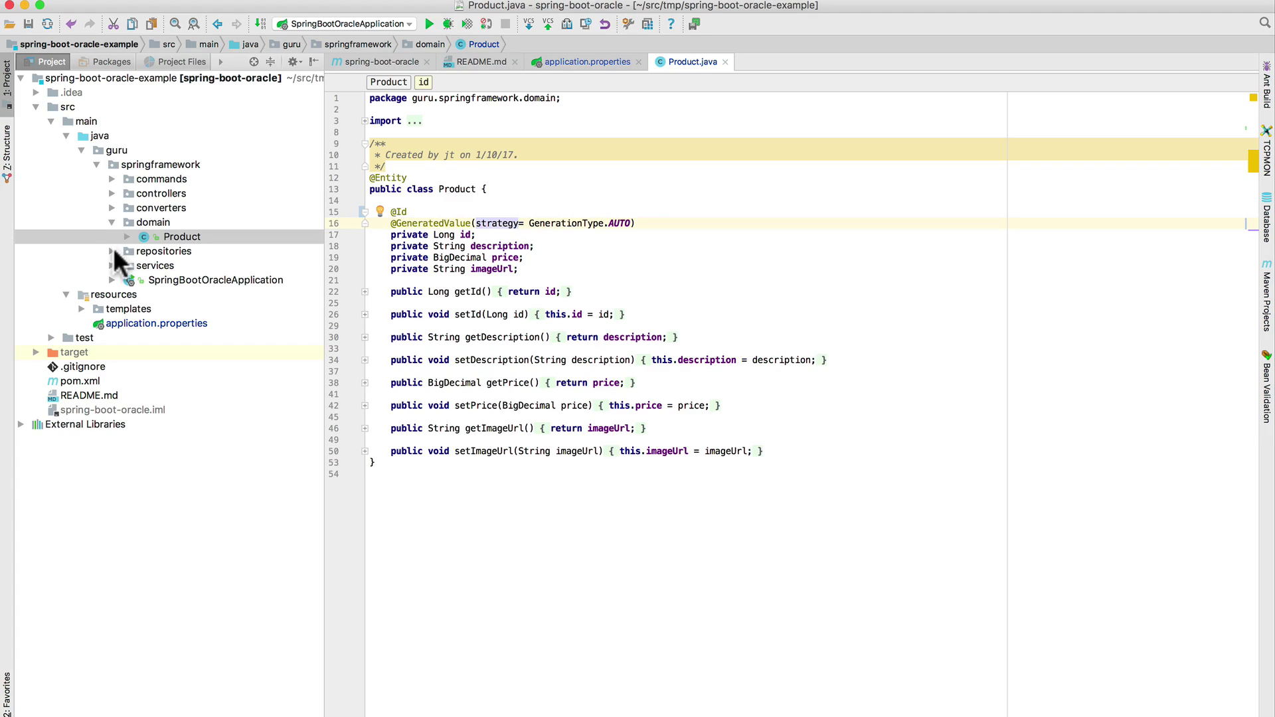
{"action": "left_click", "coordinate": [114, 251]}
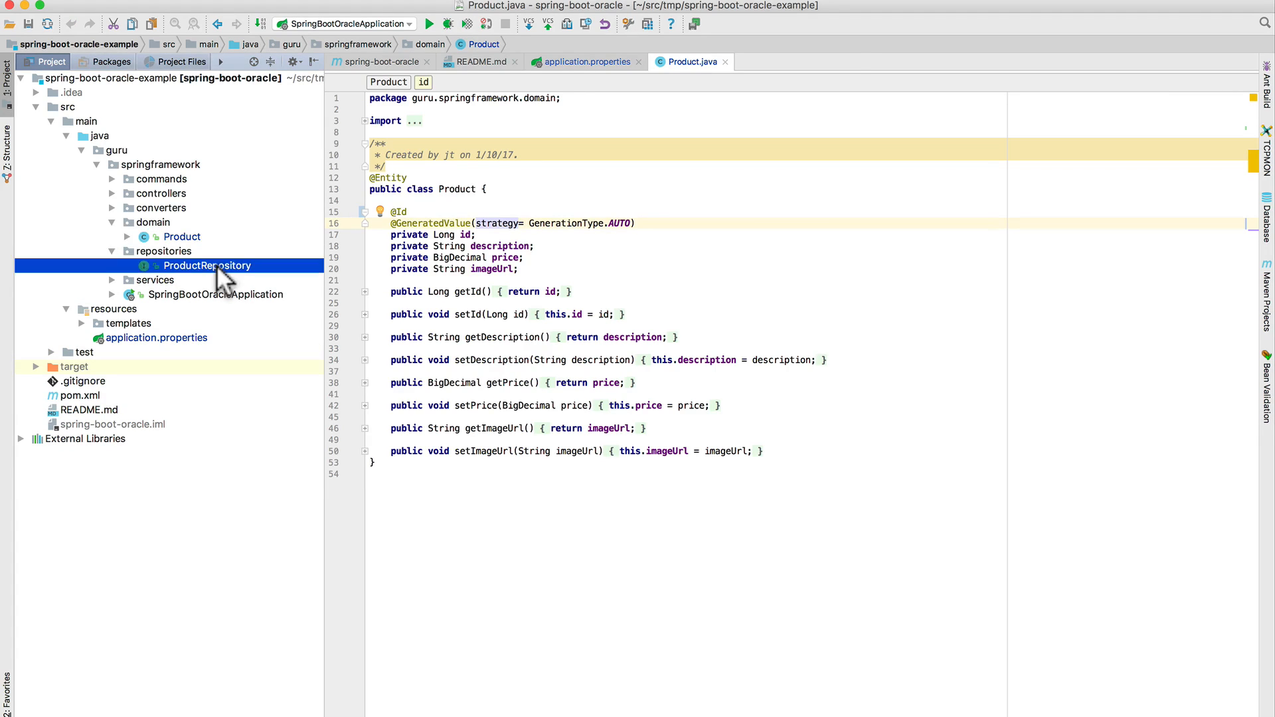
- Open the ProductRepository interface extending CrudRepository<Product, Long>
{"action": "double_click", "coordinate": [207, 265]}
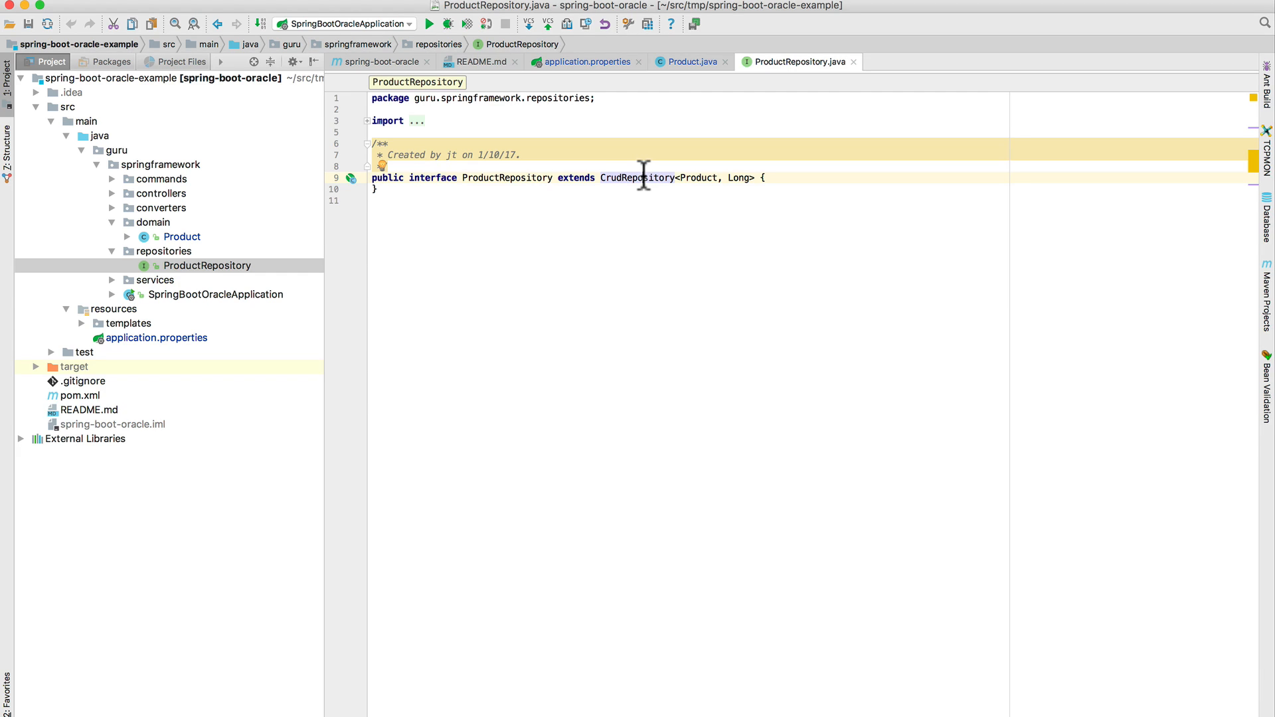
{"action": "mouse_move", "coordinate": [120, 288]}
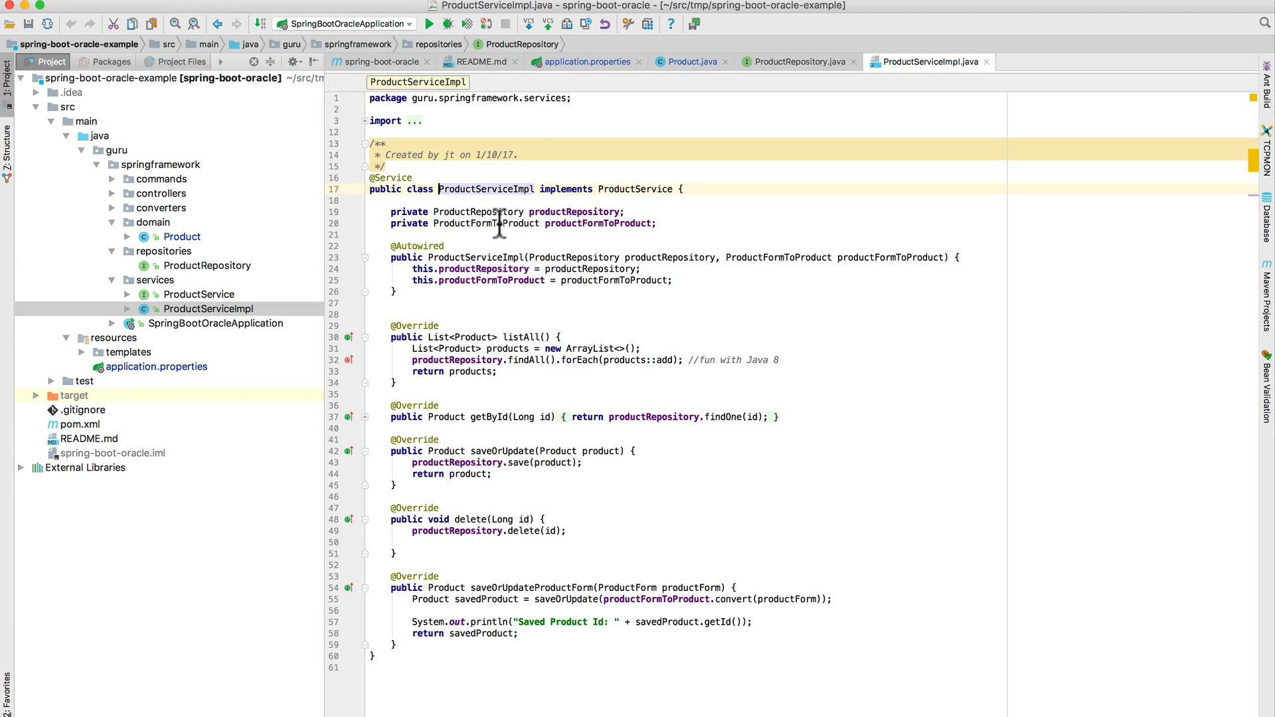
{"action": "left_click", "coordinate": [577, 212]}
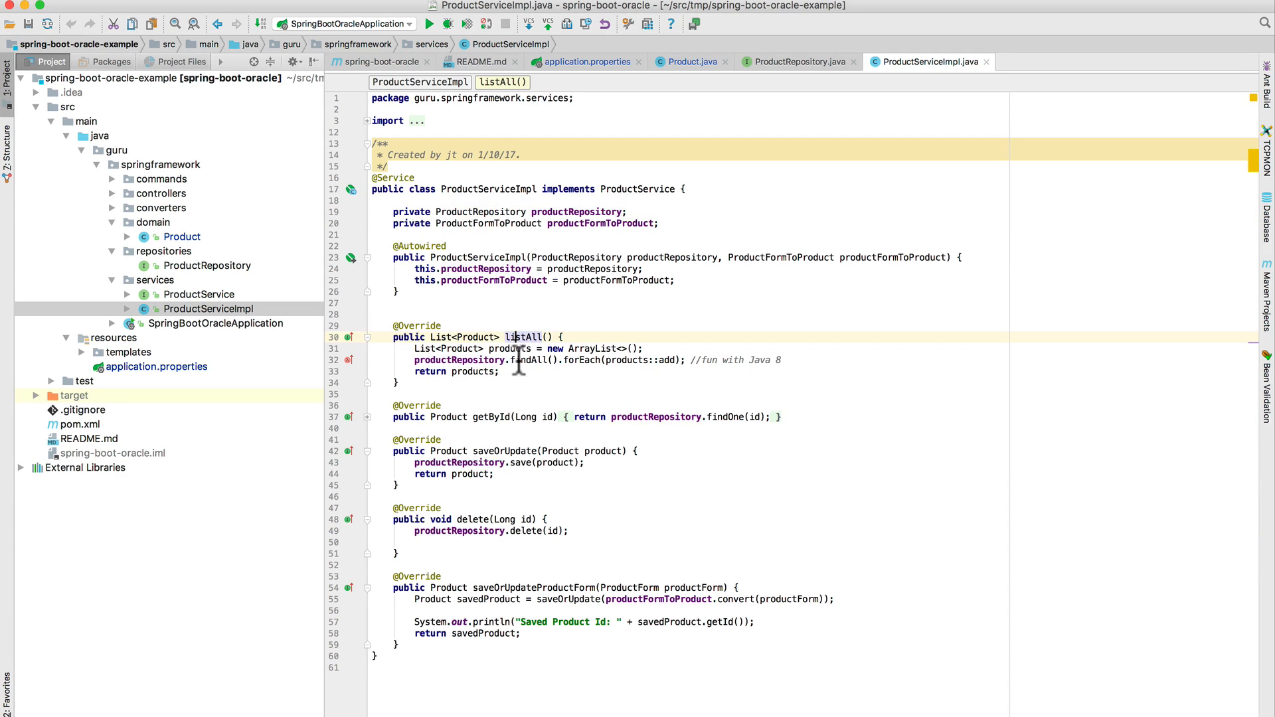
{"action": "left_click", "coordinate": [498, 417]}
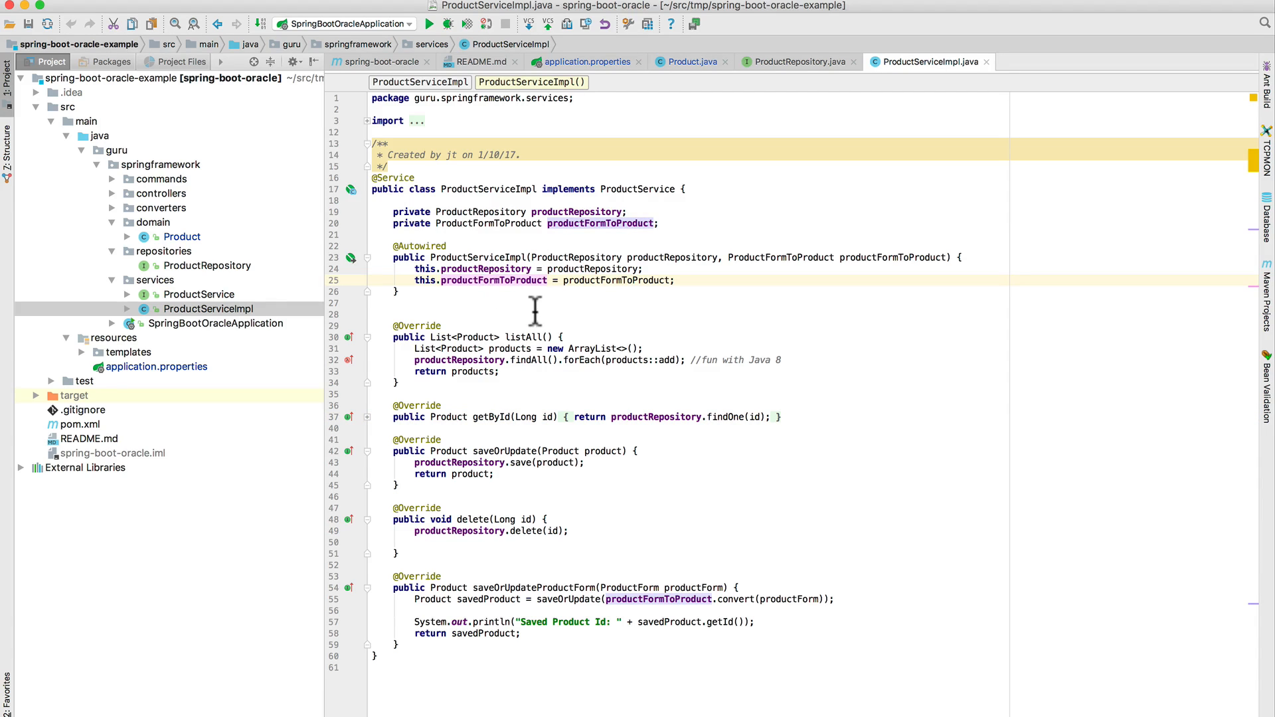
{"action": "mouse_move", "coordinate": [527, 226]}
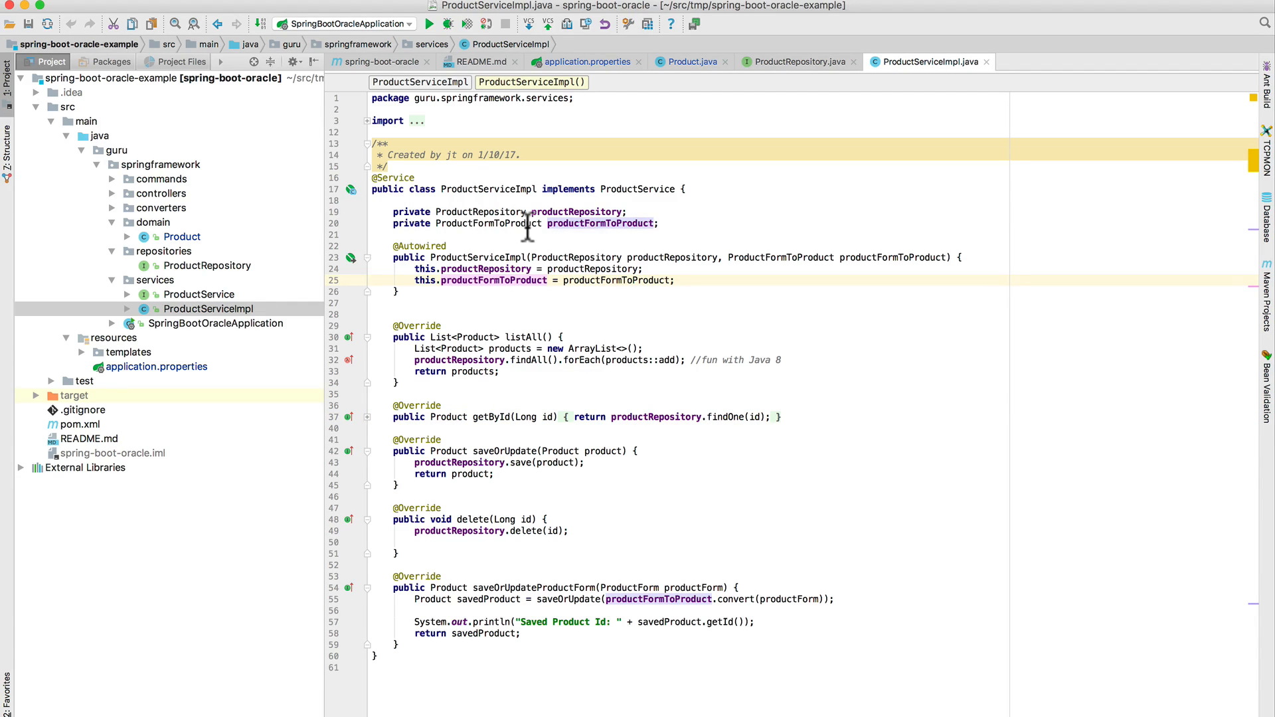
{"action": "mouse_move", "coordinate": [487, 223]}
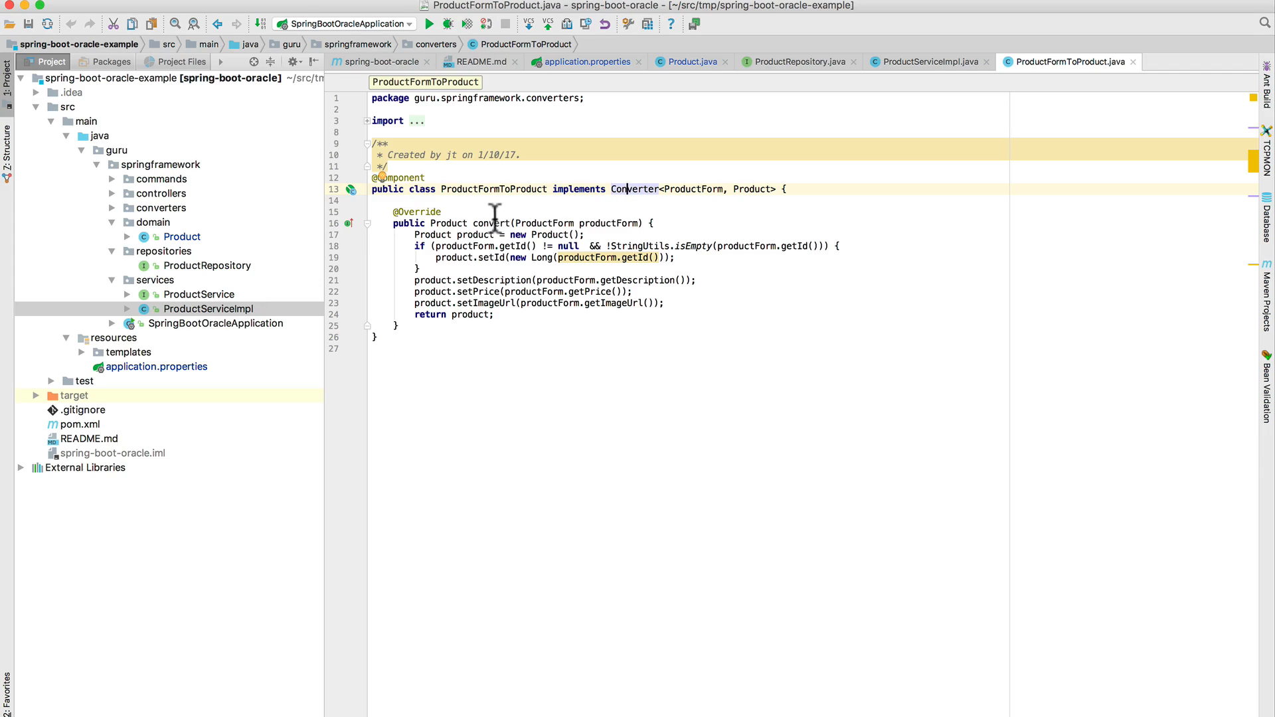
{"action": "mouse_move", "coordinate": [107, 210]}
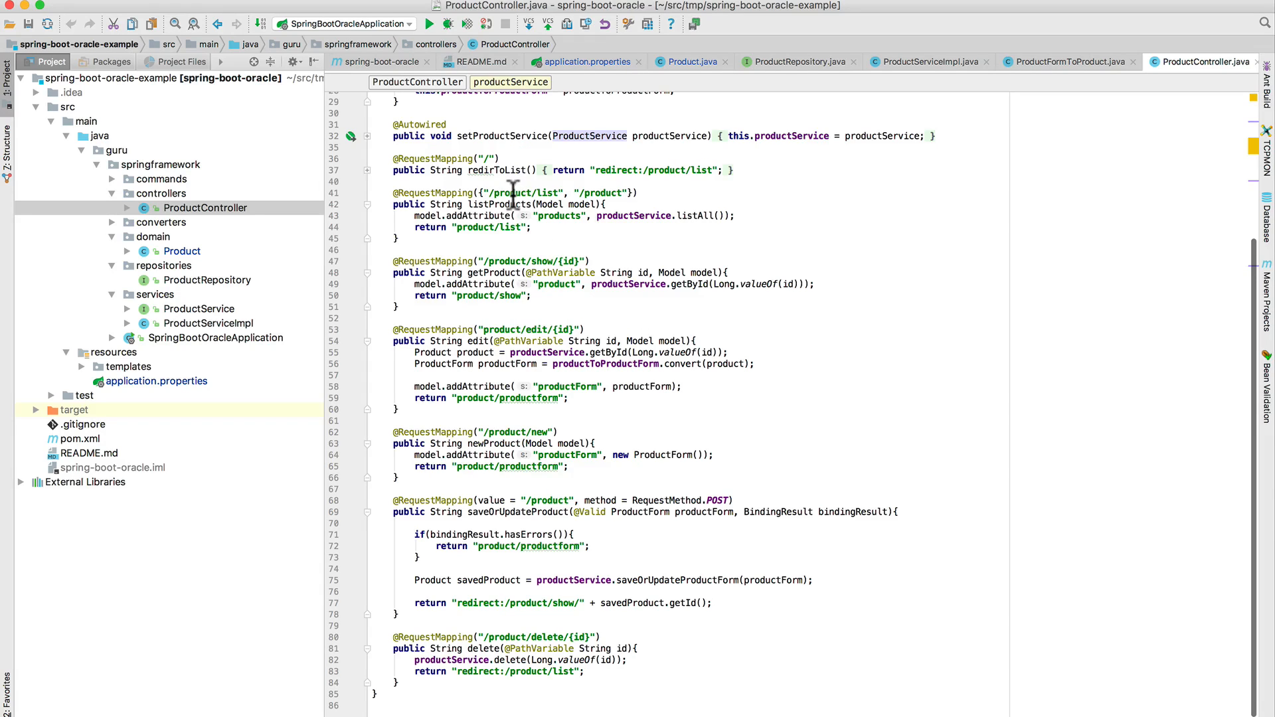
{"action": "mouse_move", "coordinate": [649, 193]}
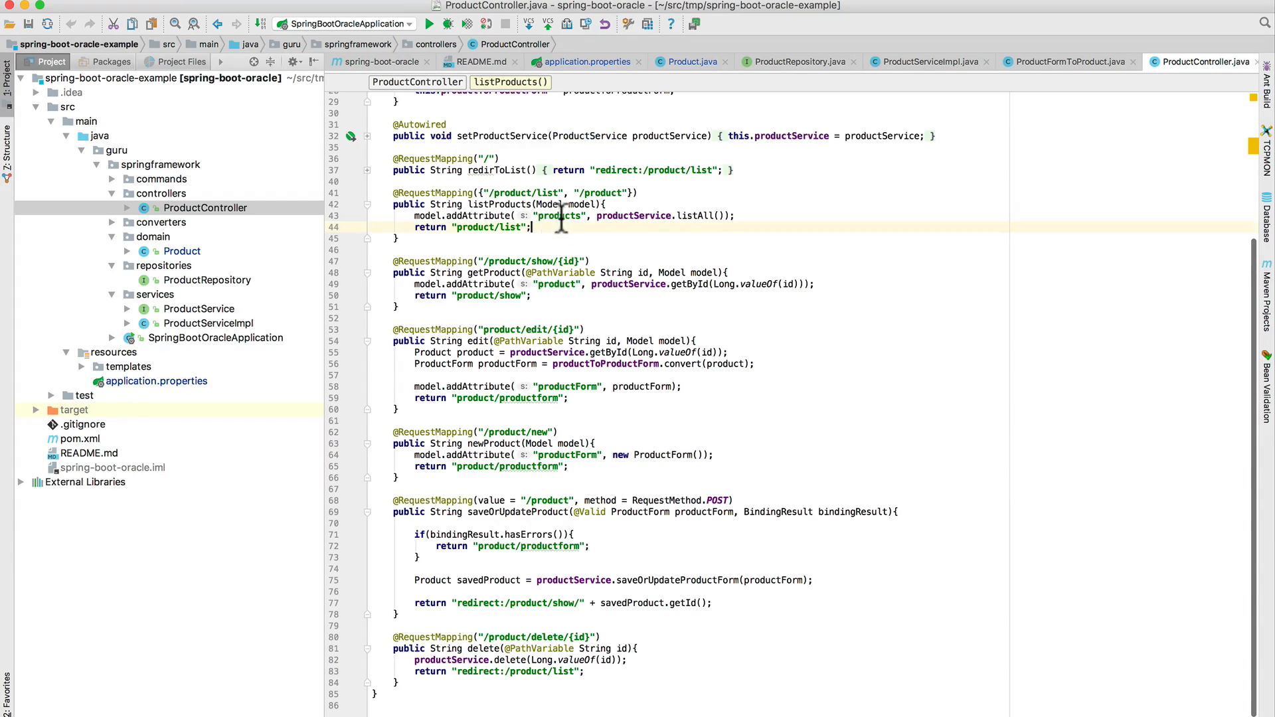
{"action": "mouse_move", "coordinate": [617, 258]}
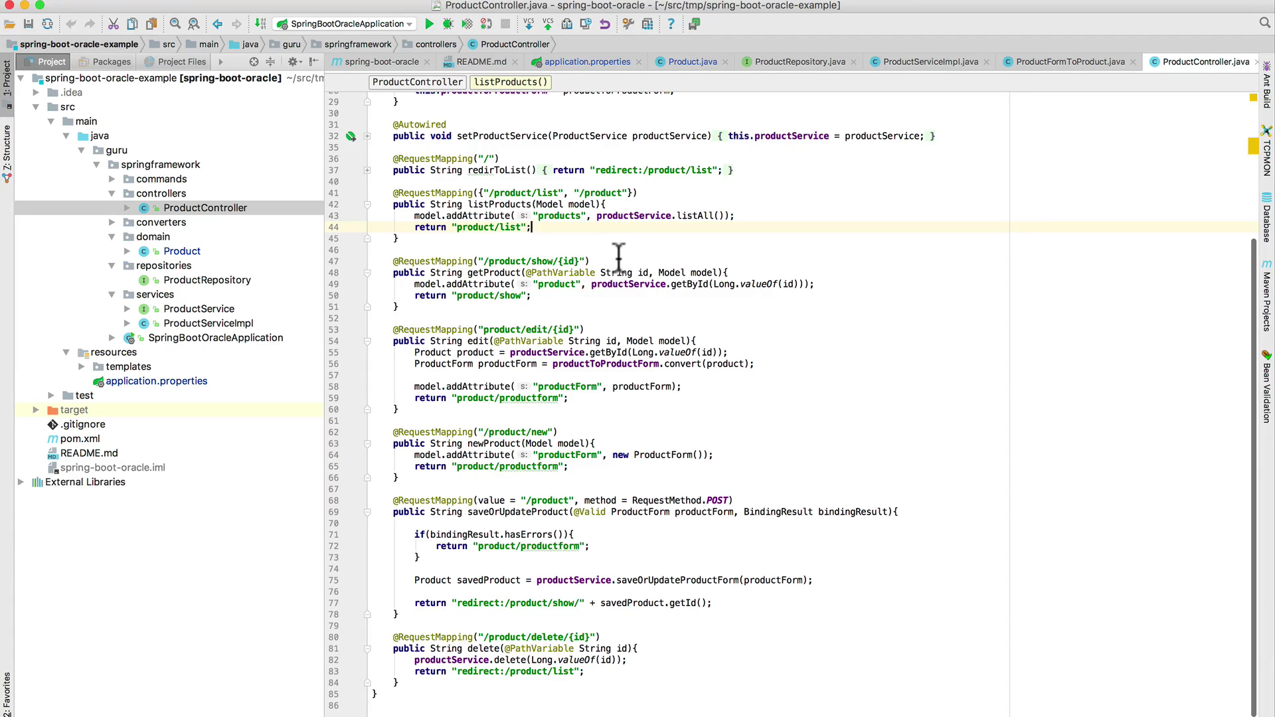
- Focus on ProductController's edit request mapping that converts a Product into a ProductForm
{"action": "left_click", "coordinate": [534, 261]}
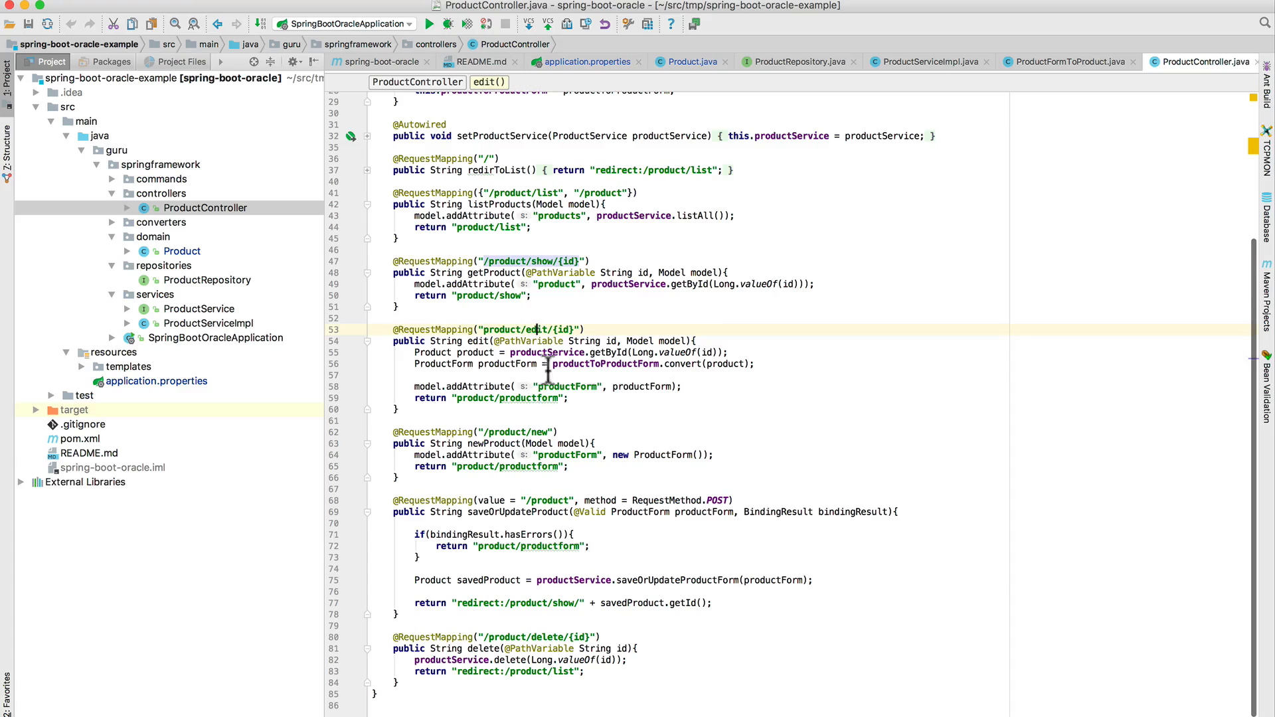
{"action": "mouse_move", "coordinate": [521, 432]}
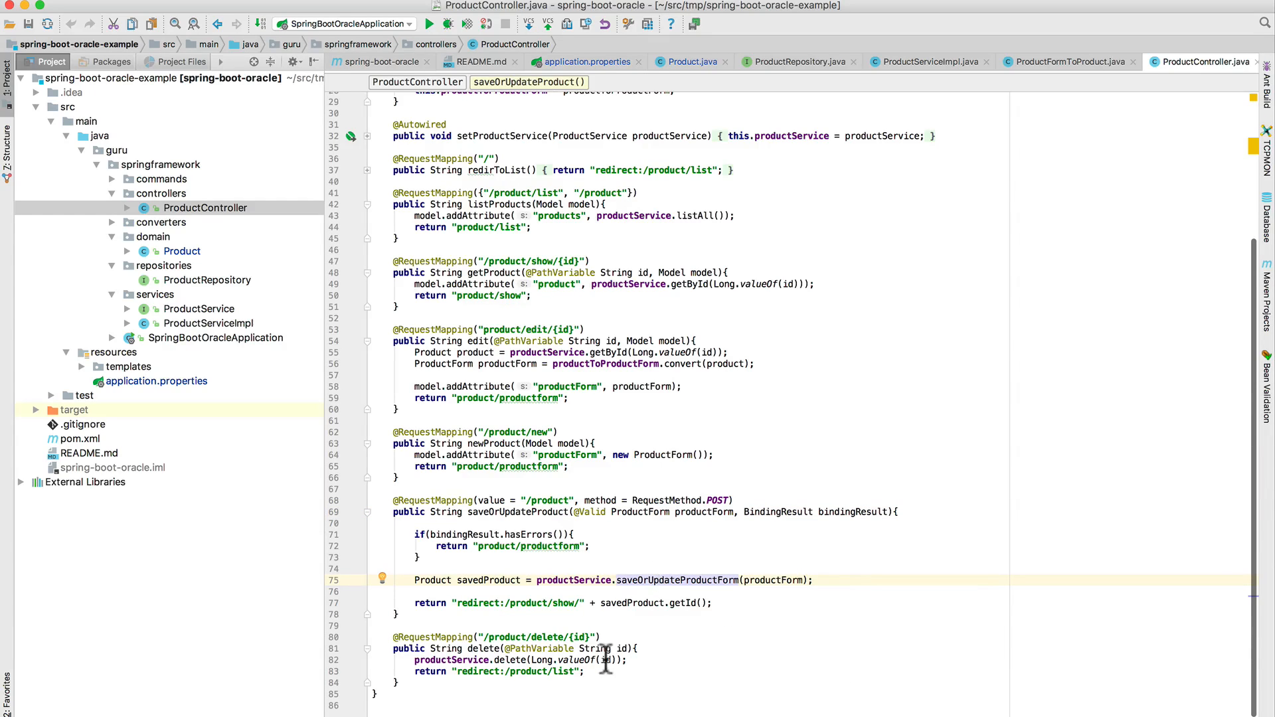
{"action": "mouse_move", "coordinate": [738, 678]}
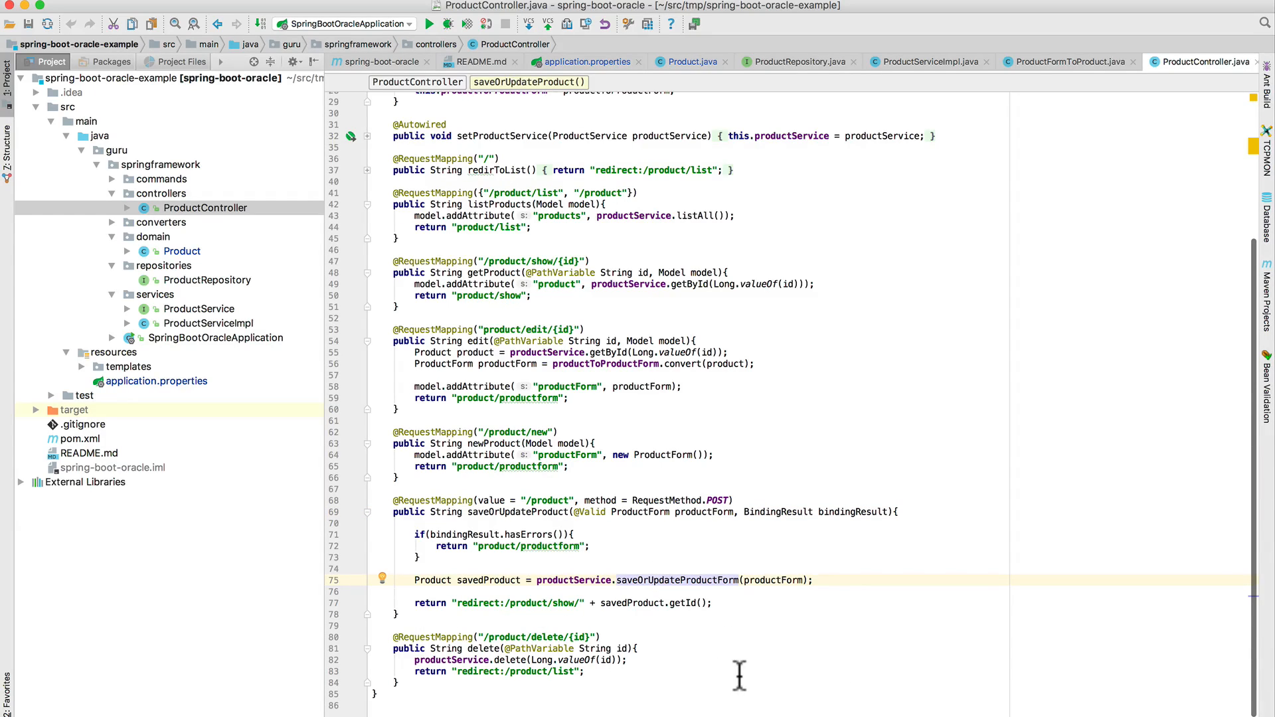
{"action": "mouse_move", "coordinate": [508, 648]}
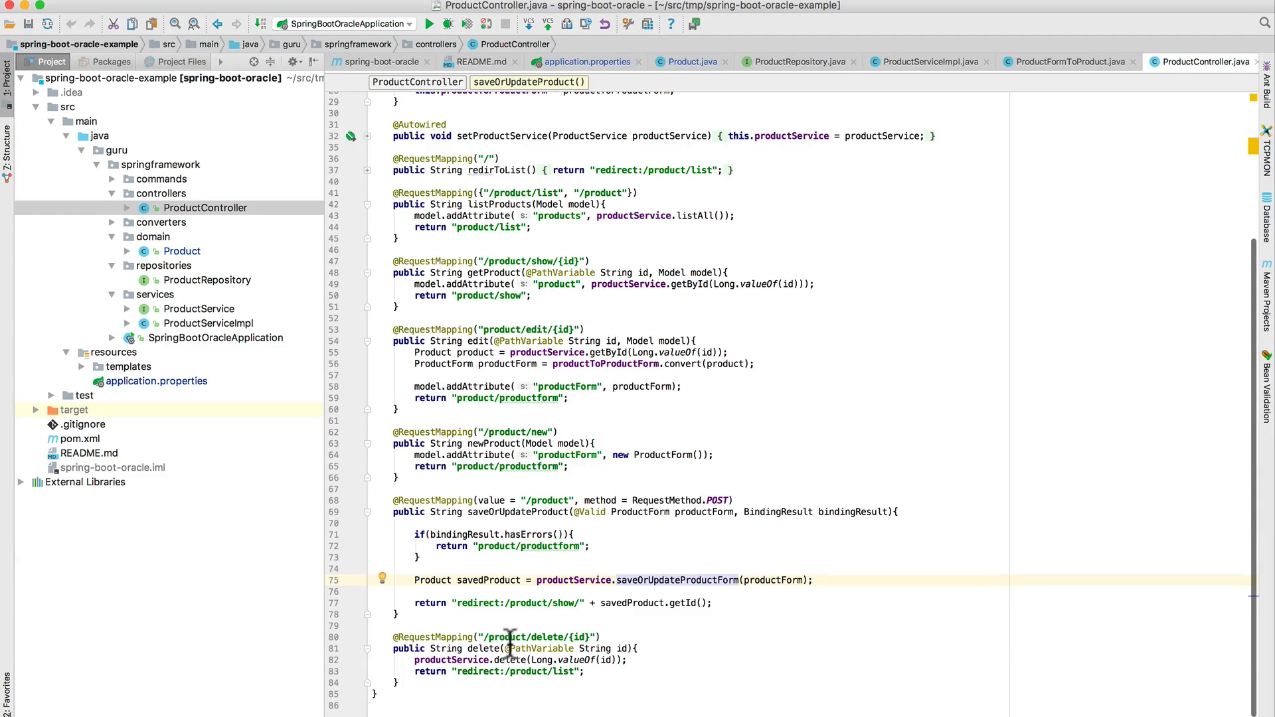
{"action": "mouse_move", "coordinate": [645, 673]}
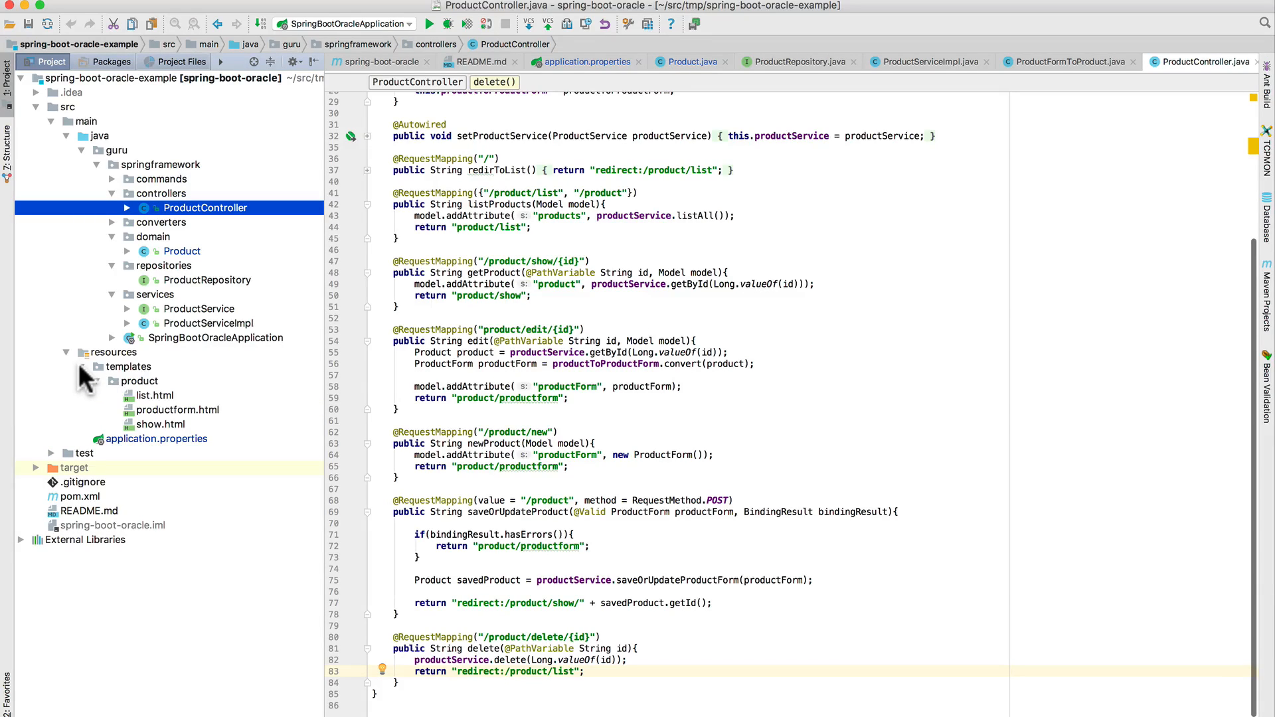
- Open list.html from templates/product and focus on its per-product table row loop
{"action": "left_click", "coordinate": [154, 395]}
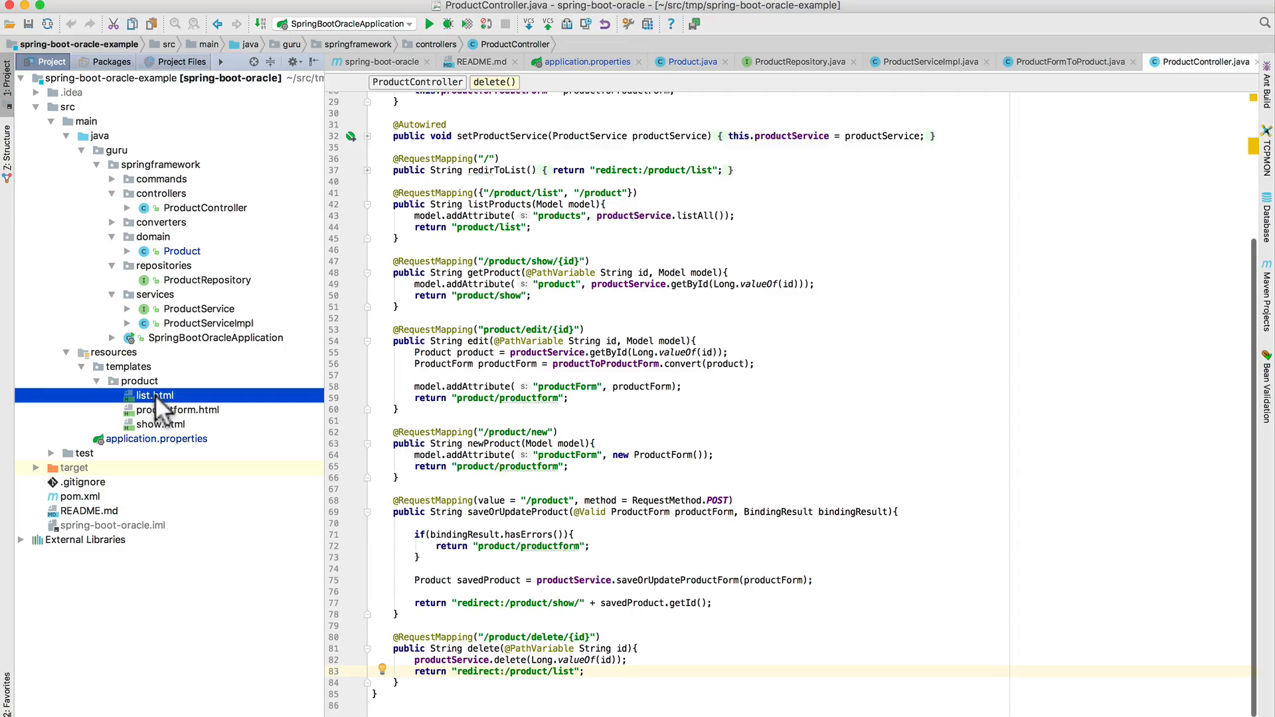
{"action": "double_click", "coordinate": [154, 396]}
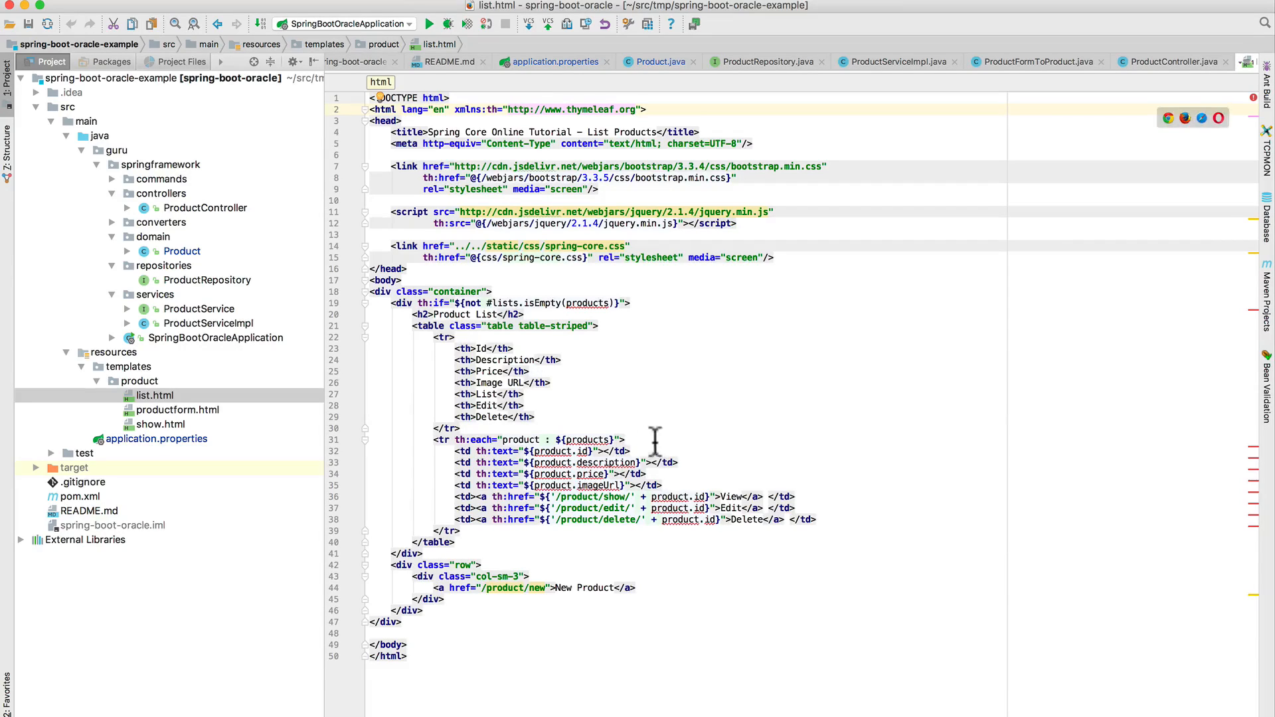
{"action": "left_click", "coordinate": [629, 439]}
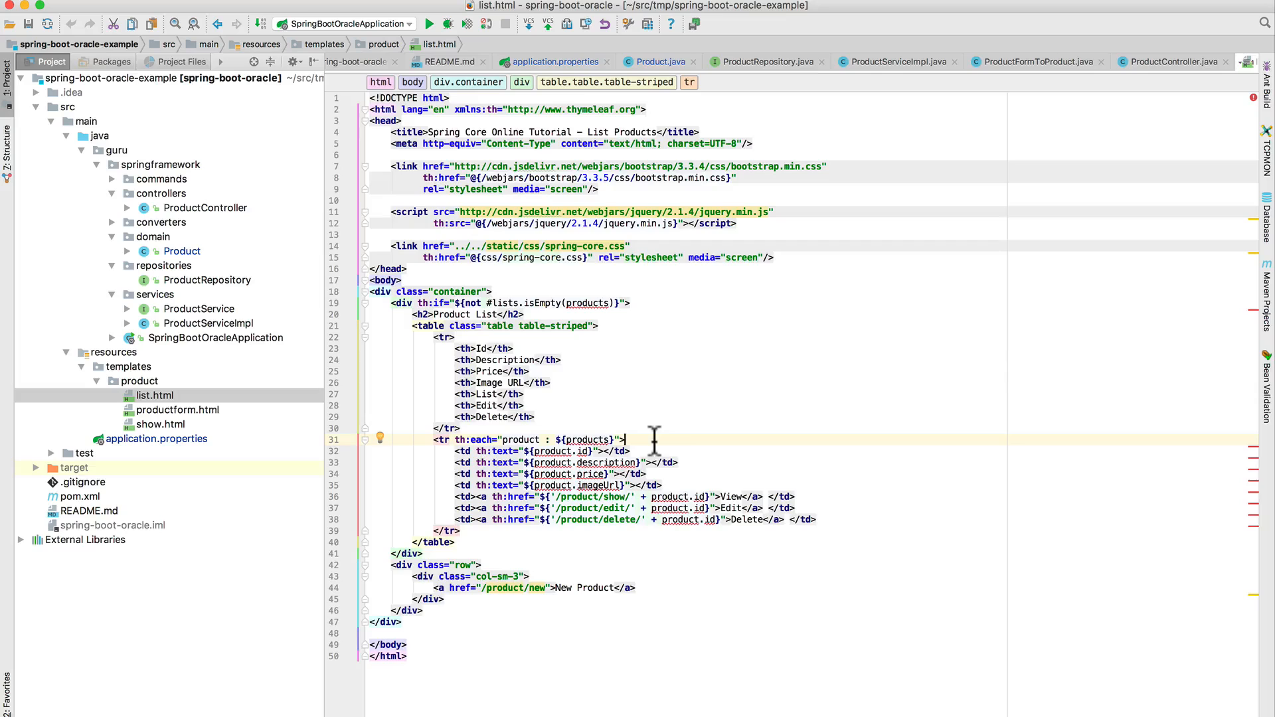
{"action": "mouse_move", "coordinate": [346, 313]}
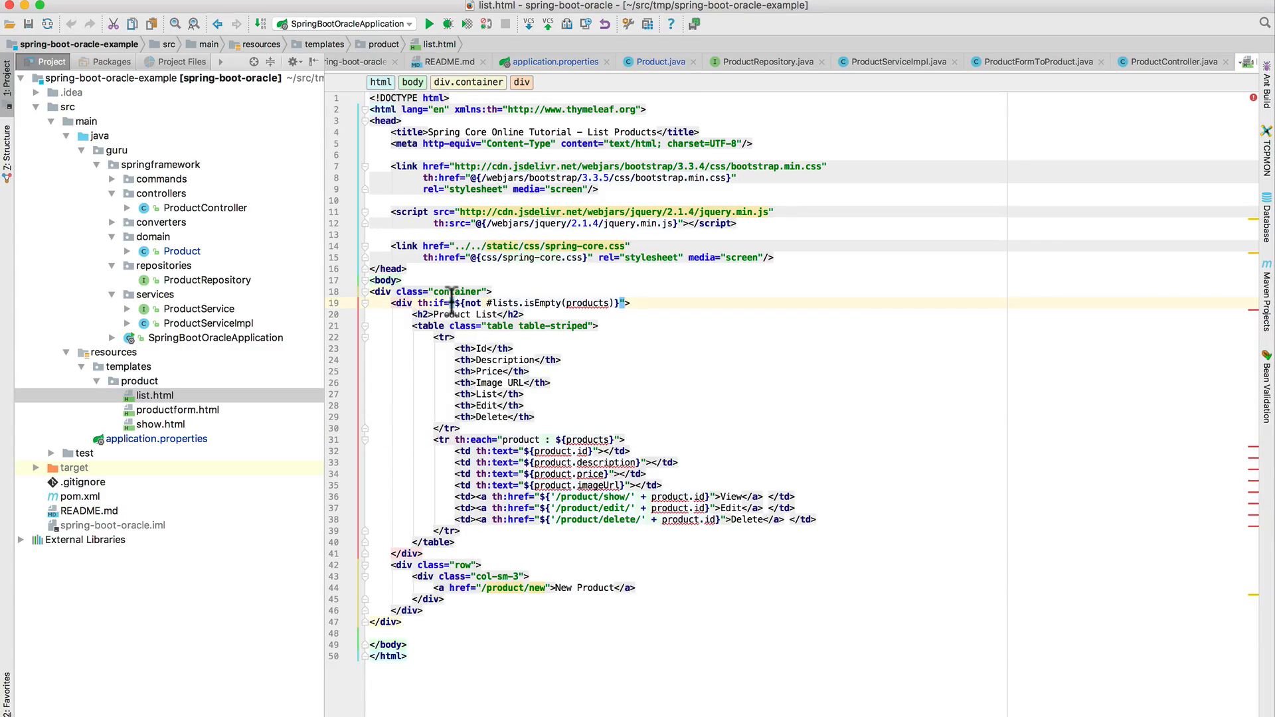
{"action": "mouse_move", "coordinate": [510, 314]}
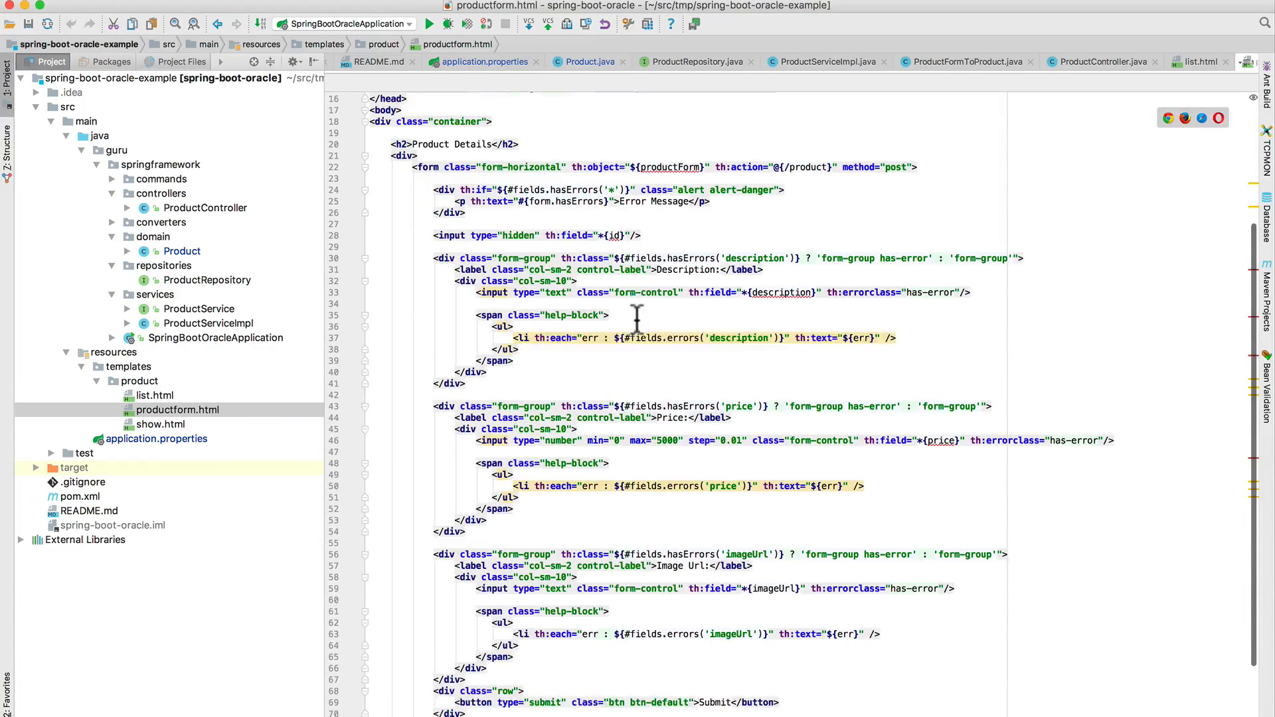
- Scroll productform.html, then open show.html and highlight the product id display line
{"action": "scroll", "scroll_direction": "down", "scroll_amount": 3}
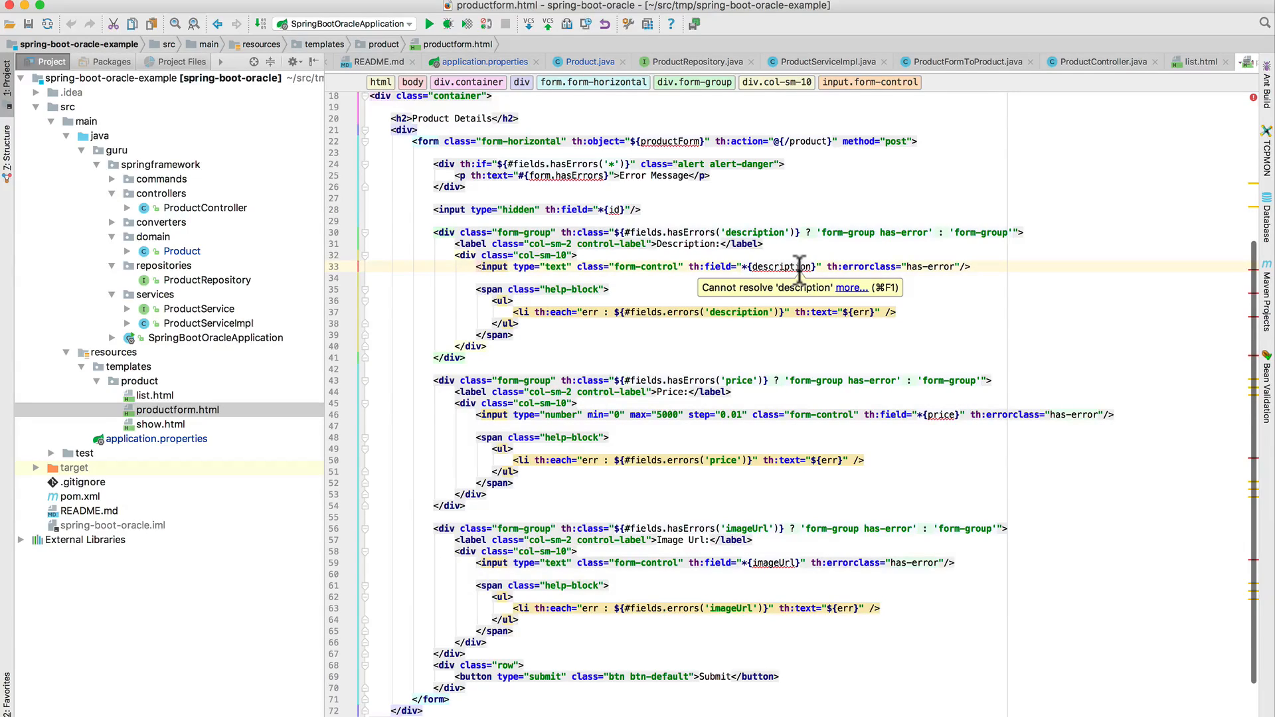
{"action": "double_click", "coordinate": [159, 424]}
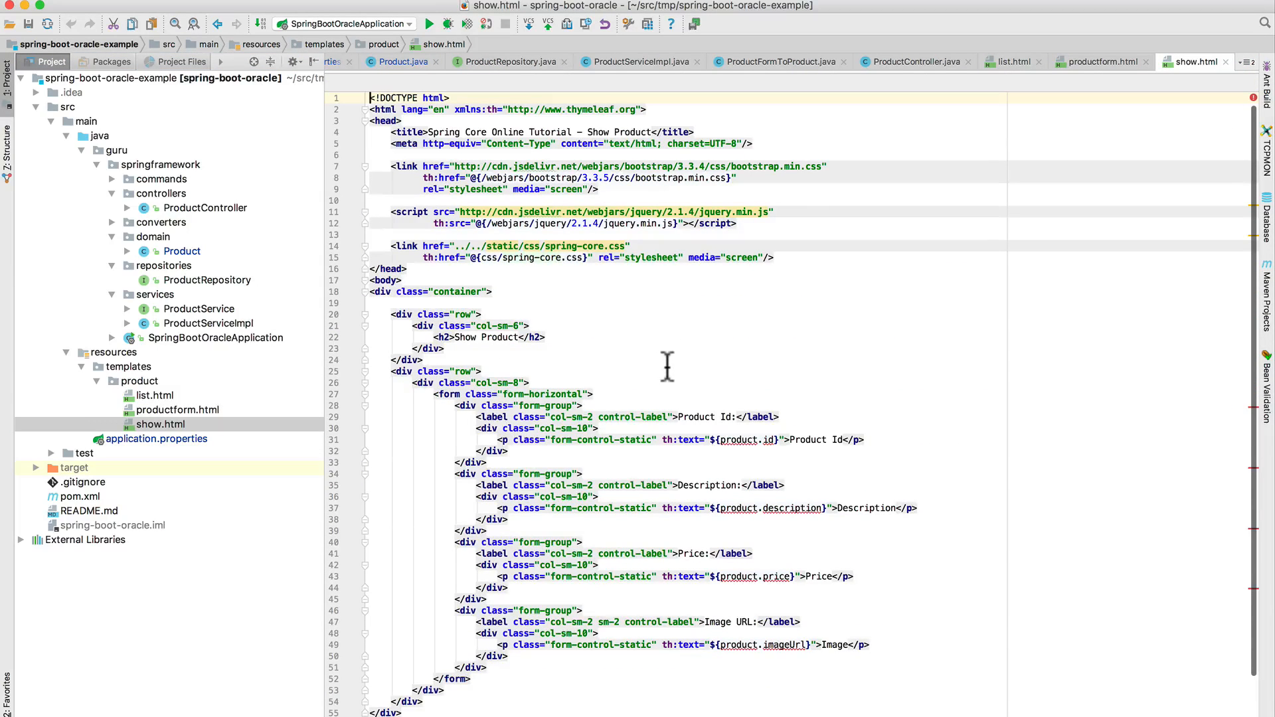
{"action": "mouse_move", "coordinate": [719, 417]}
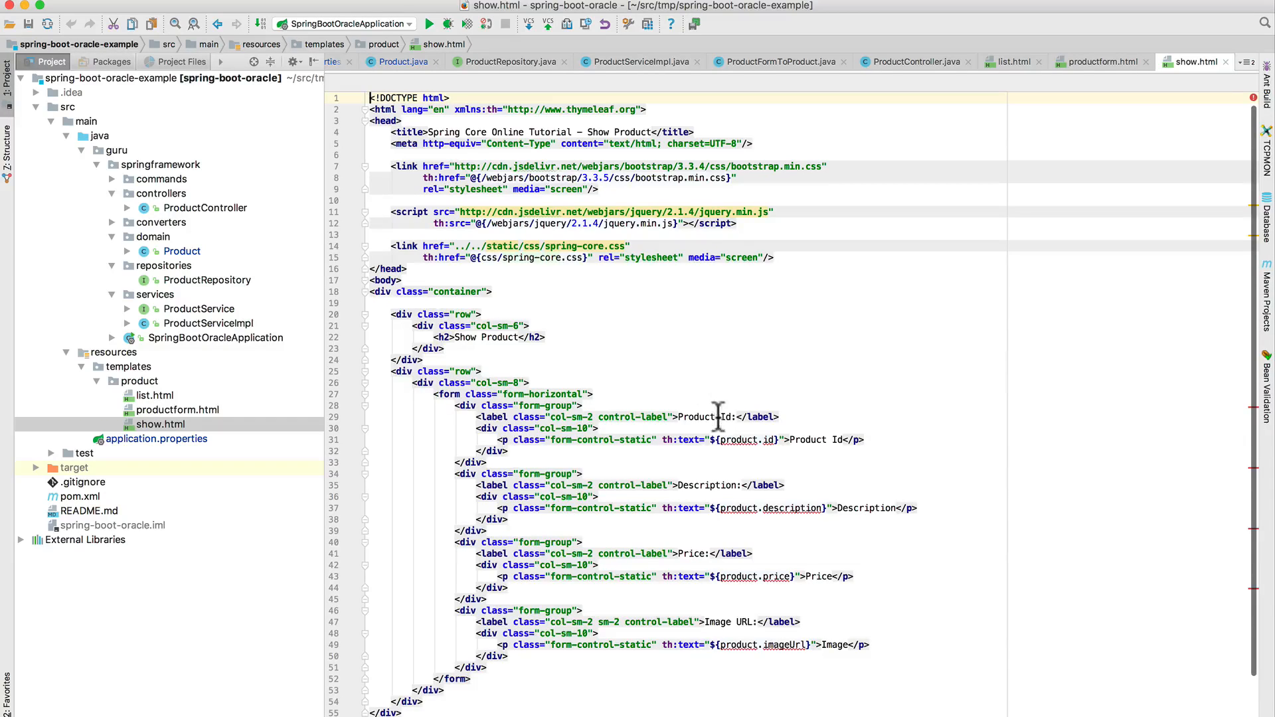
{"action": "left_click", "coordinate": [732, 440]}
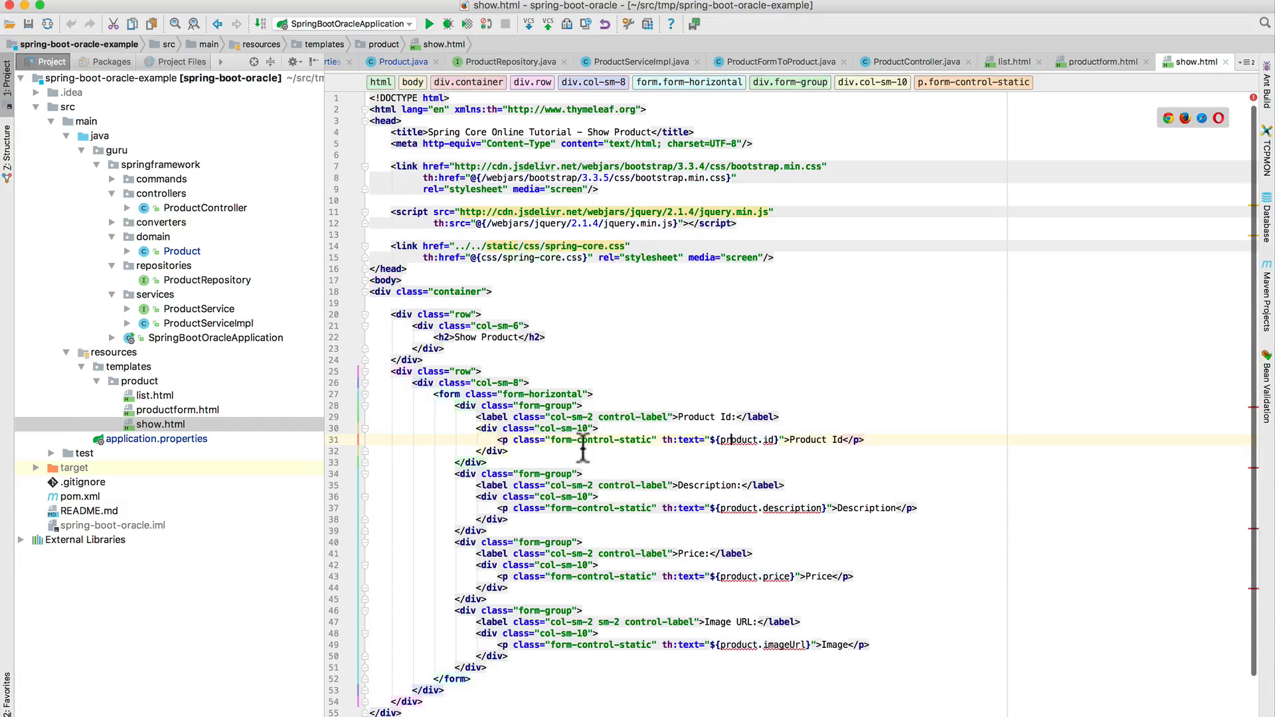
{"action": "left_click_drag", "start_coordinate": [666, 439], "coordinate": [776, 440]}
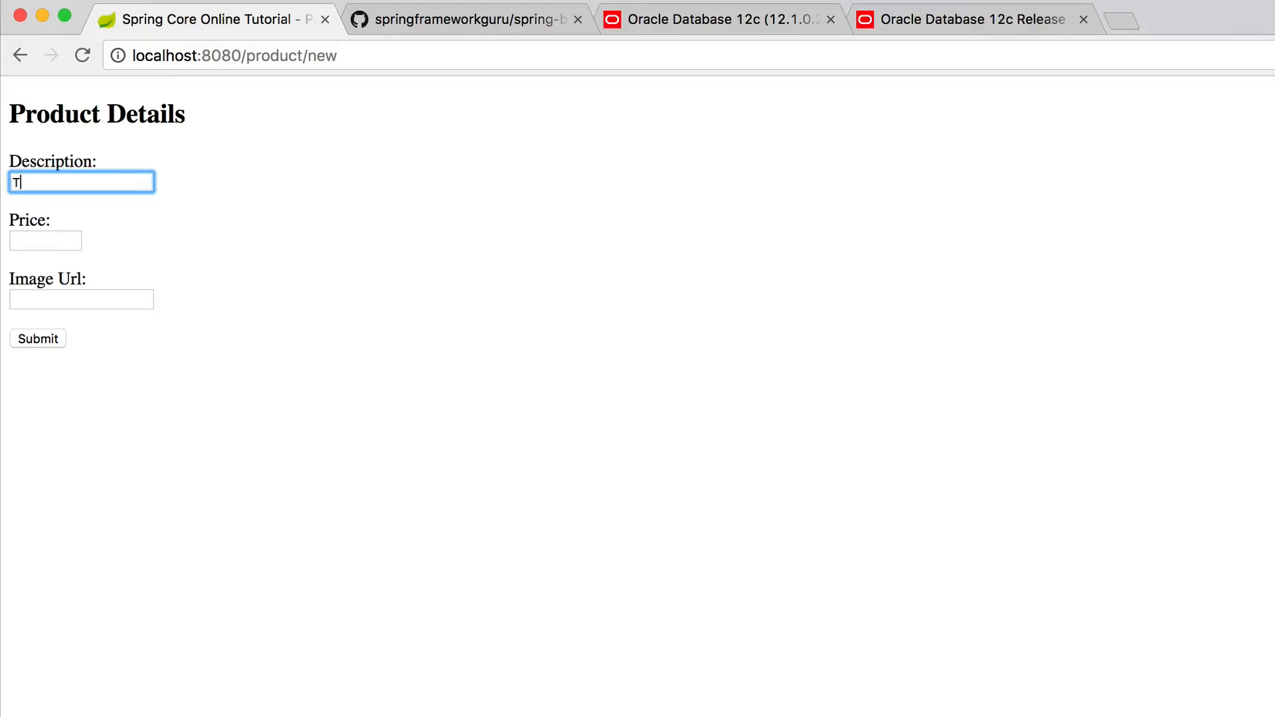
- Give product Test 1 price 22 and image URL 'some url', then submit it
{"action": "left_click", "coordinate": [44, 241]}
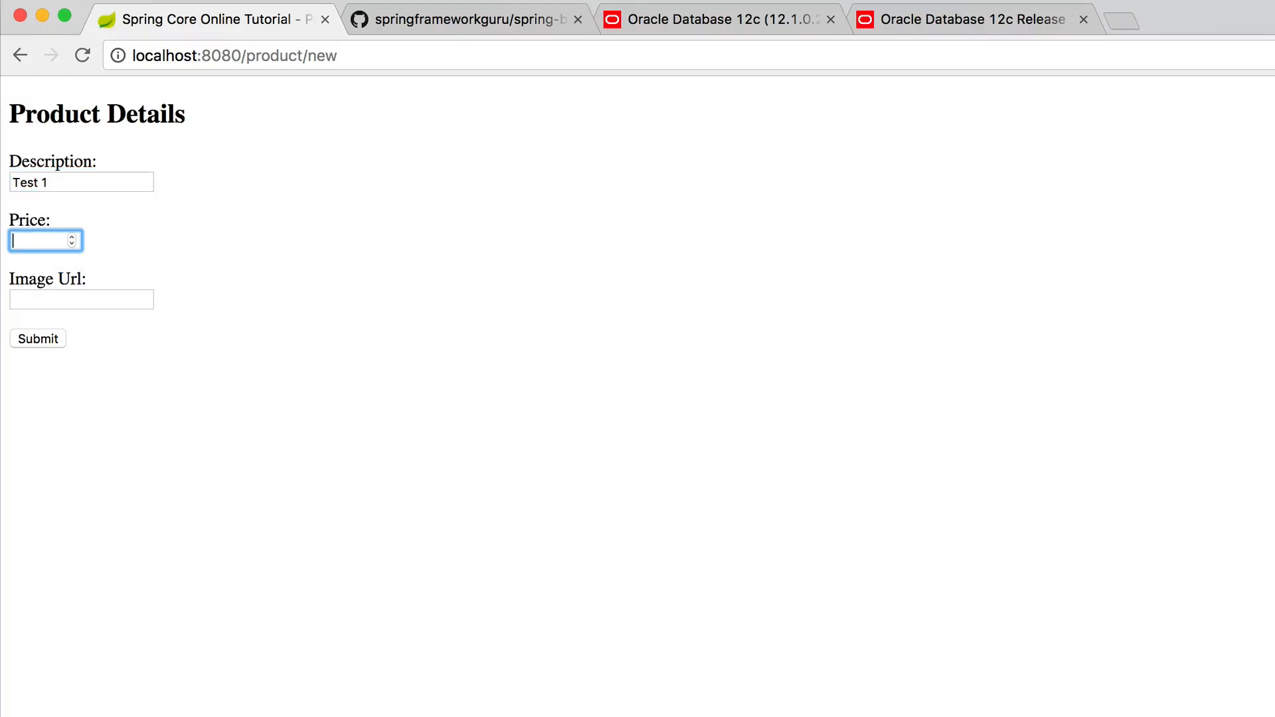
{"action": "type", "text": "22"}
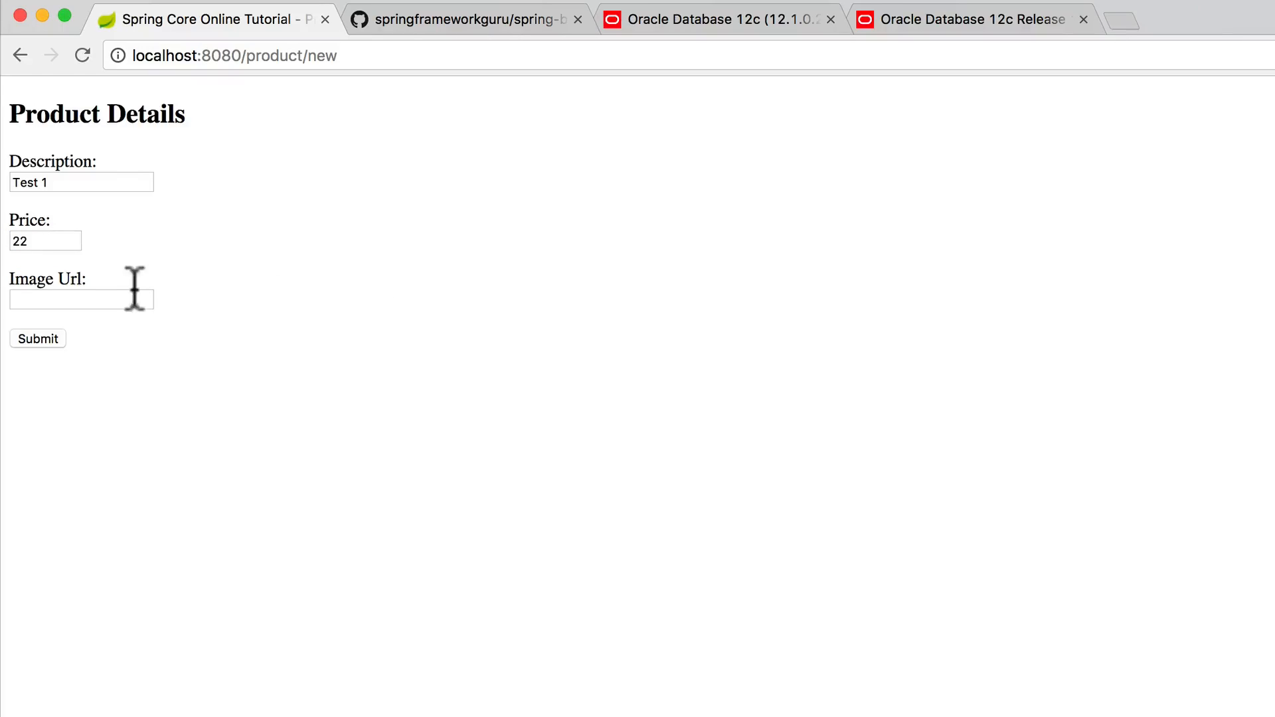
{"action": "type", "text": "s"}
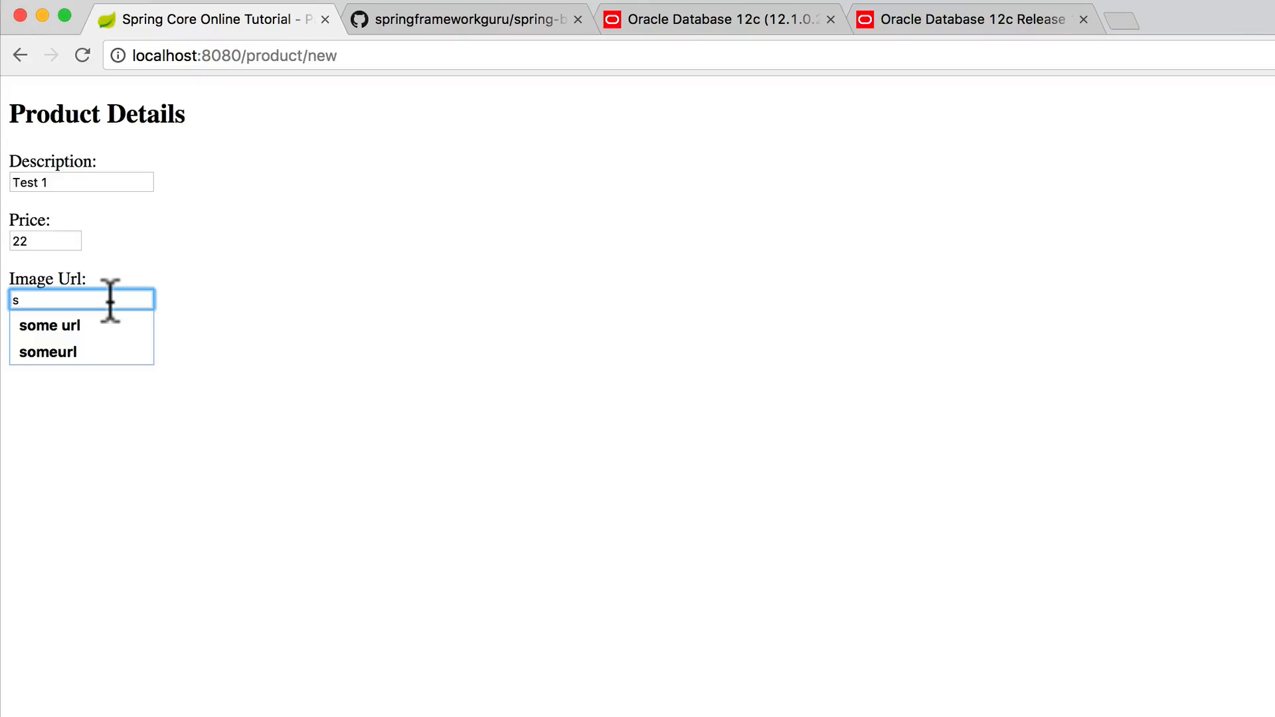
{"action": "left_click", "coordinate": [49, 325]}
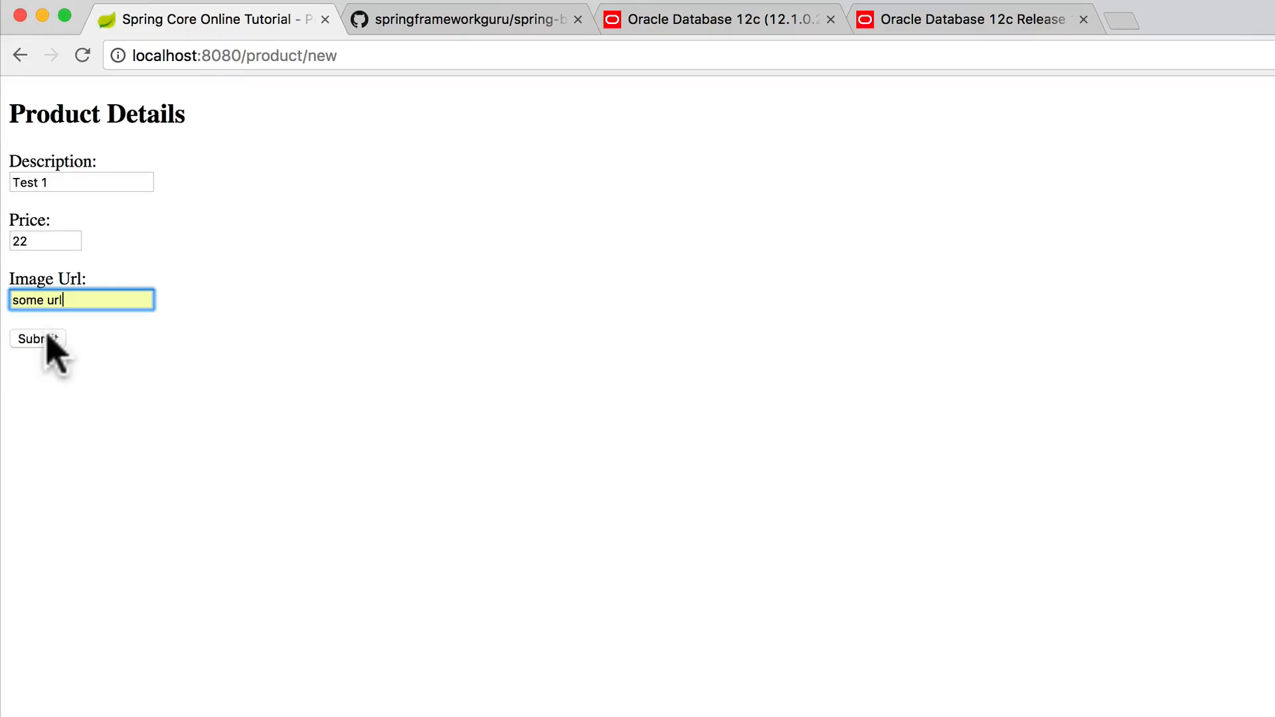
{"action": "left_click", "coordinate": [37, 339]}
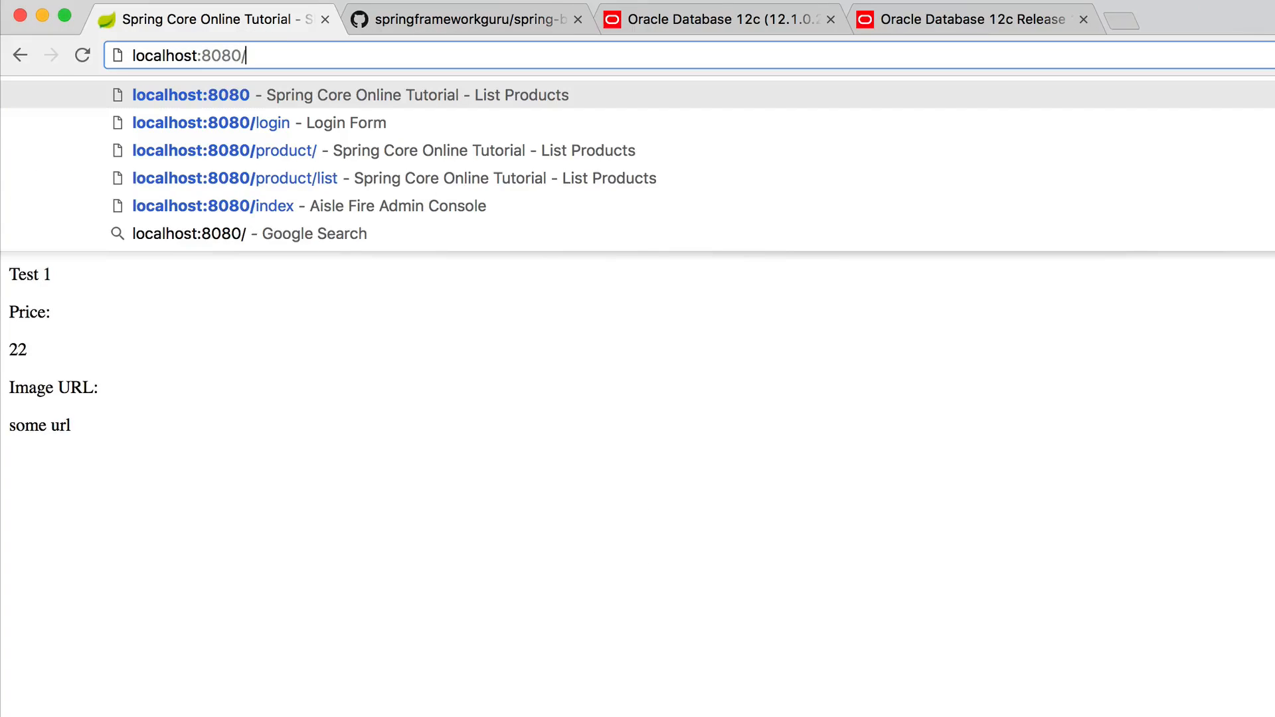
{"action": "mouse_move", "coordinate": [259, 103]}
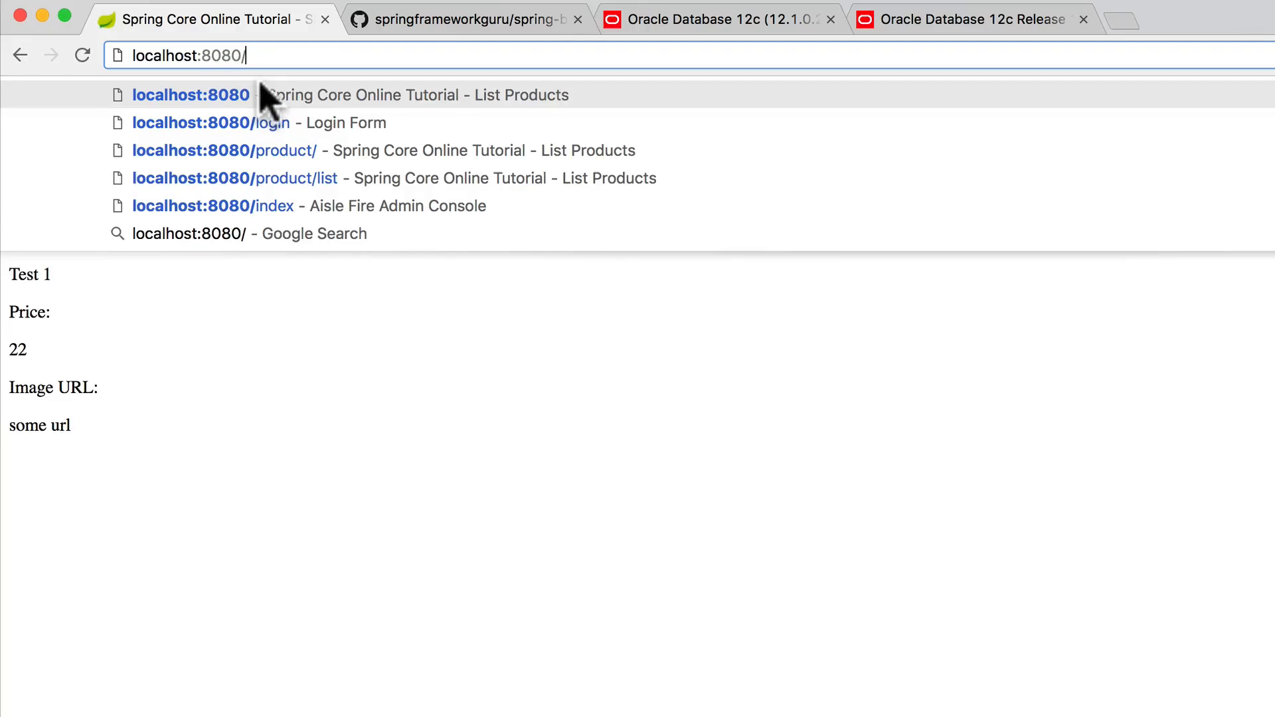
- Add product test2 with price 22 and image URL asdf from the home page
{"action": "left_click", "coordinate": [237, 178]}
{"action": "type", "text": "test2"}
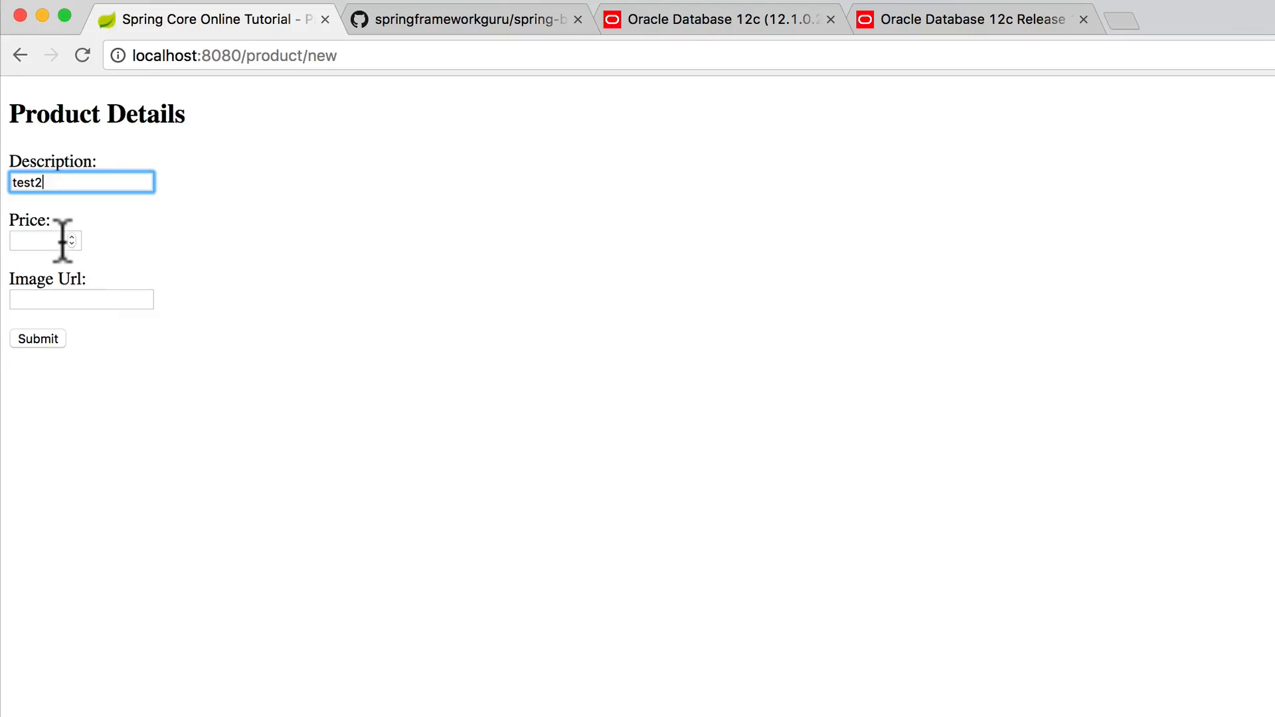
{"action": "left_click", "coordinate": [81, 299]}
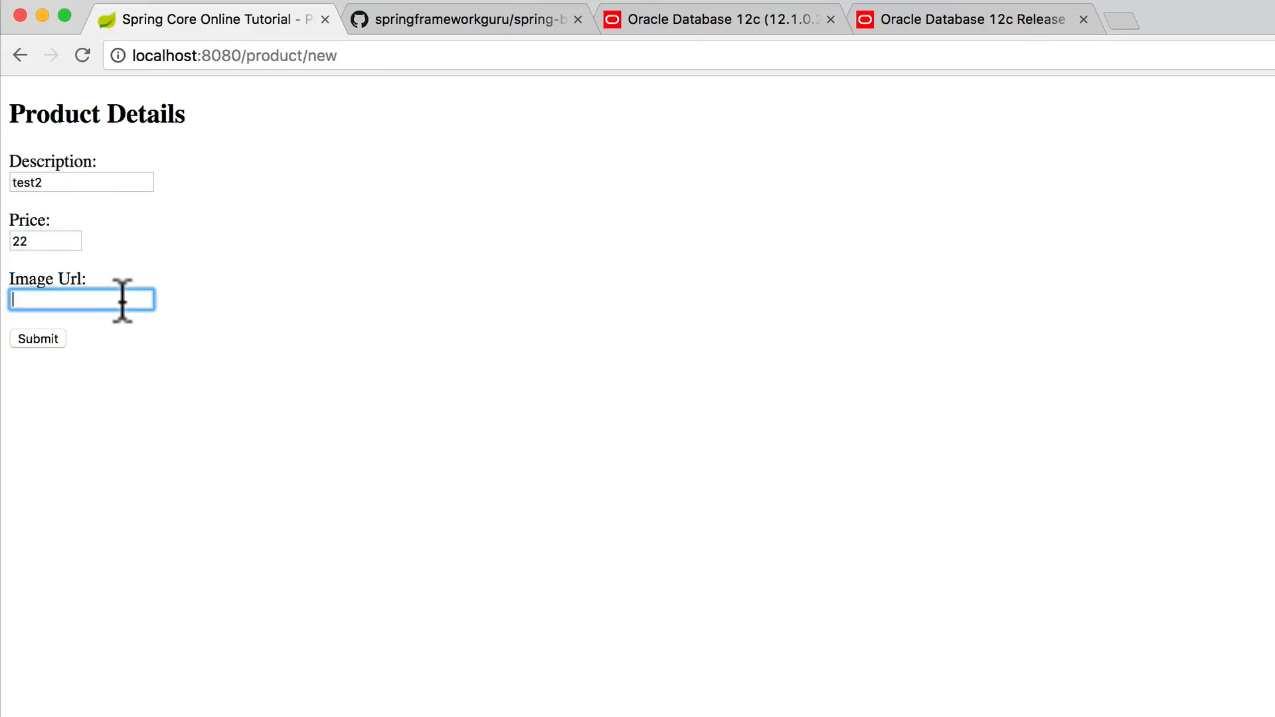
{"action": "left_click", "coordinate": [37, 339]}
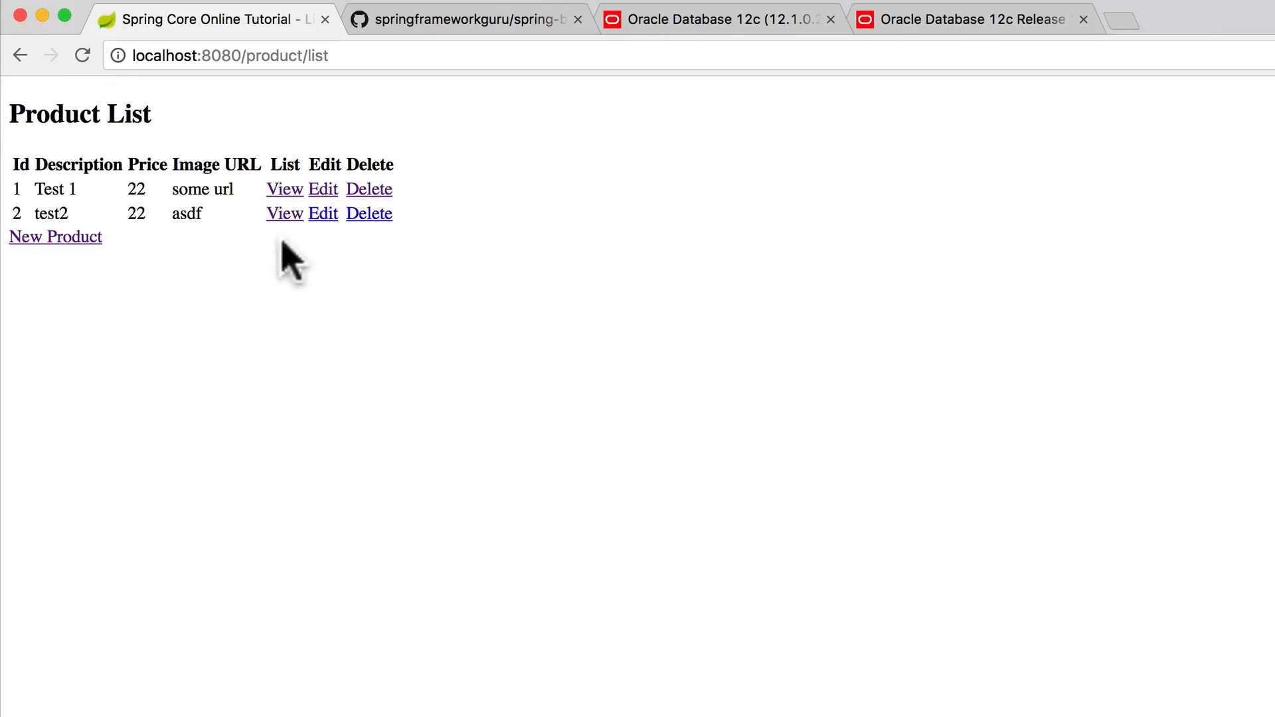
- Edit product 2, append 22 to make the description test222, and submit
{"action": "left_click", "coordinate": [323, 213]}
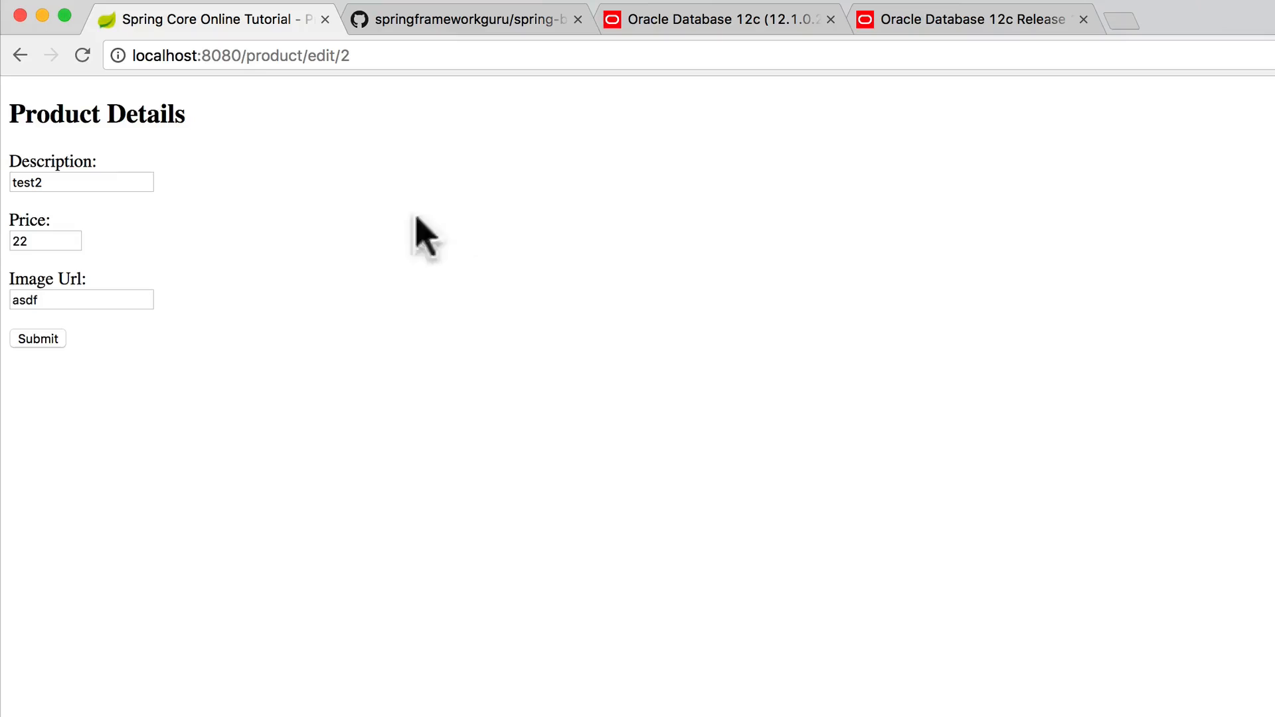
{"action": "left_click", "coordinate": [67, 182]}
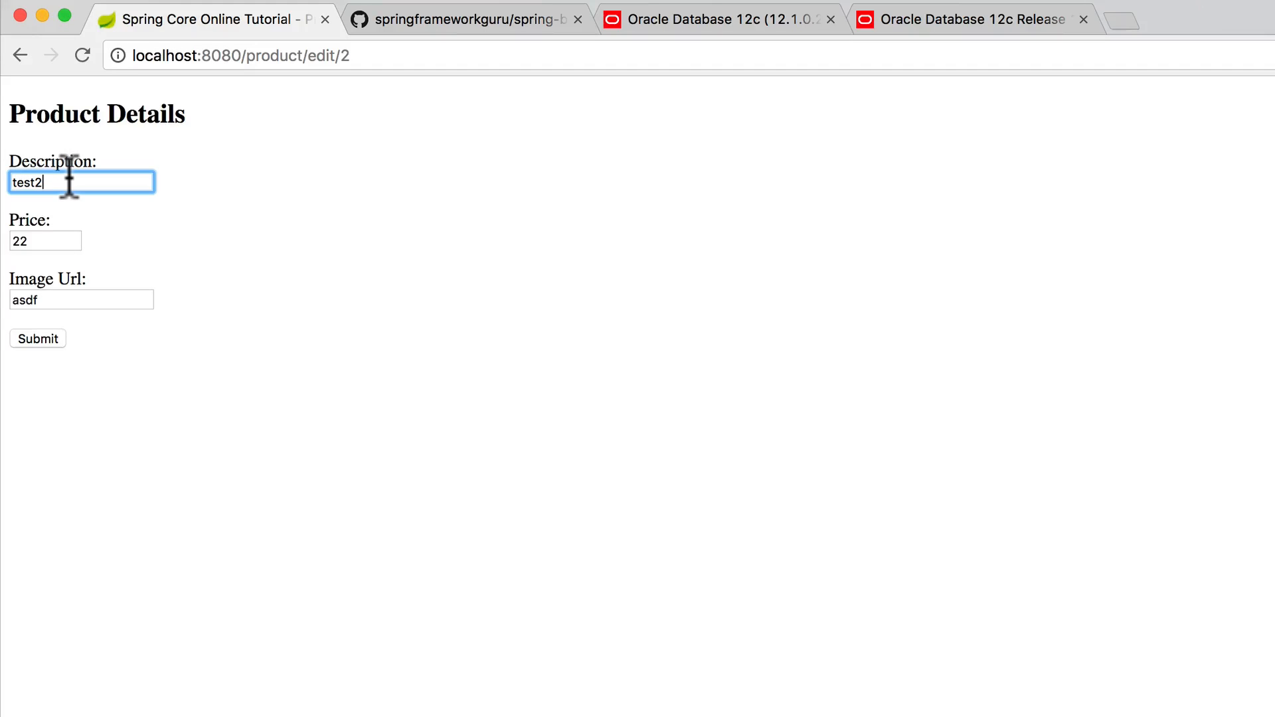
{"action": "type", "text": "22"}
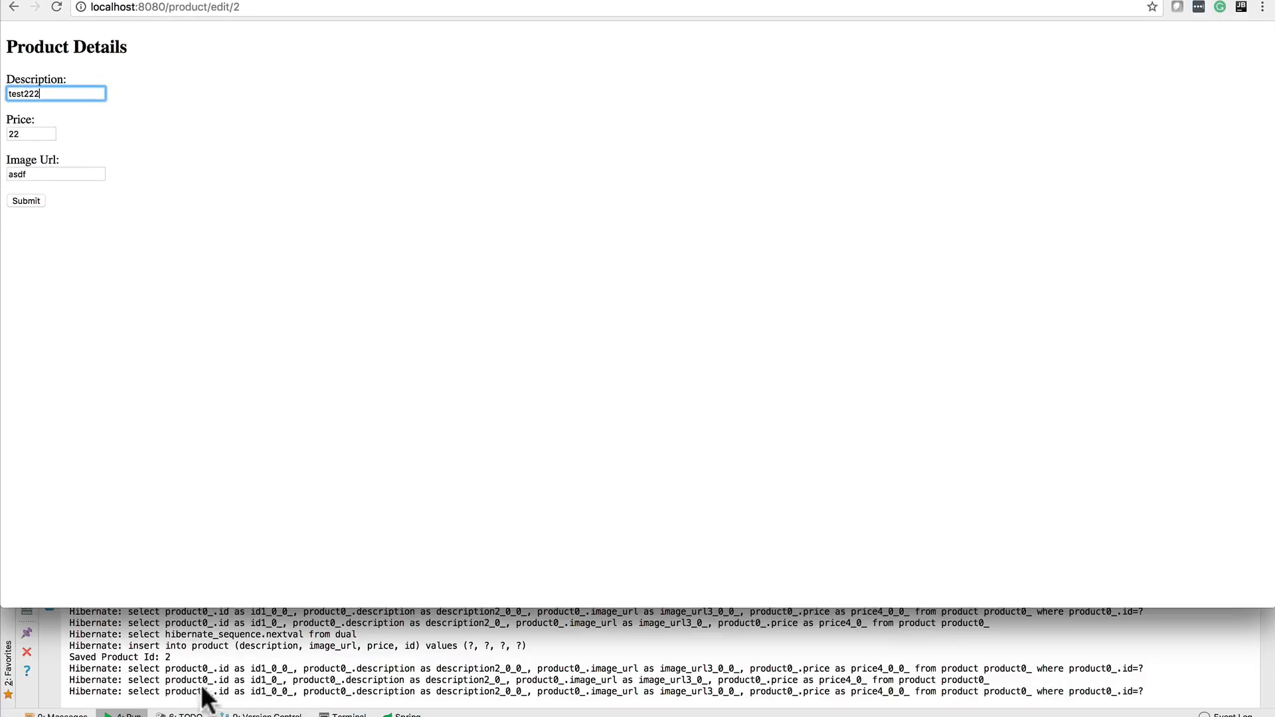
{"action": "mouse_move", "coordinate": [179, 680]}
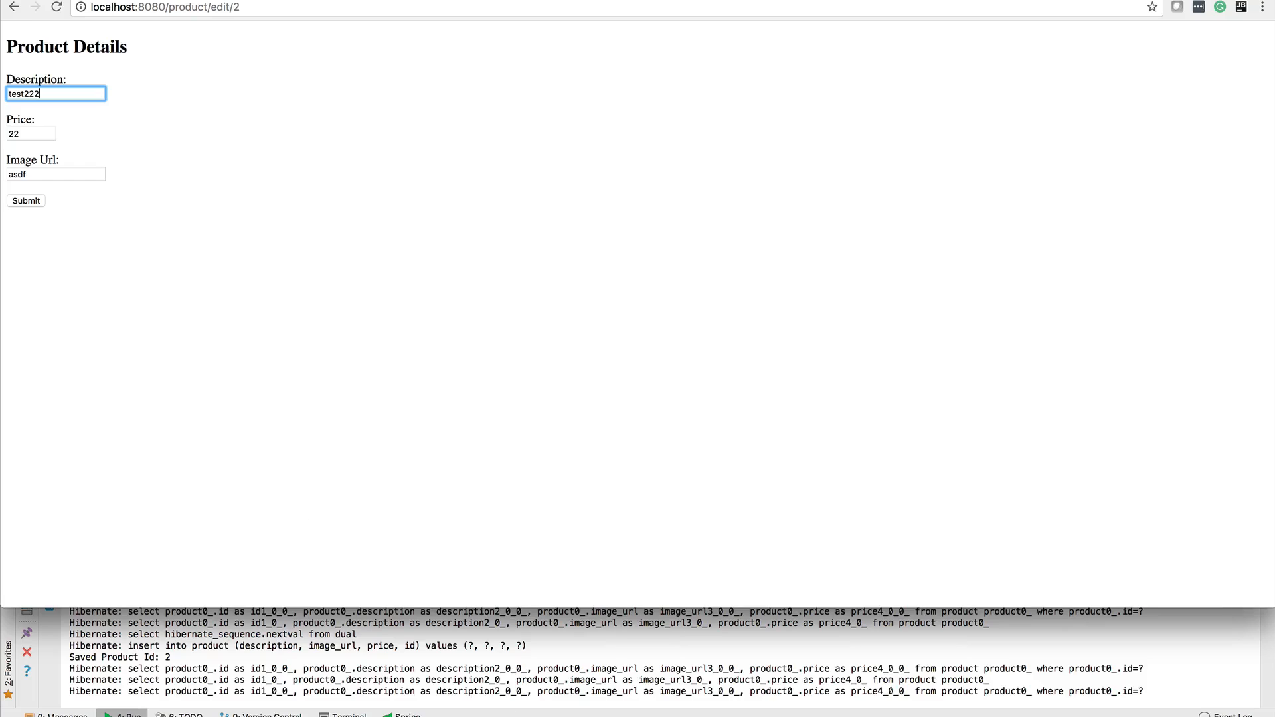
{"action": "left_click", "coordinate": [26, 200]}
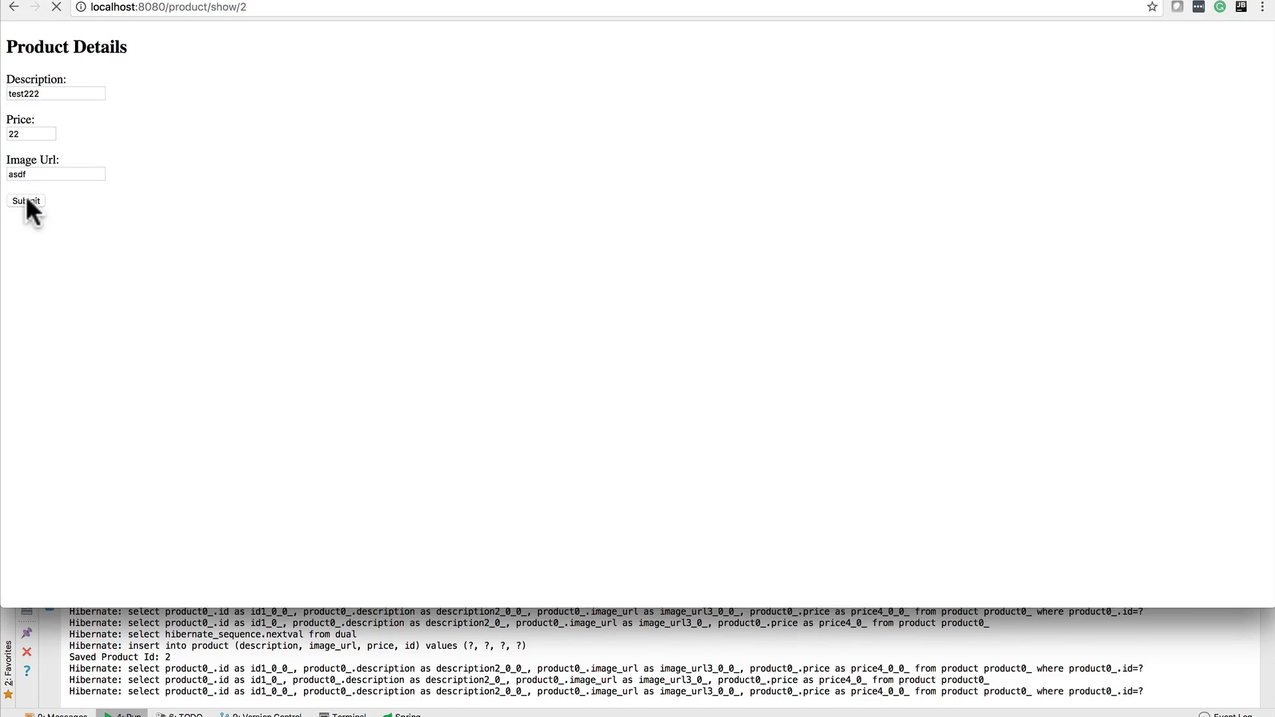
{"action": "left_click", "coordinate": [26, 202]}
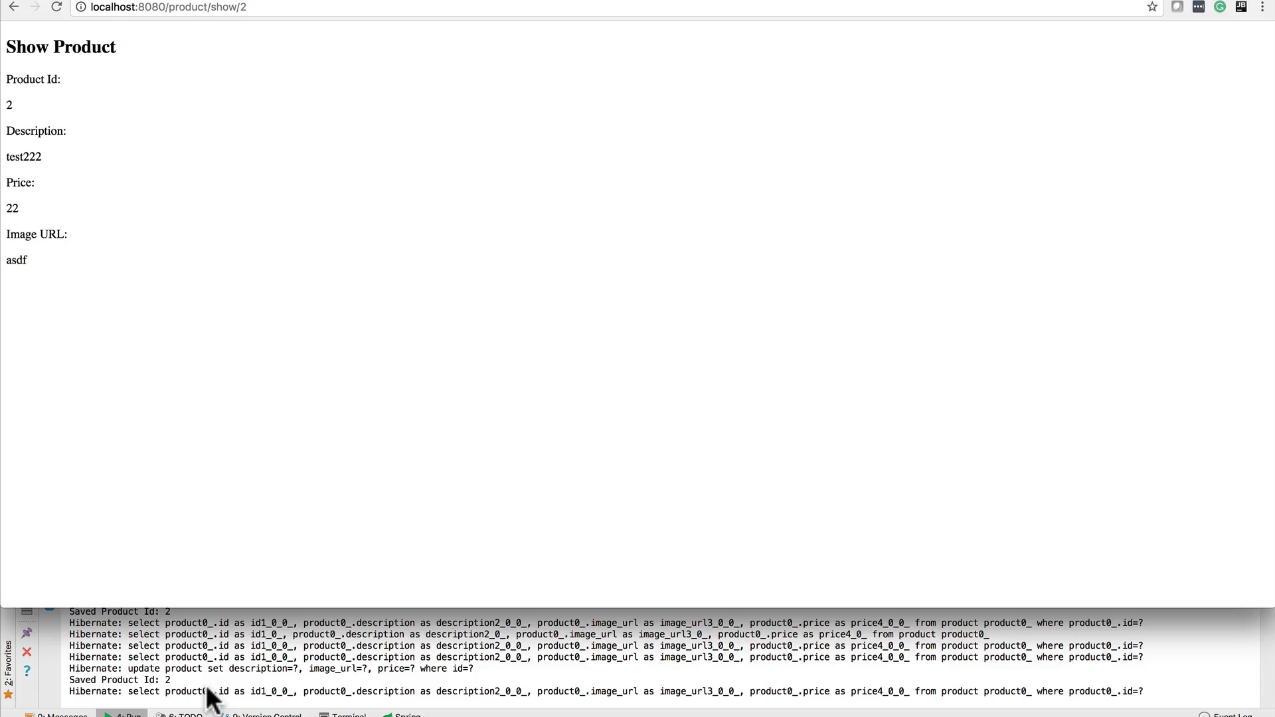
{"action": "mouse_move", "coordinate": [125, 69]}
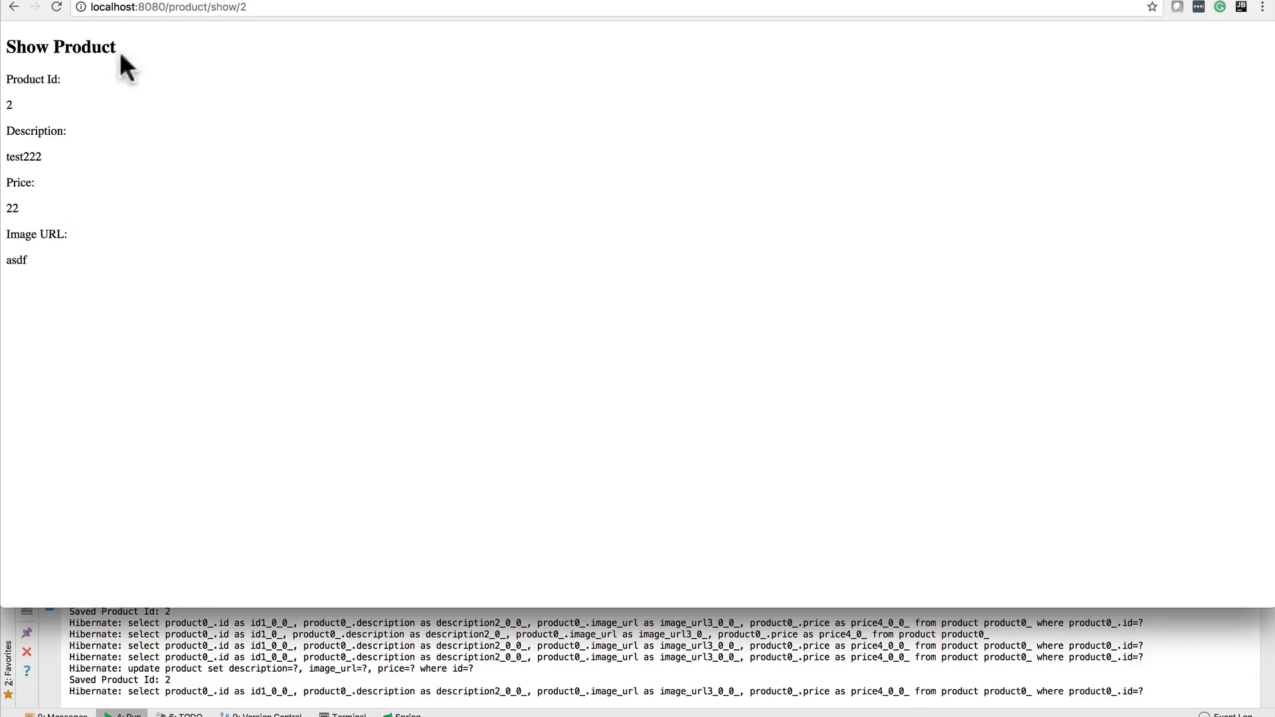
{"action": "mouse_move", "coordinate": [28, 159]}
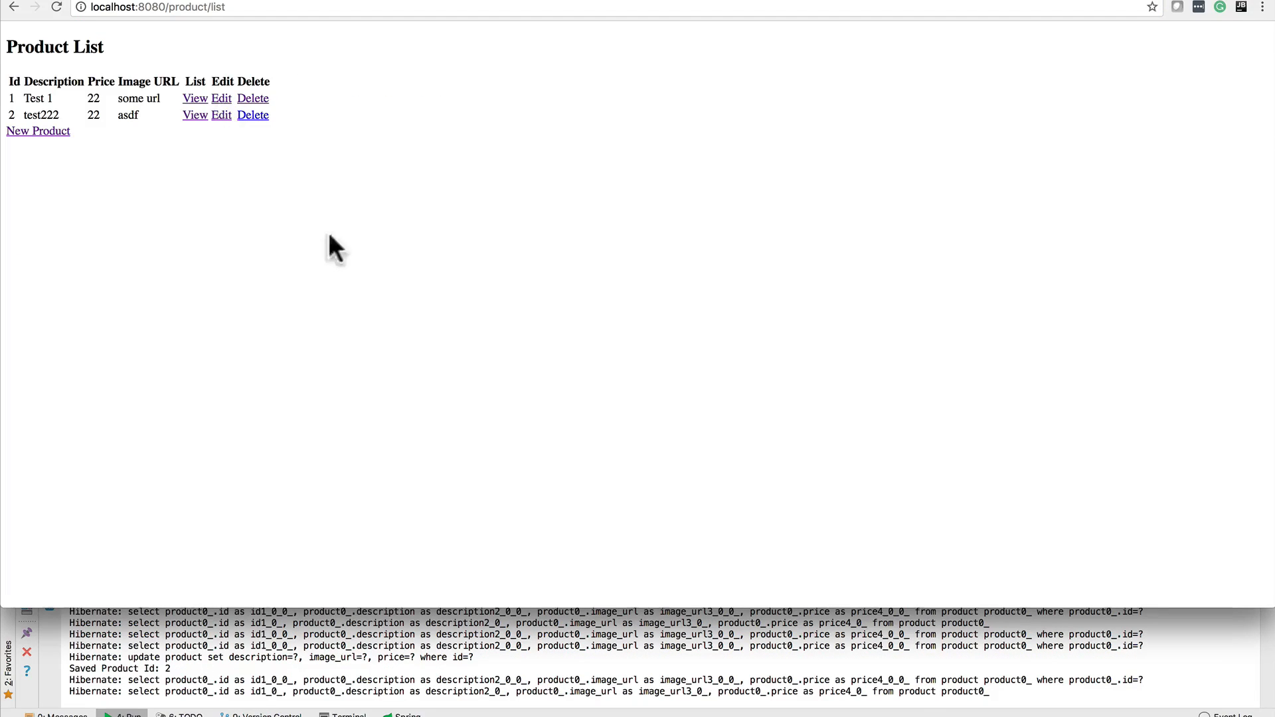
{"action": "mouse_move", "coordinate": [252, 126]}
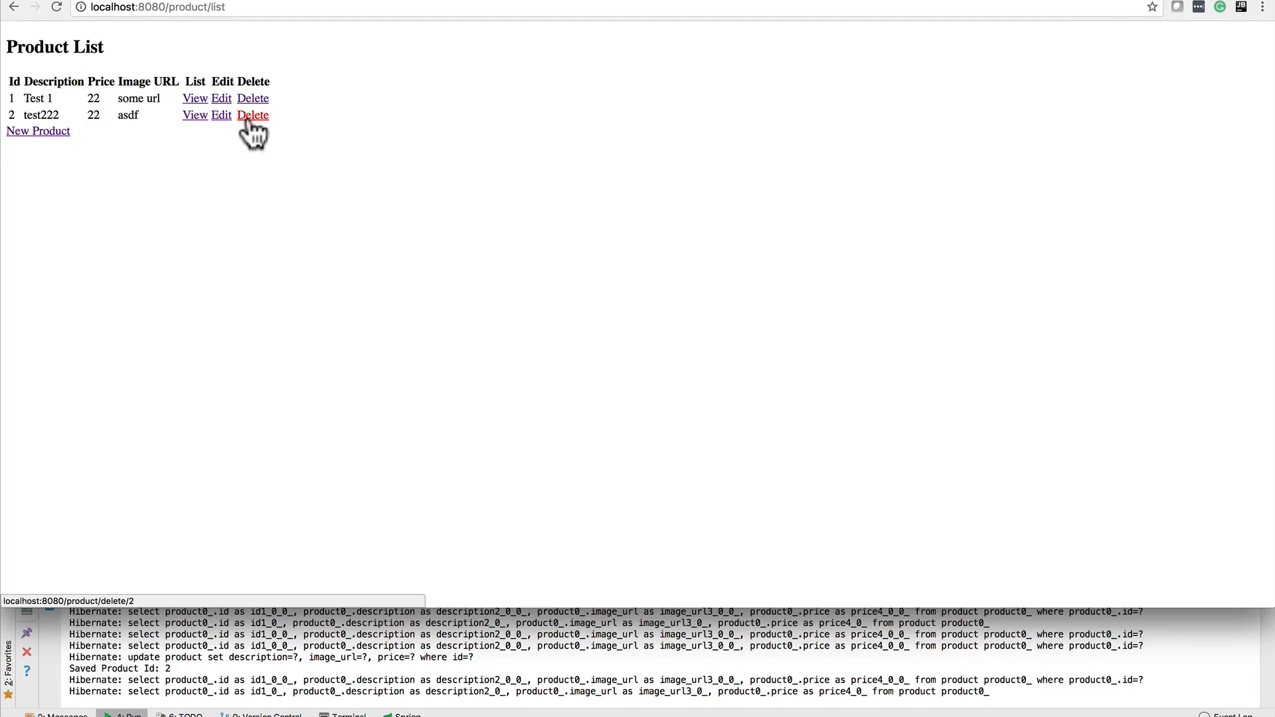
- Delete the test222 row and reload the product list
{"action": "left_click", "coordinate": [252, 115]}
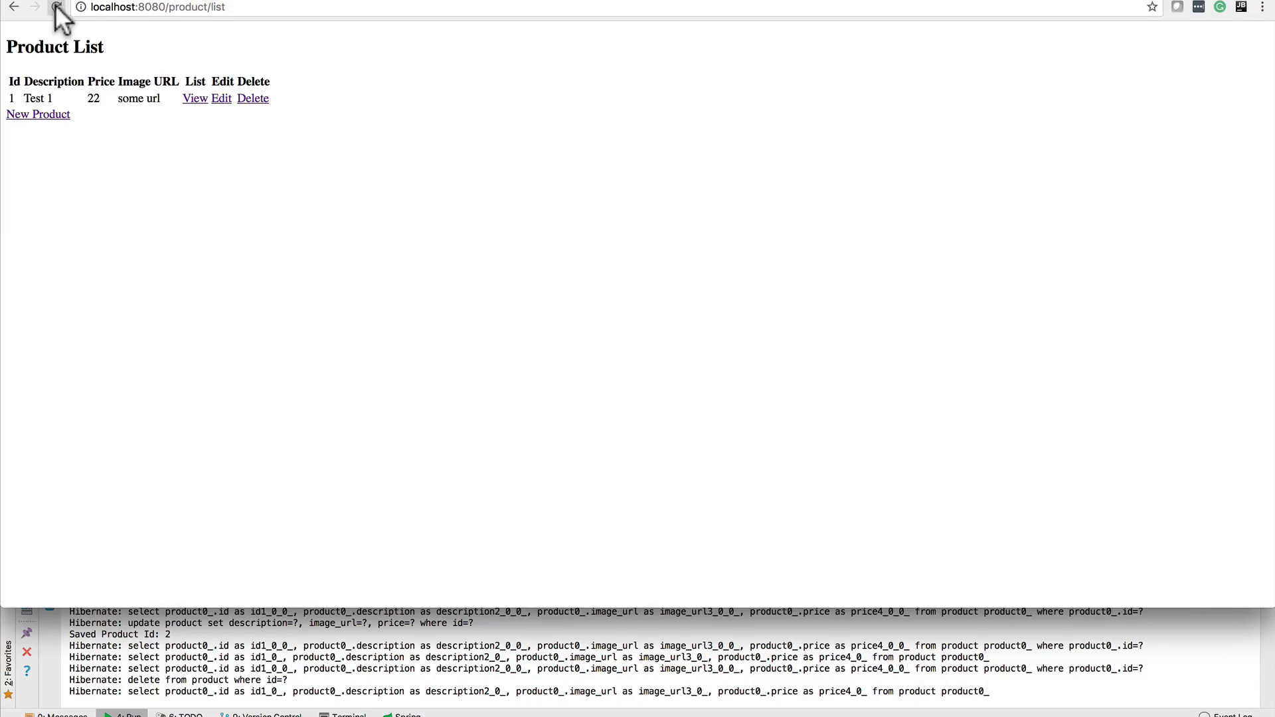
{"action": "left_click", "coordinate": [54, 13]}
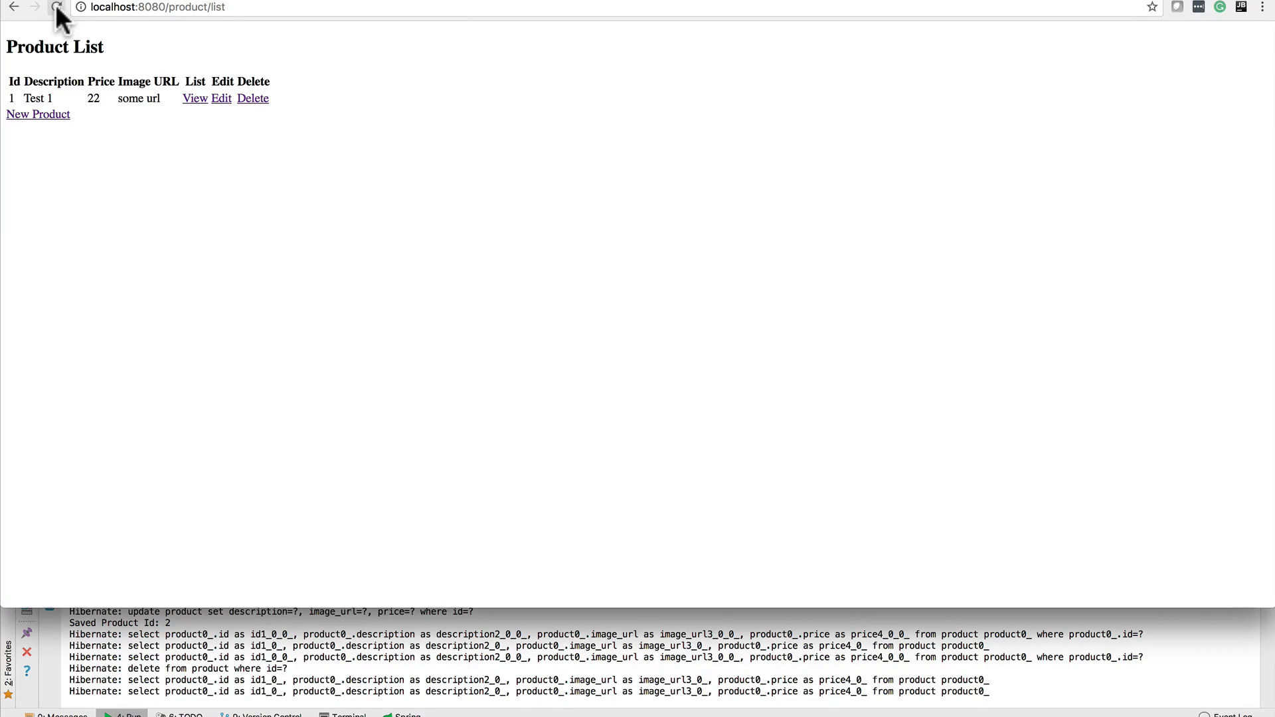
{"action": "mouse_move", "coordinate": [54, 12]}
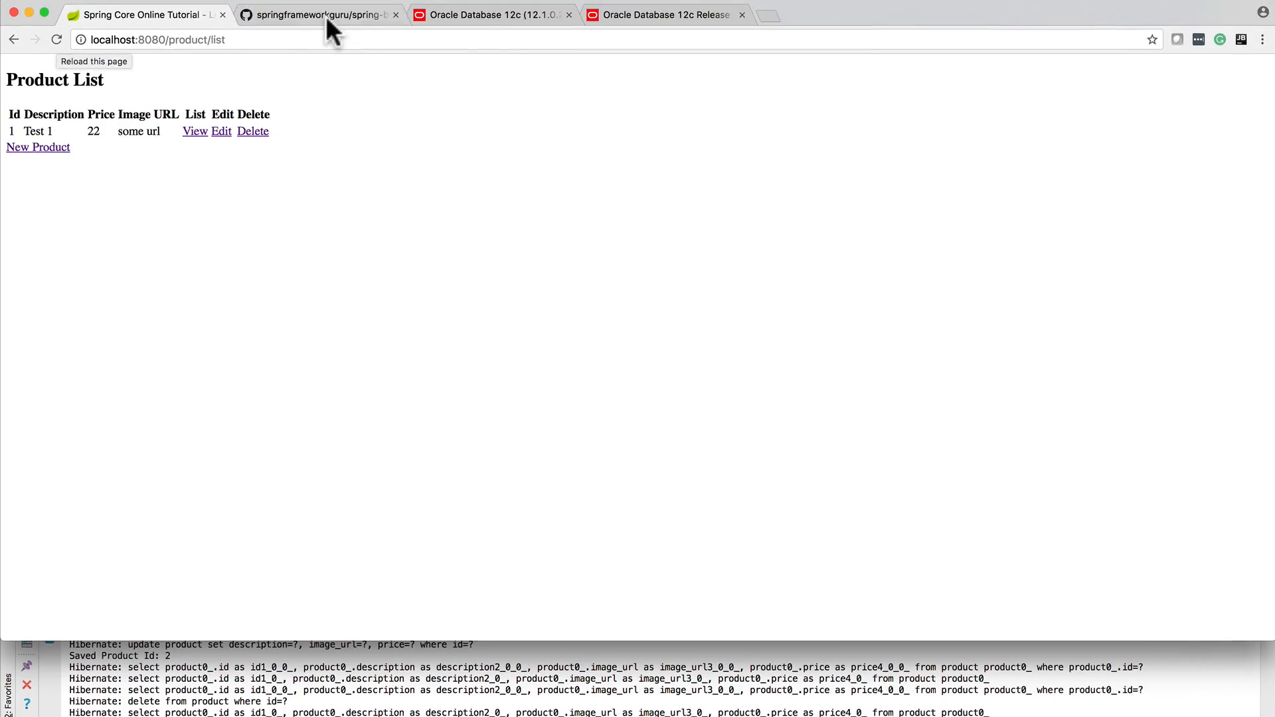
- View the GitHub repo, the Oracle lab and JDBC driver download pages, then return to GitHub
{"action": "left_click", "coordinate": [330, 14]}
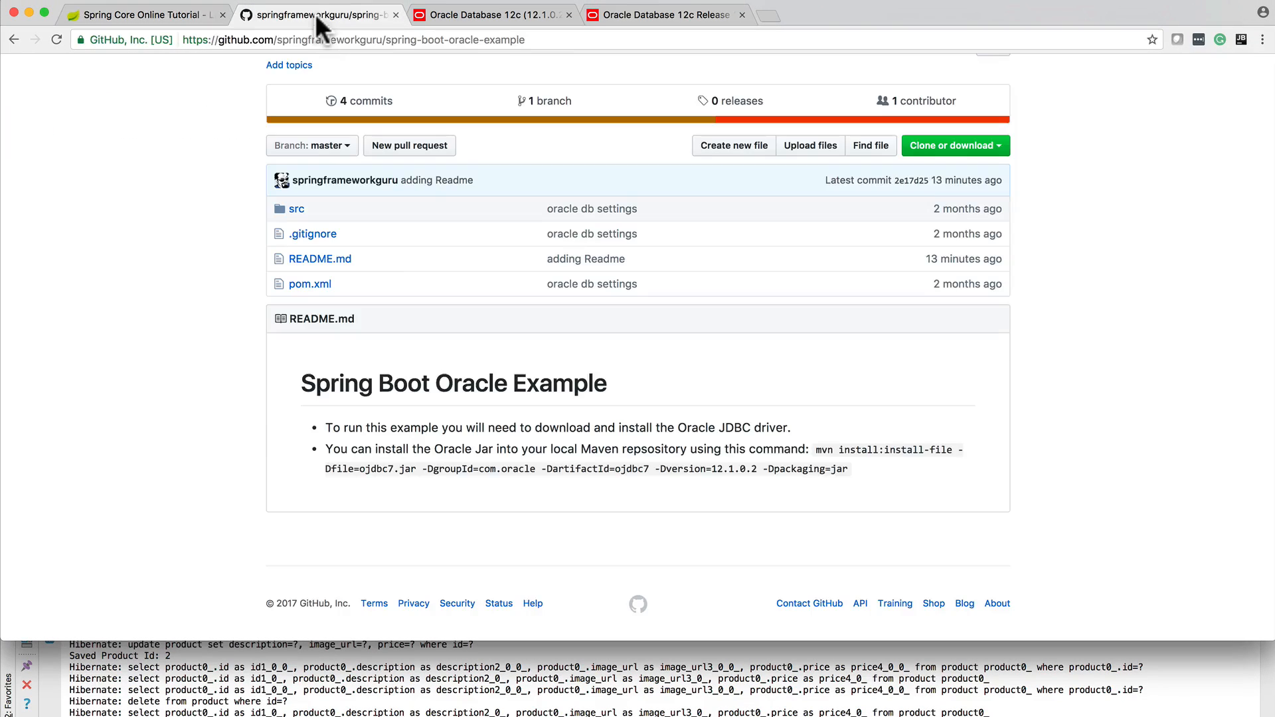
{"action": "scroll", "scroll_direction": "up", "scroll_amount": 3}
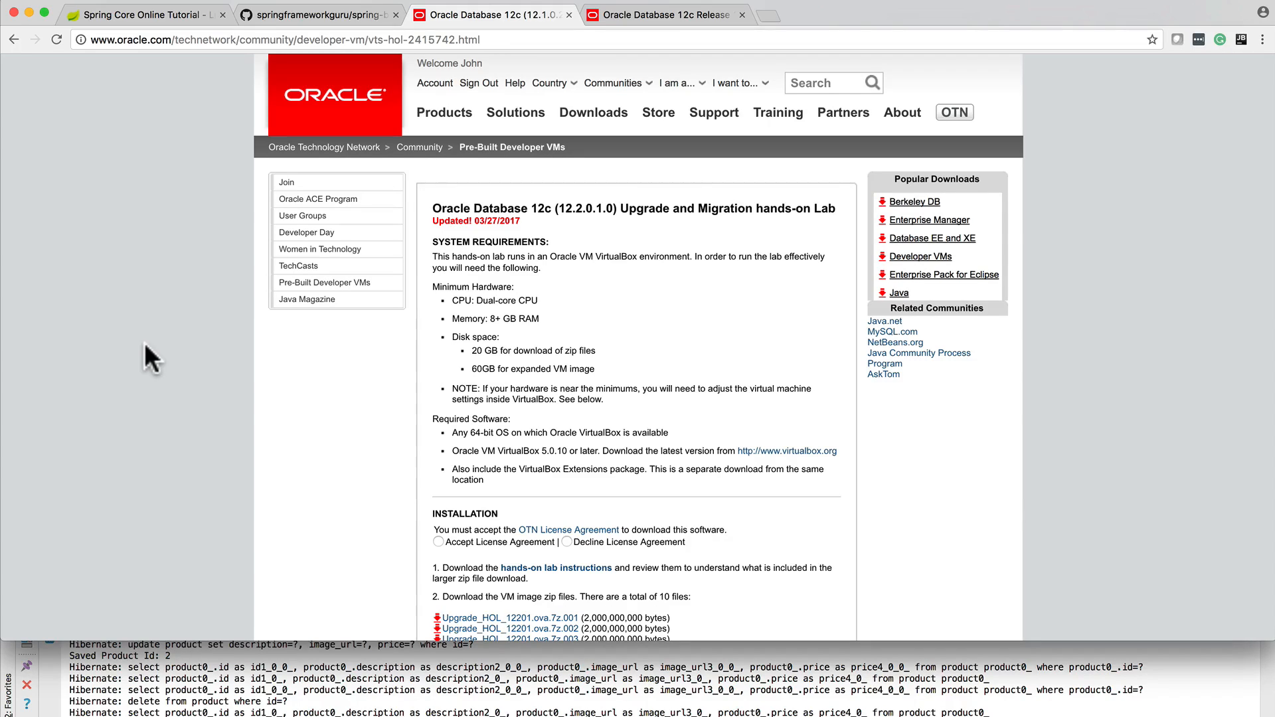
{"action": "left_click", "coordinate": [550, 83]}
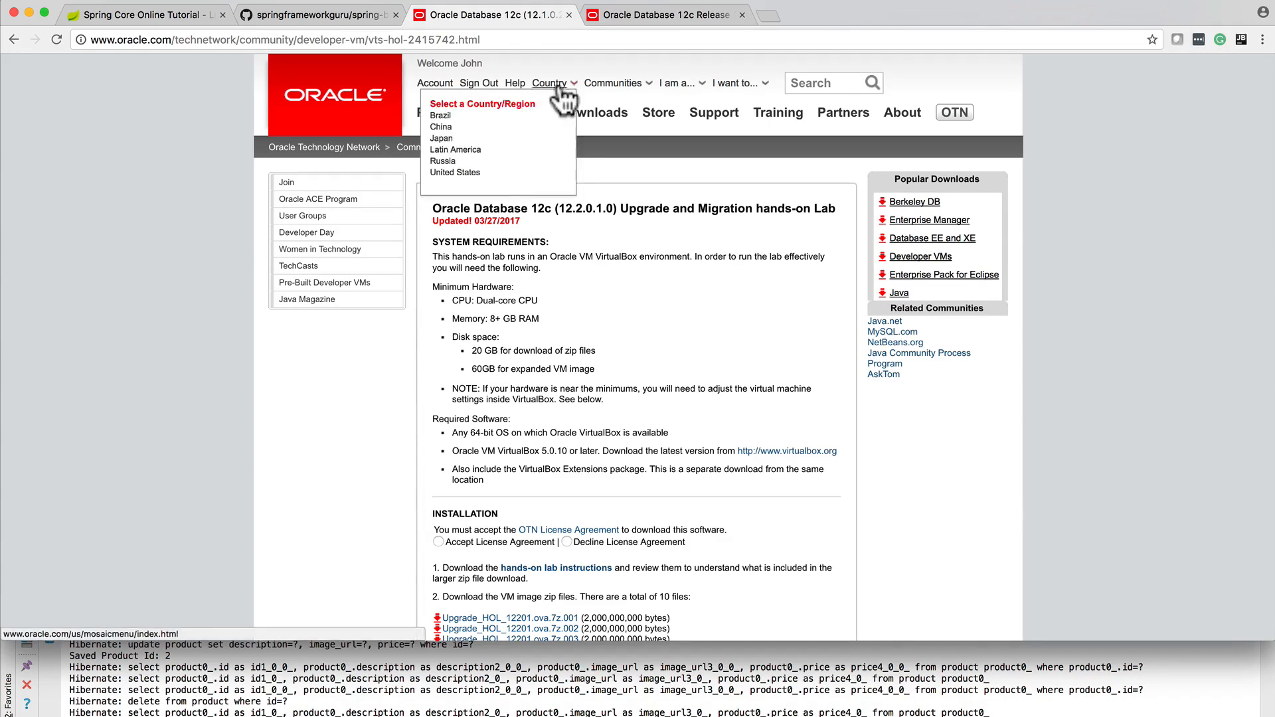
{"action": "left_click", "coordinate": [665, 14]}
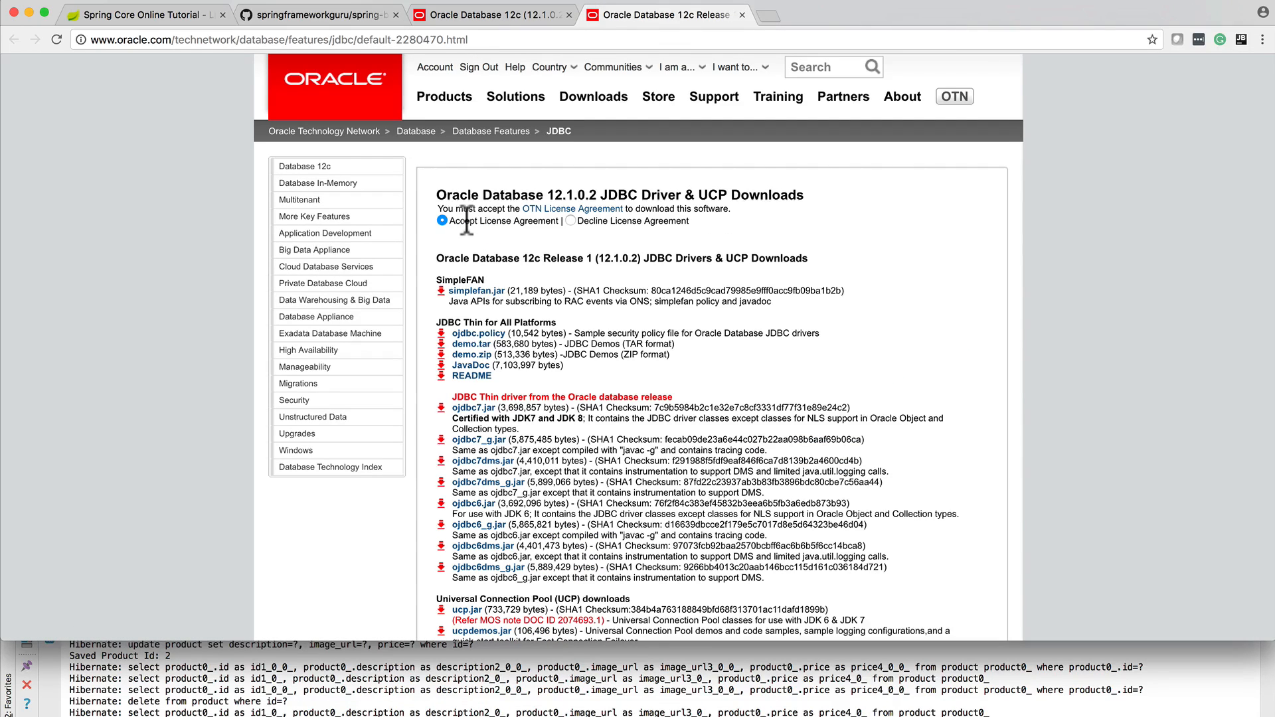
{"action": "left_click", "coordinate": [344, 12]}
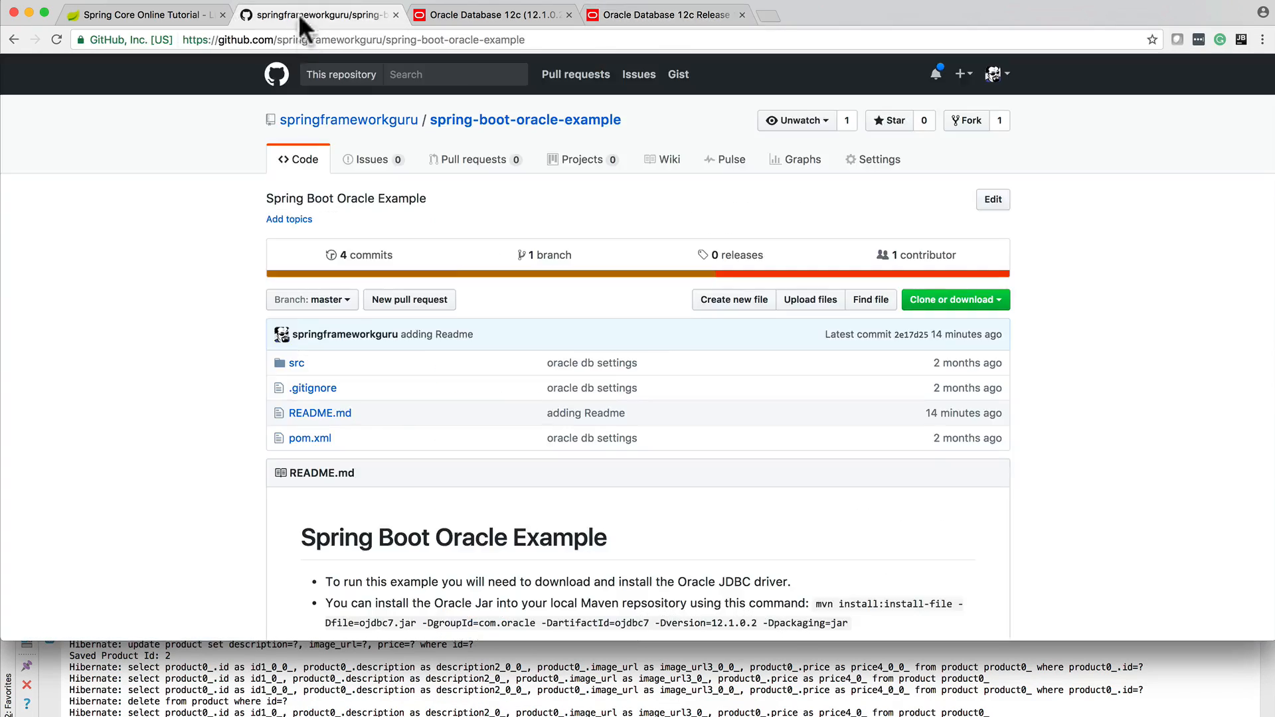
- Scroll the README and highlight the mvn install:install-file command for ojdbc7.jar
{"action": "scroll", "scroll_direction": "down", "scroll_amount": 3}
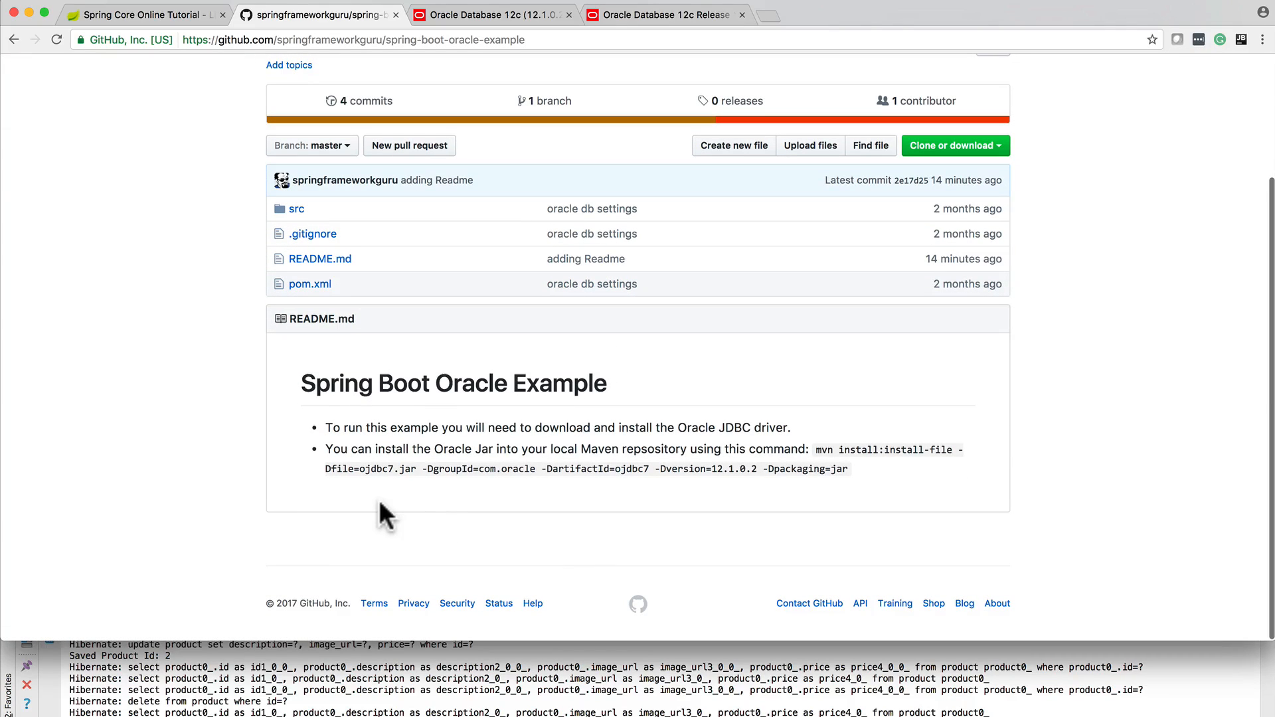
{"action": "mouse_move", "coordinate": [386, 492]}
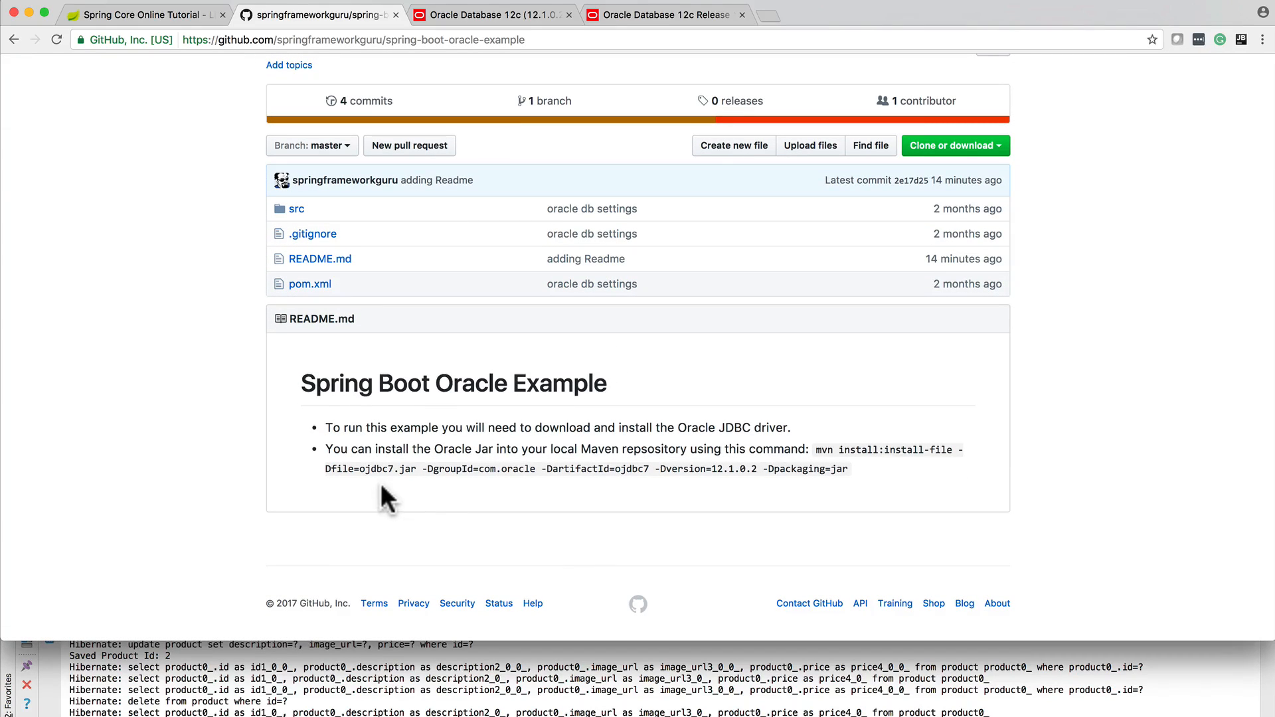
{"action": "mouse_move", "coordinate": [834, 479]}
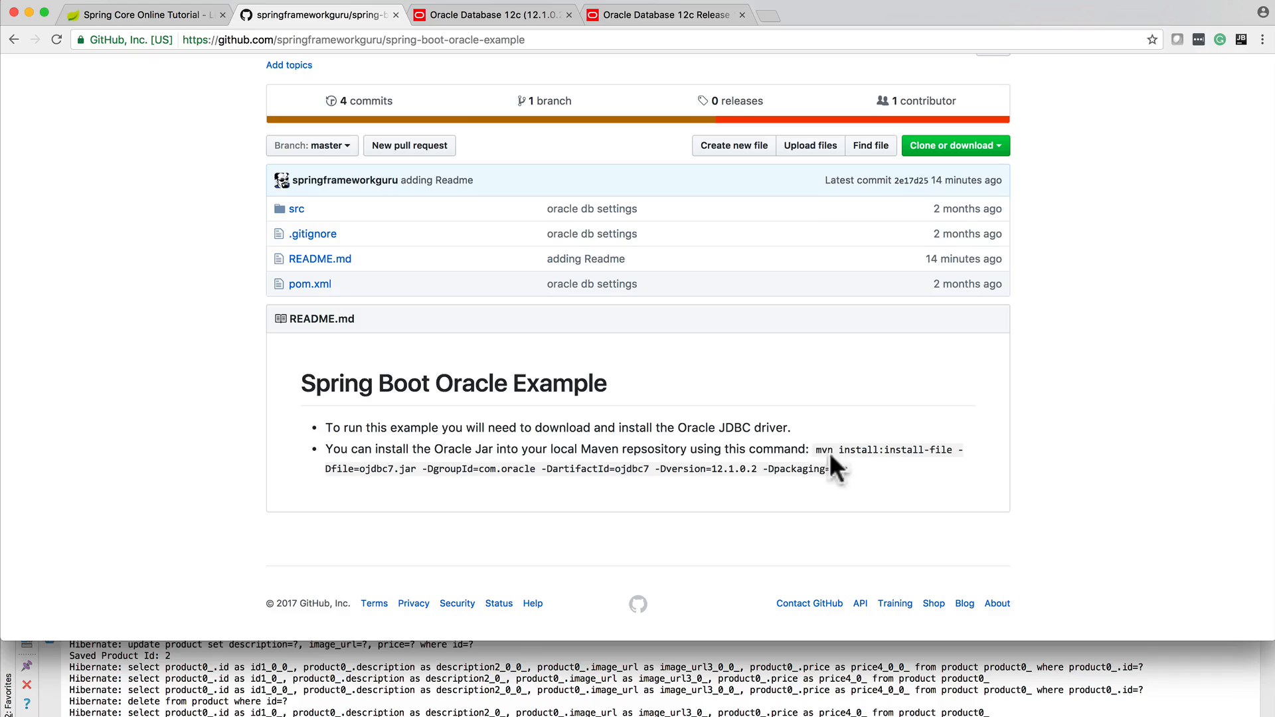
{"action": "left_click_drag", "start_coordinate": [818, 450], "coordinate": [846, 469]}
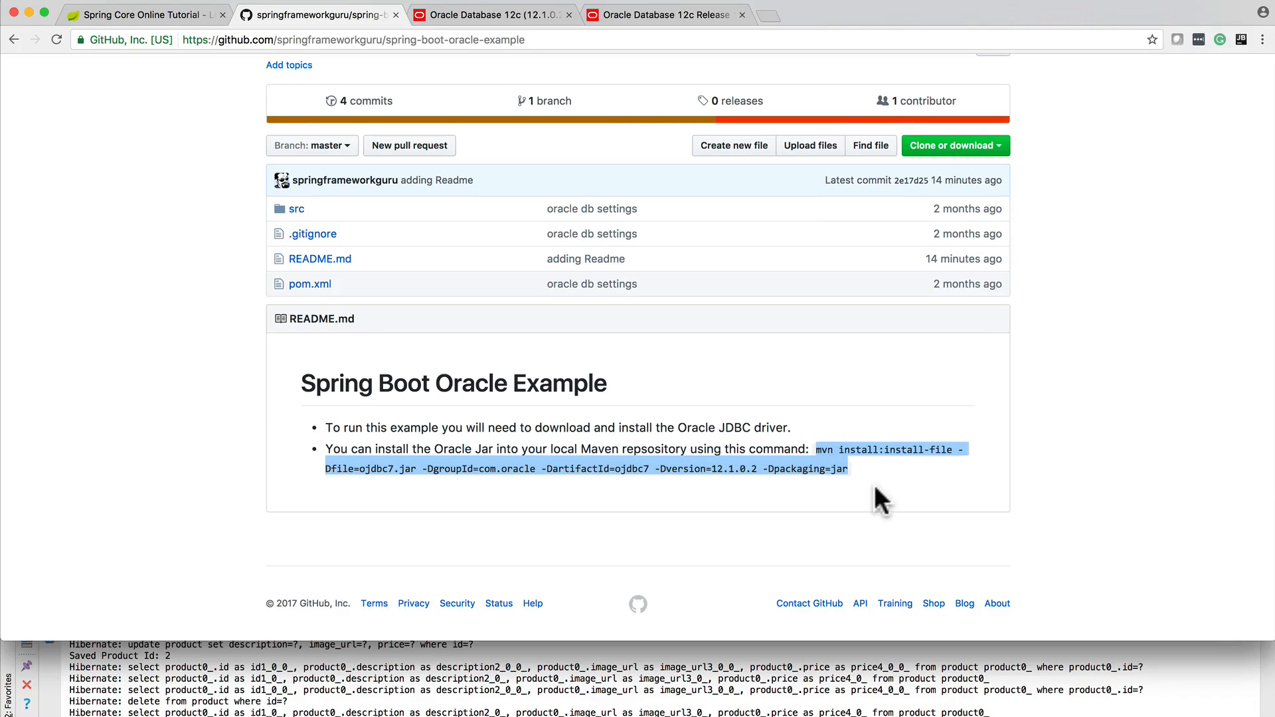